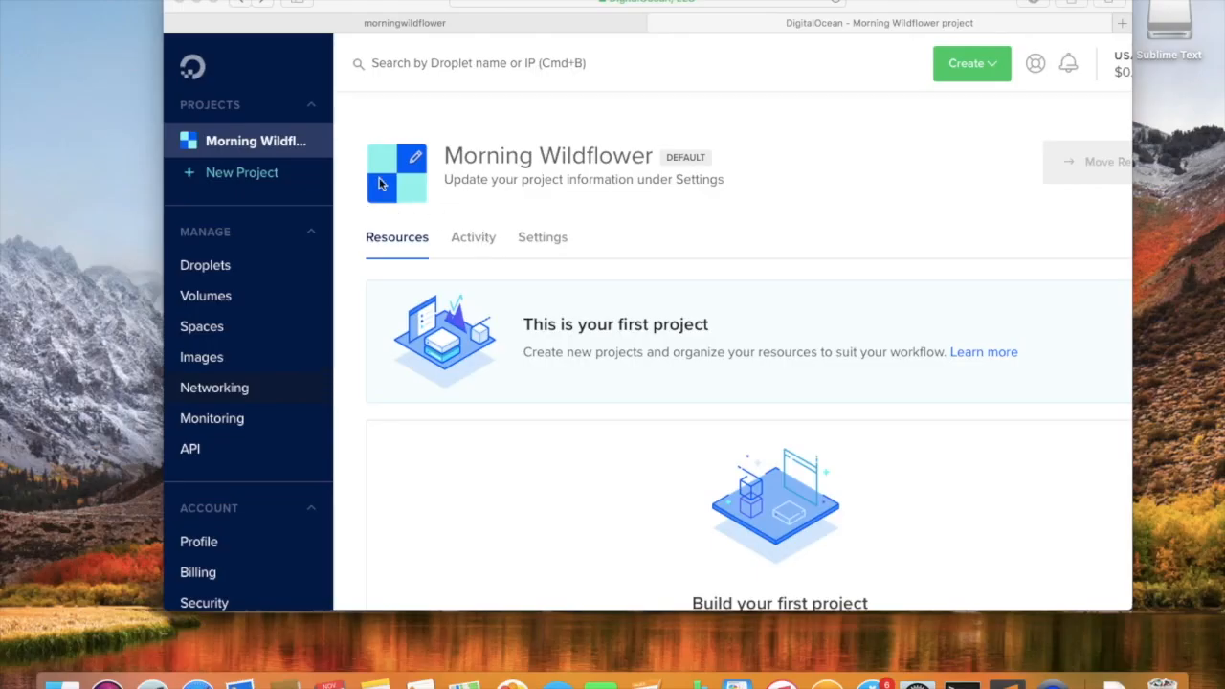
Step: Start a new project named 'sample-website' and begin adding its description
{"action": "left_click", "coordinate": [241, 172]}
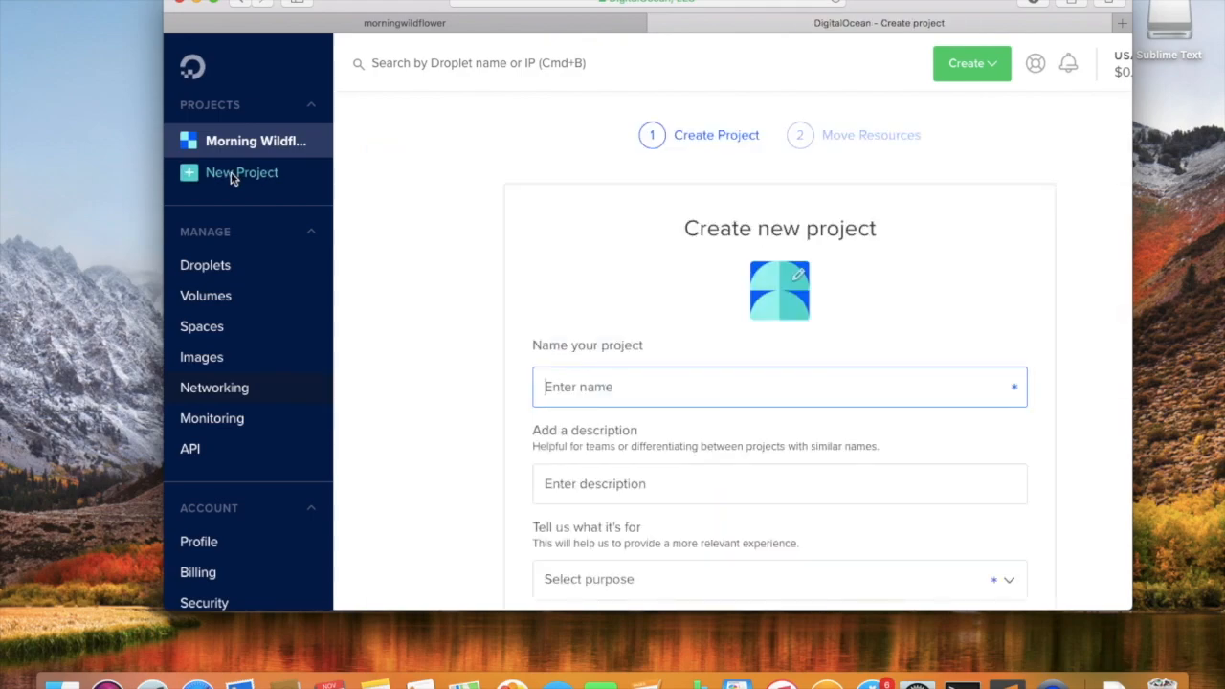
{"action": "scroll", "scroll_direction": "down", "scroll_amount": 3}
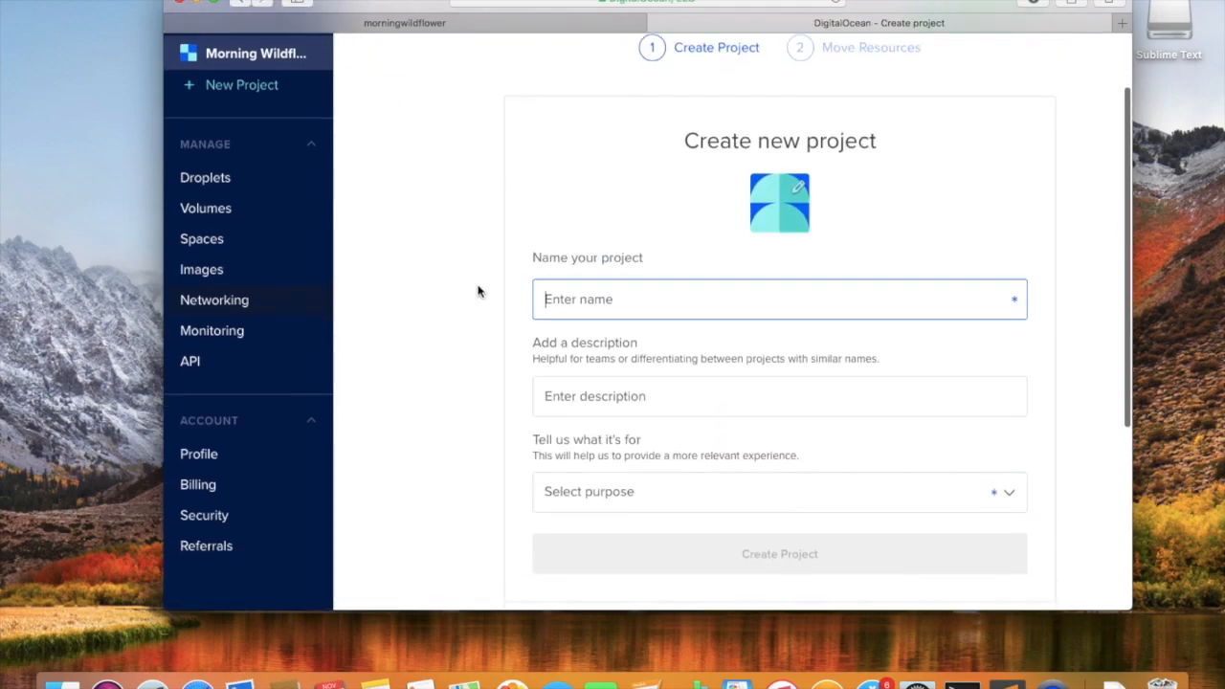
{"action": "type", "text": "sample"}
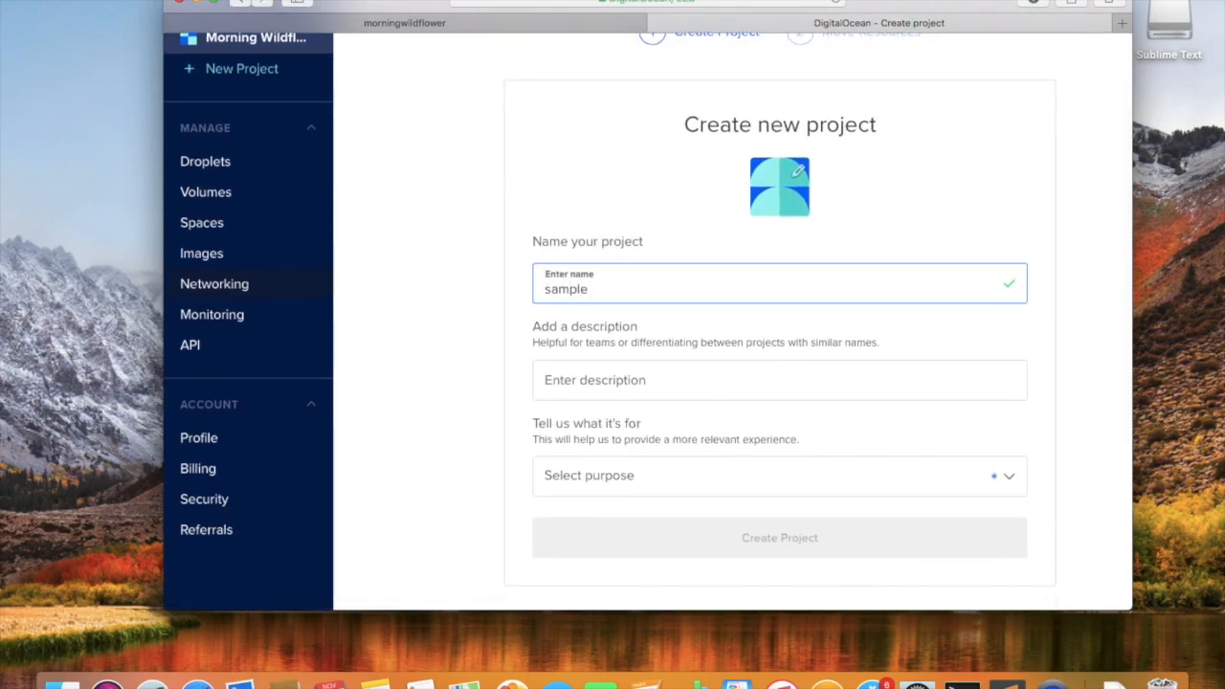
{"action": "type", "text": "-website"}
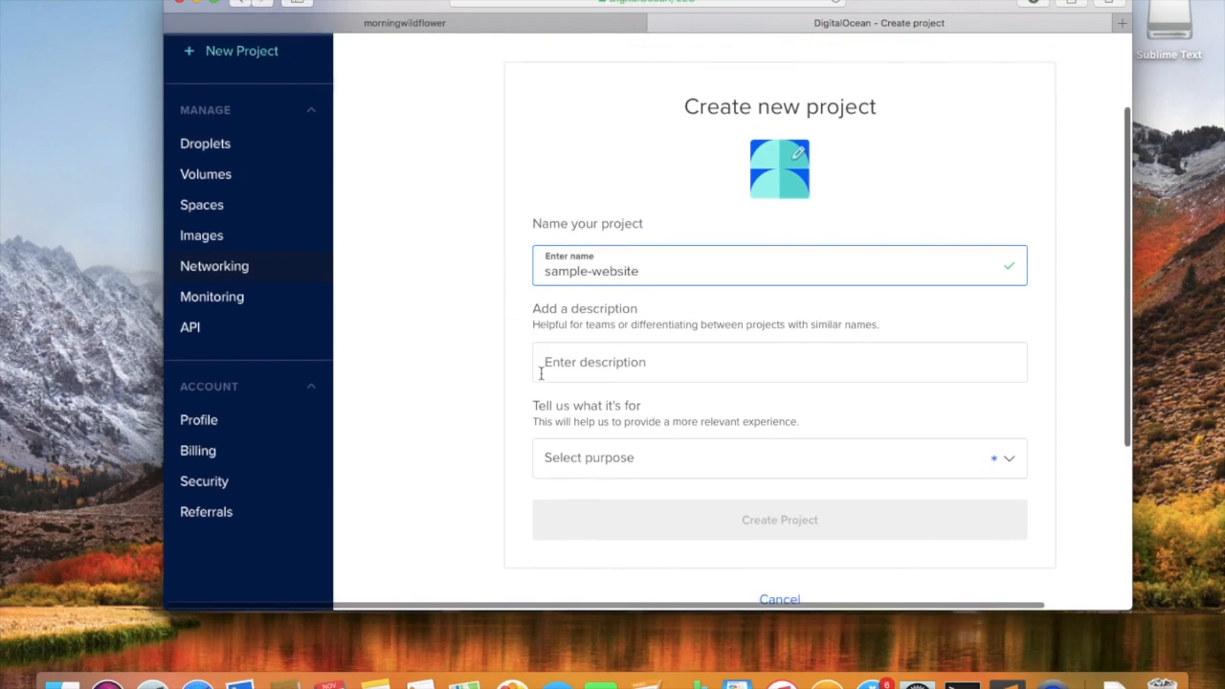
{"action": "left_click", "coordinate": [779, 457]}
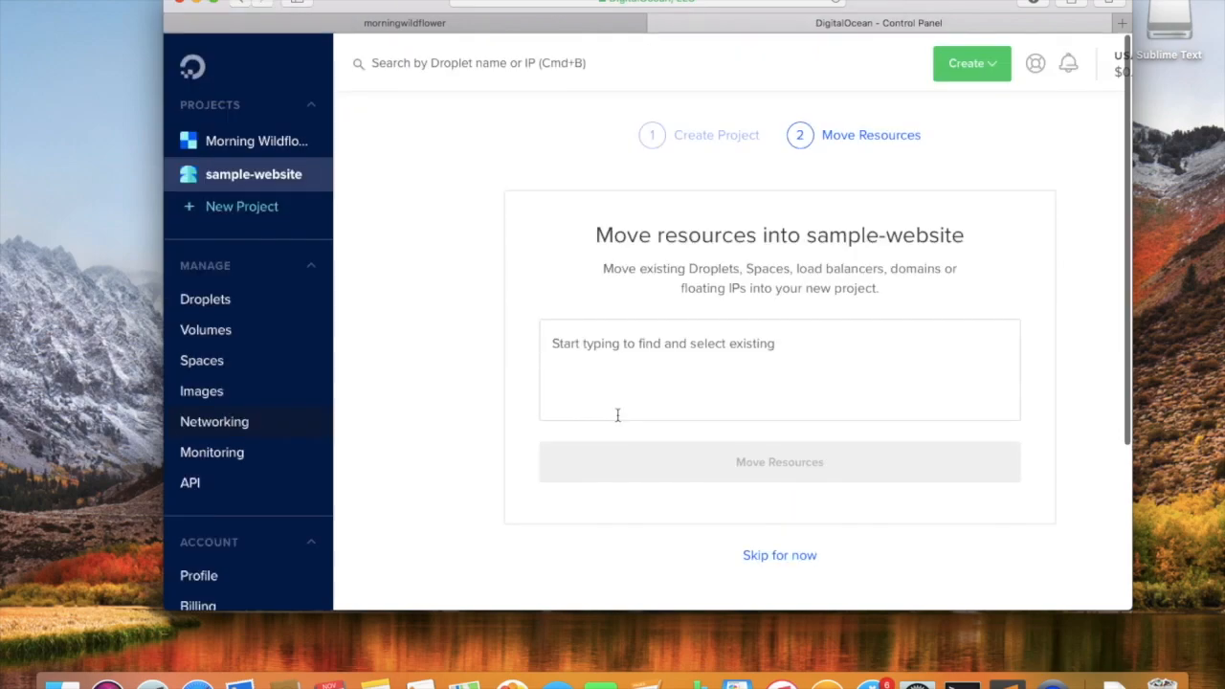
{"action": "mouse_move", "coordinate": [809, 572]}
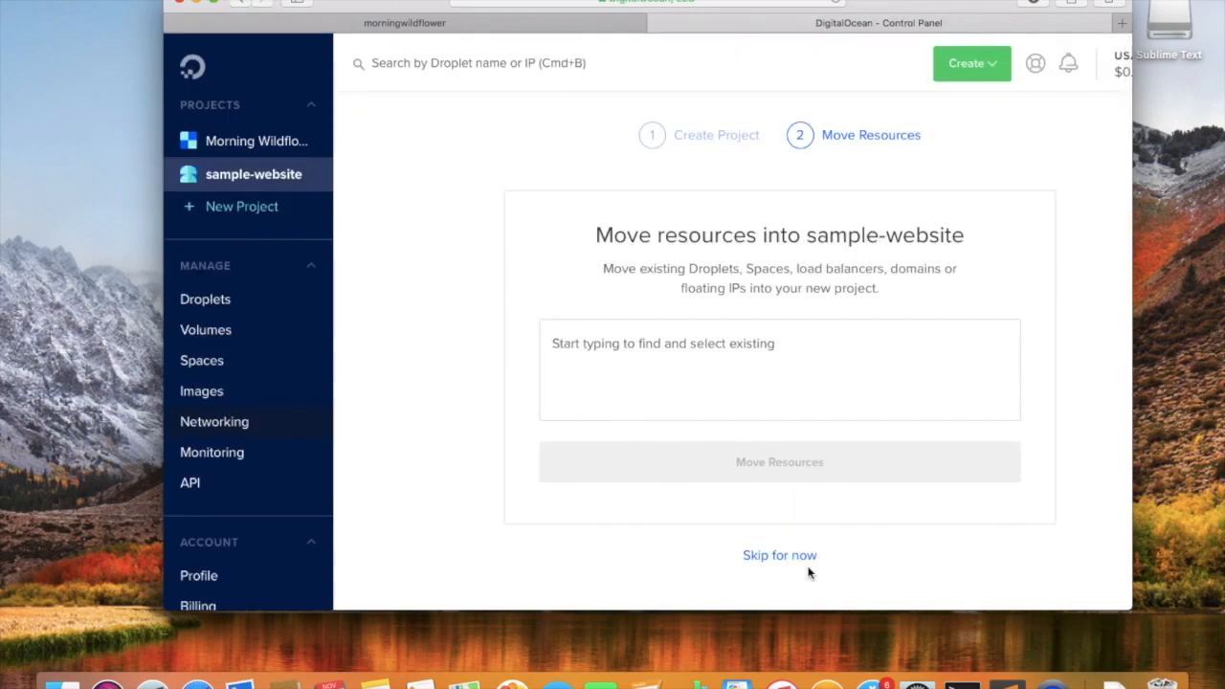
Step: Skip moving resources and start creating a droplet for the project
{"action": "left_click", "coordinate": [779, 555]}
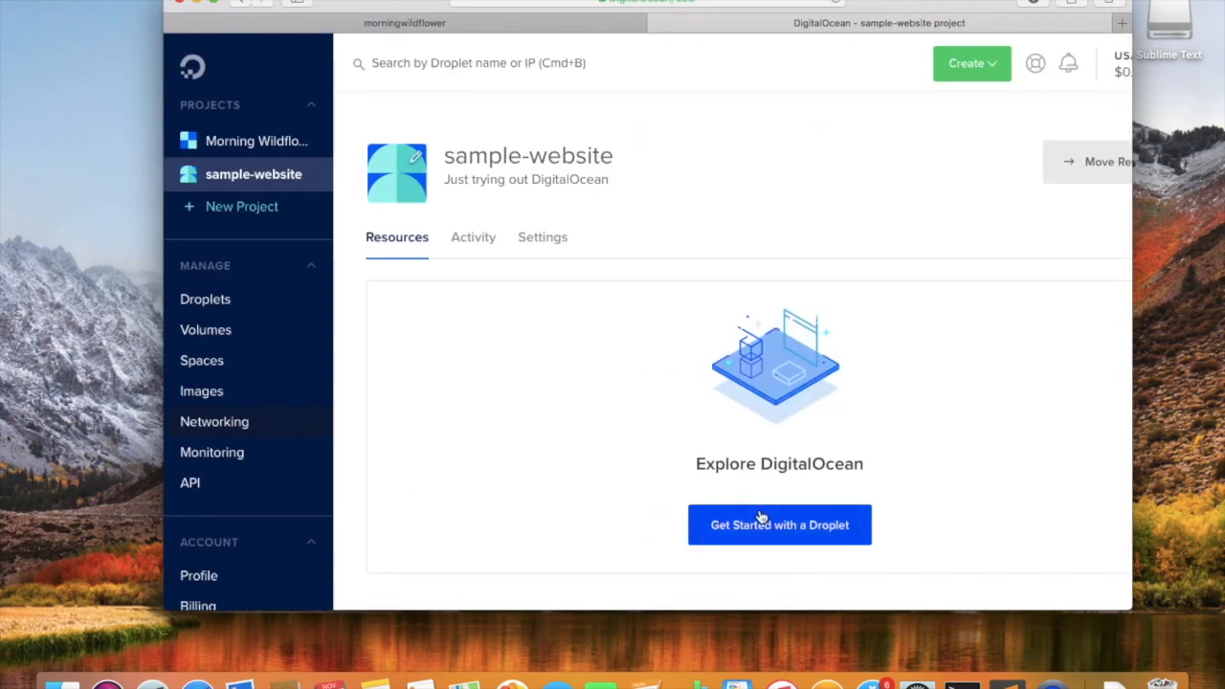
{"action": "left_click", "coordinate": [778, 525]}
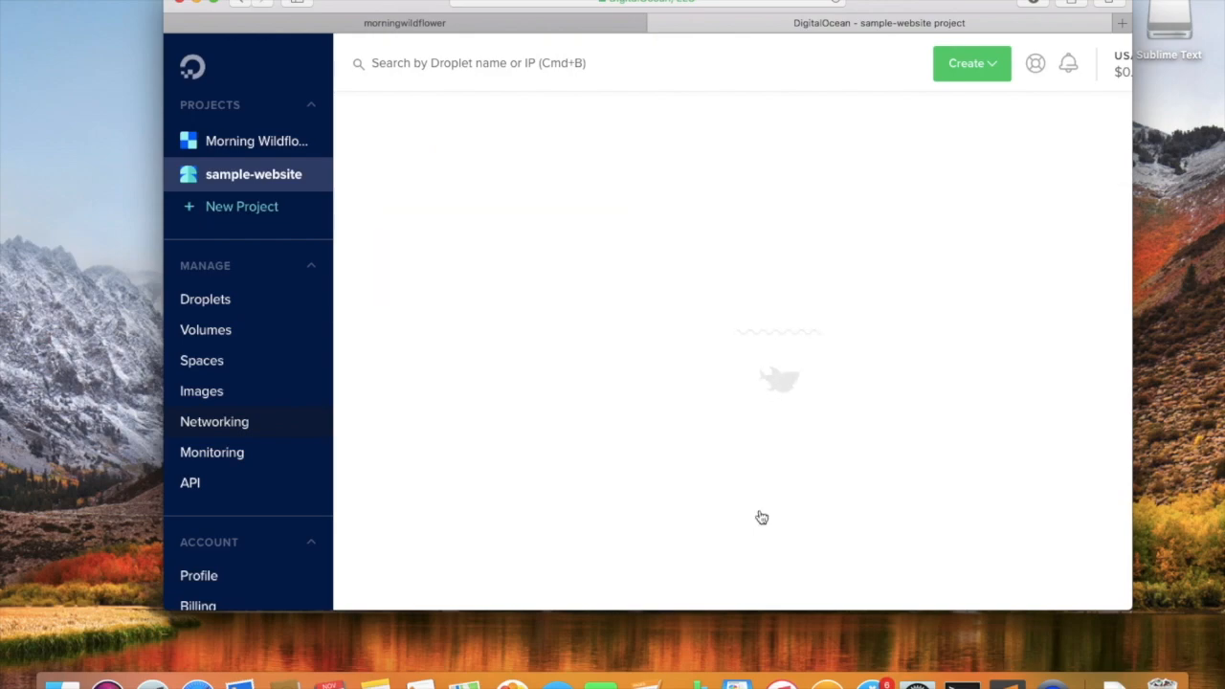
{"action": "left_click", "coordinate": [970, 64]}
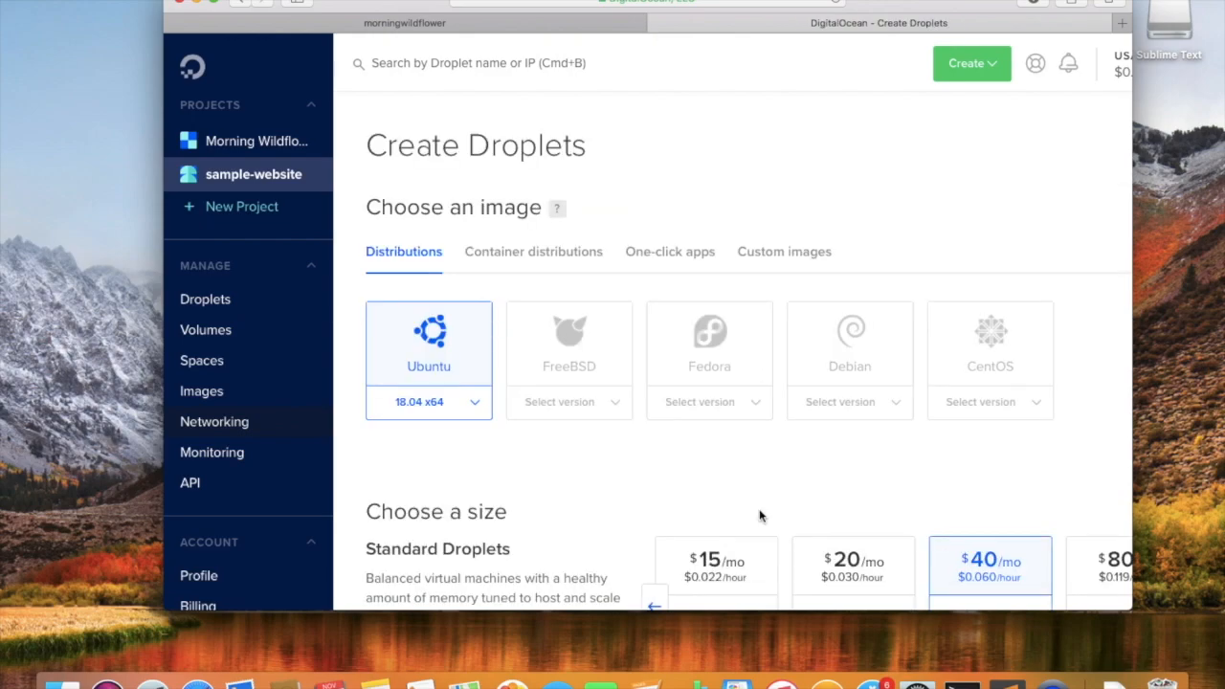
{"action": "mouse_move", "coordinate": [669, 252]}
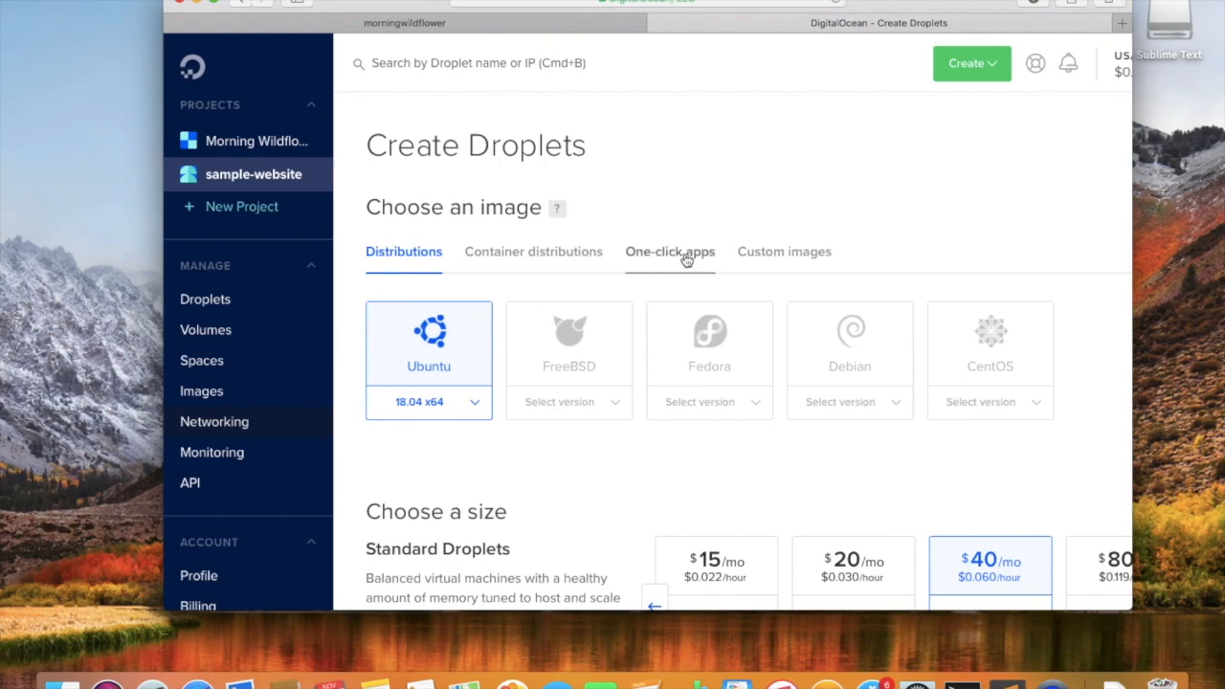
Step: Choose the Django one-click image and the $5/month droplet size
{"action": "left_click", "coordinate": [669, 252]}
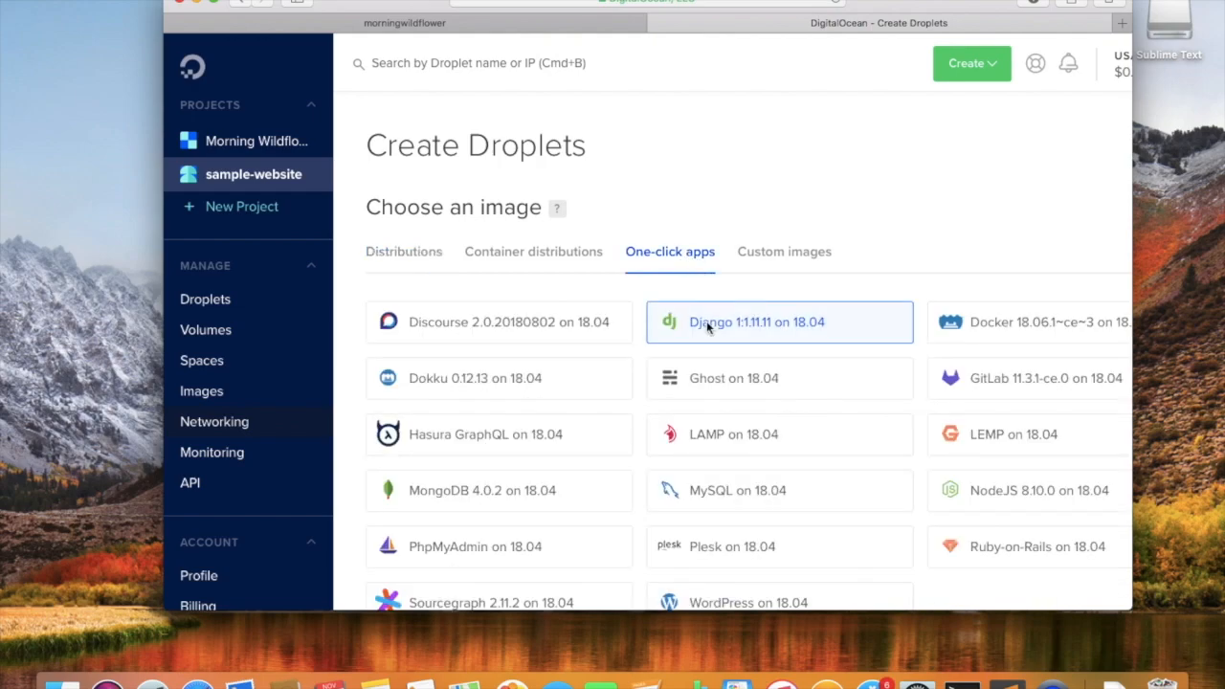
{"action": "scroll", "scroll_direction": "down", "scroll_amount": 3}
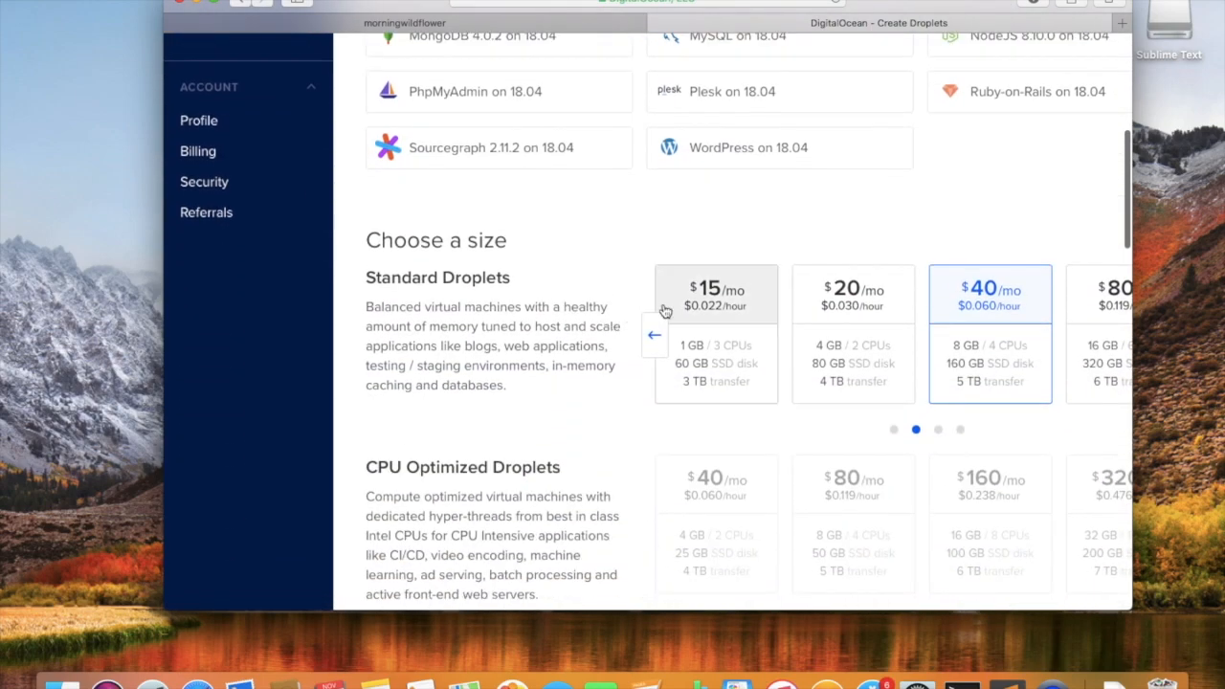
{"action": "left_click", "coordinate": [653, 335]}
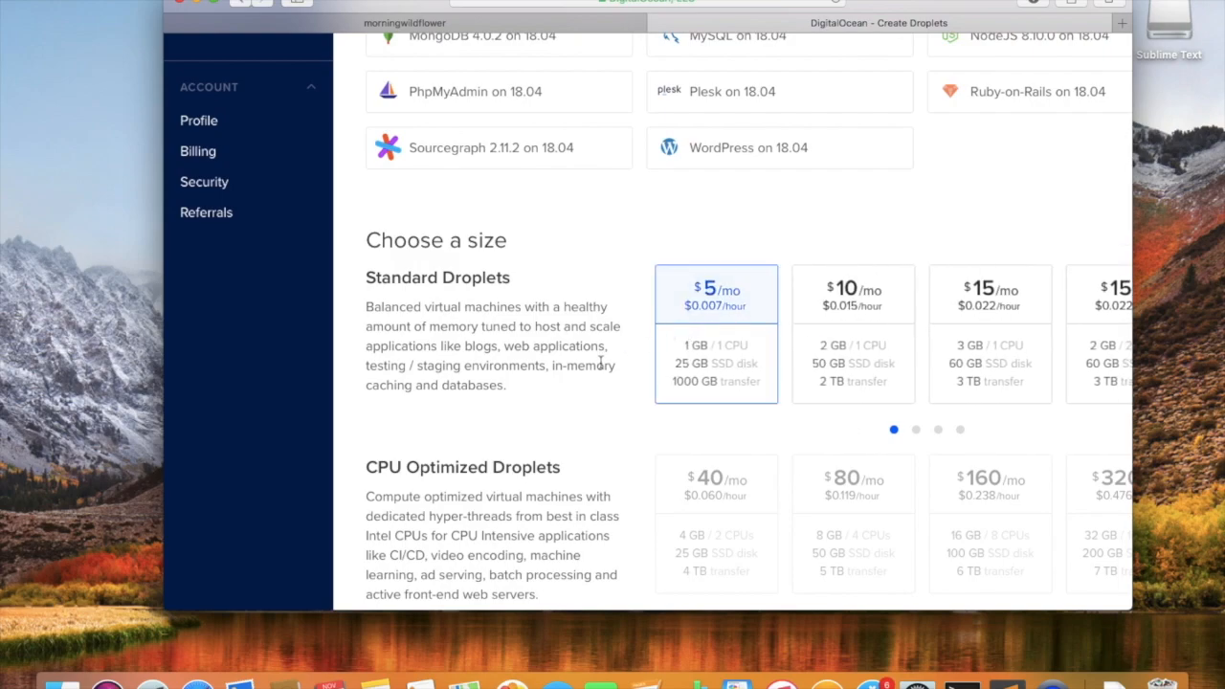
{"action": "scroll", "scroll_direction": "down", "scroll_amount": 3}
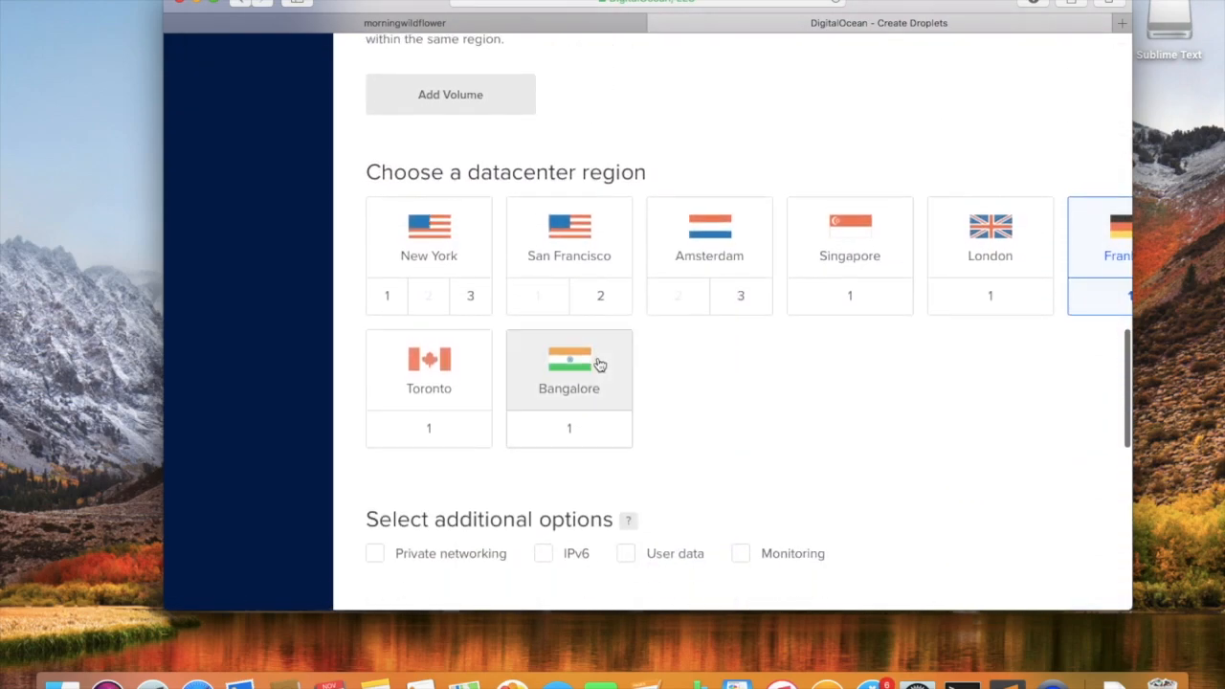
{"action": "scroll", "scroll_direction": "down", "scroll_amount": 3}
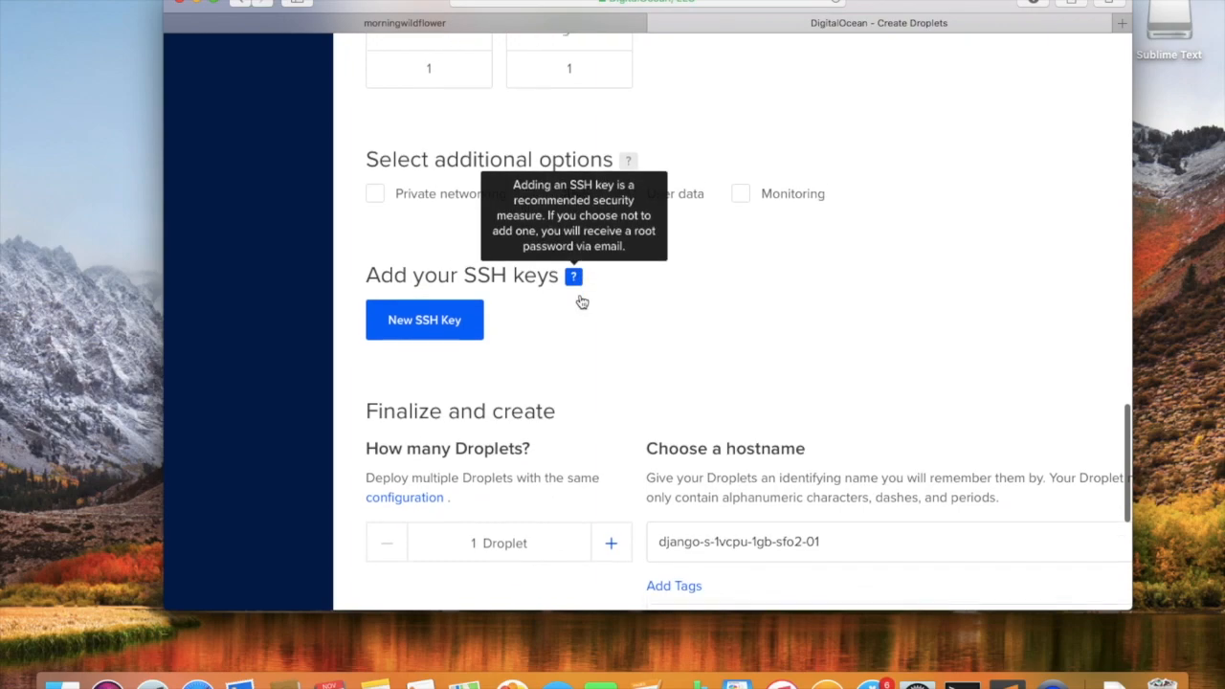
Step: Generate an RSA key pair with ssh-keygen, keeping the default location and no passphrase
{"action": "left_click", "coordinate": [424, 319]}
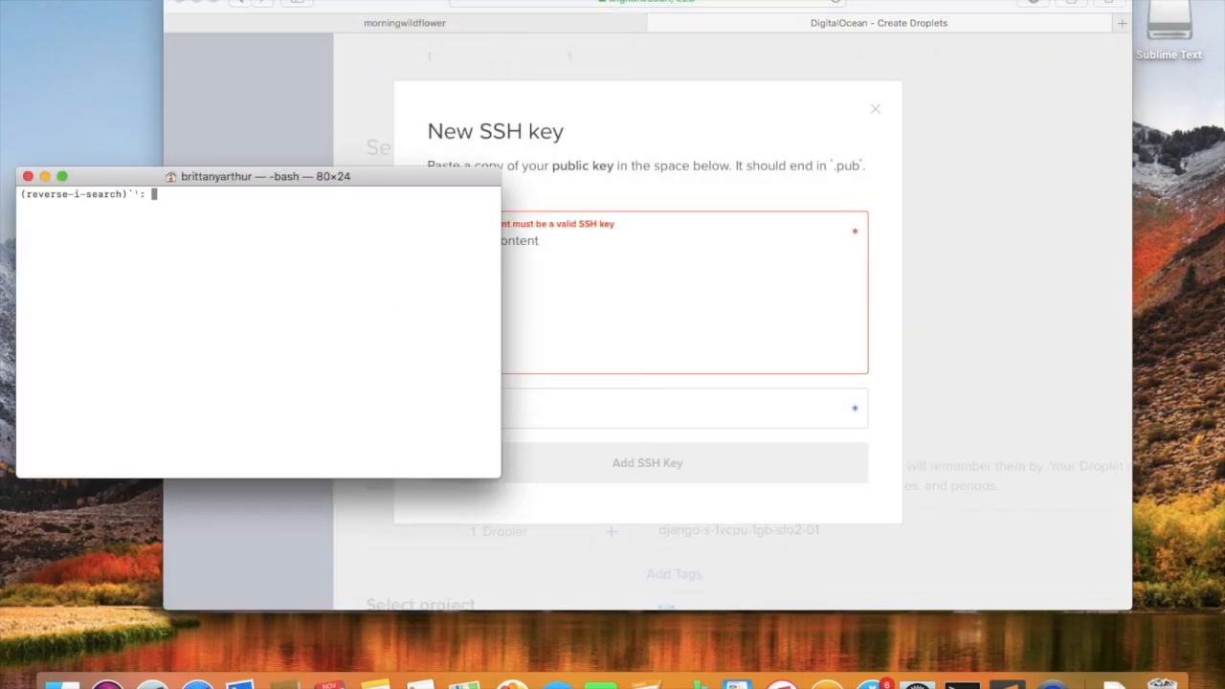
{"action": "key", "text": "Return"}
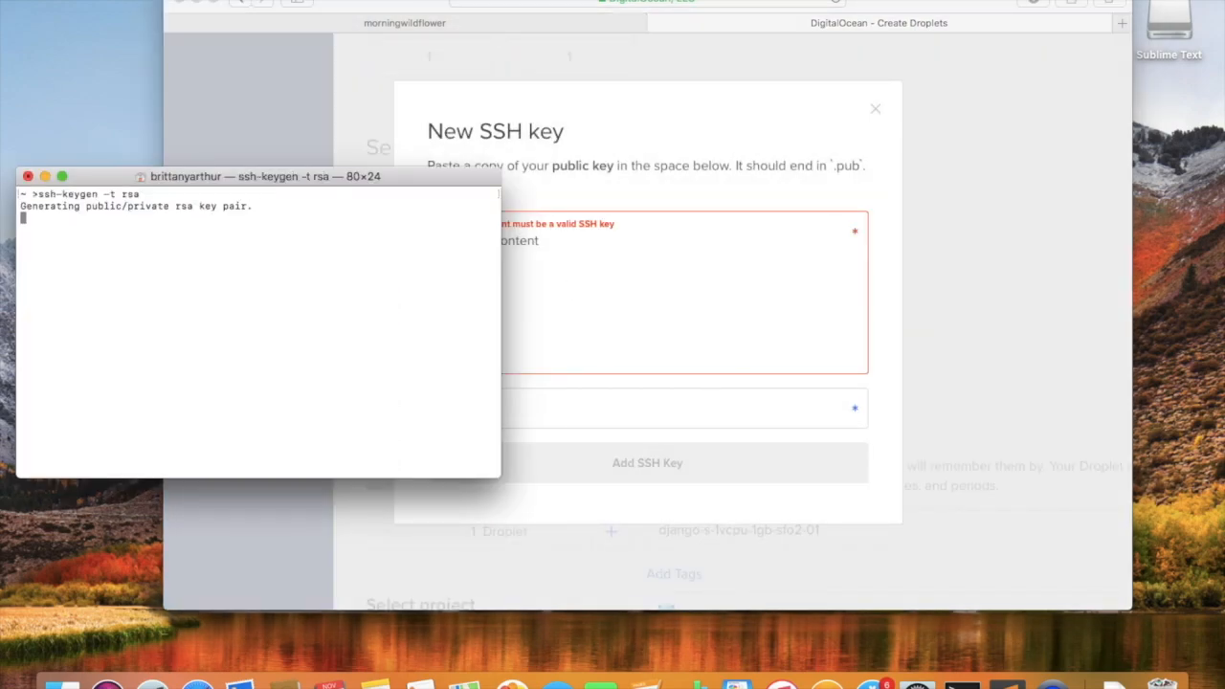
{"action": "key", "text": "Return"}
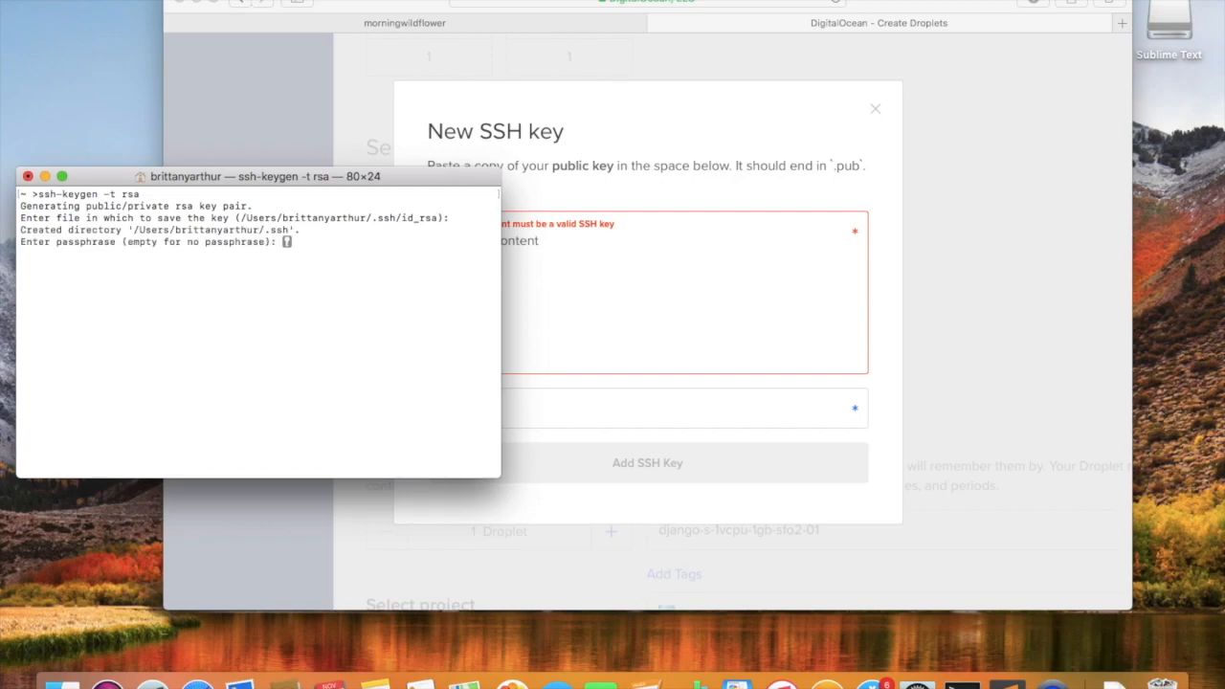
{"action": "key", "text": "Return"}
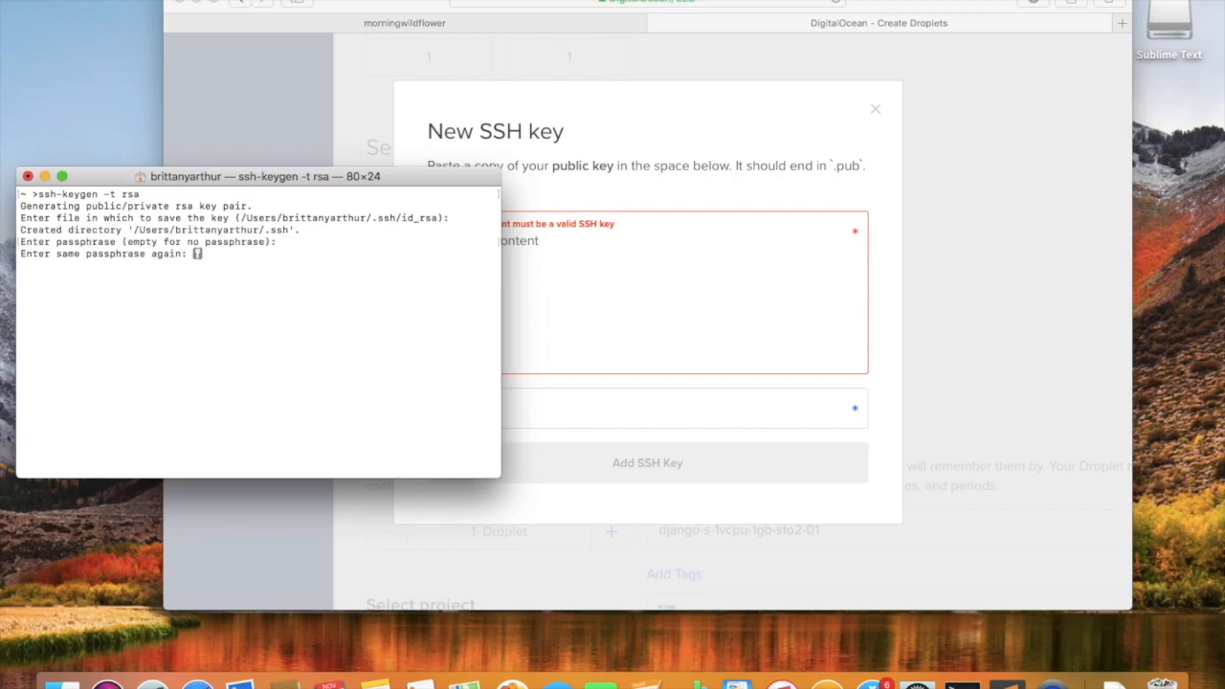
{"action": "key", "text": "Return"}
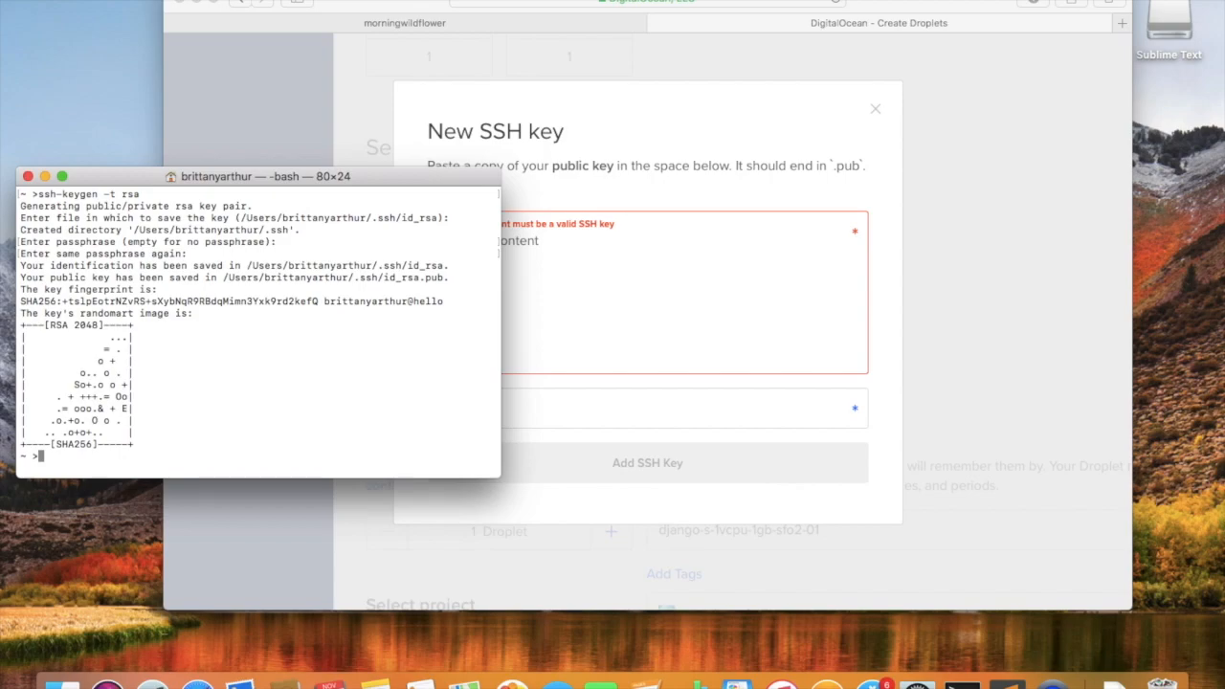
Step: Copy ~/.ssh/id_rsa.pub to the clipboard with pbcopy for the mac-key form
{"action": "type", "text": "pbcopy <"}
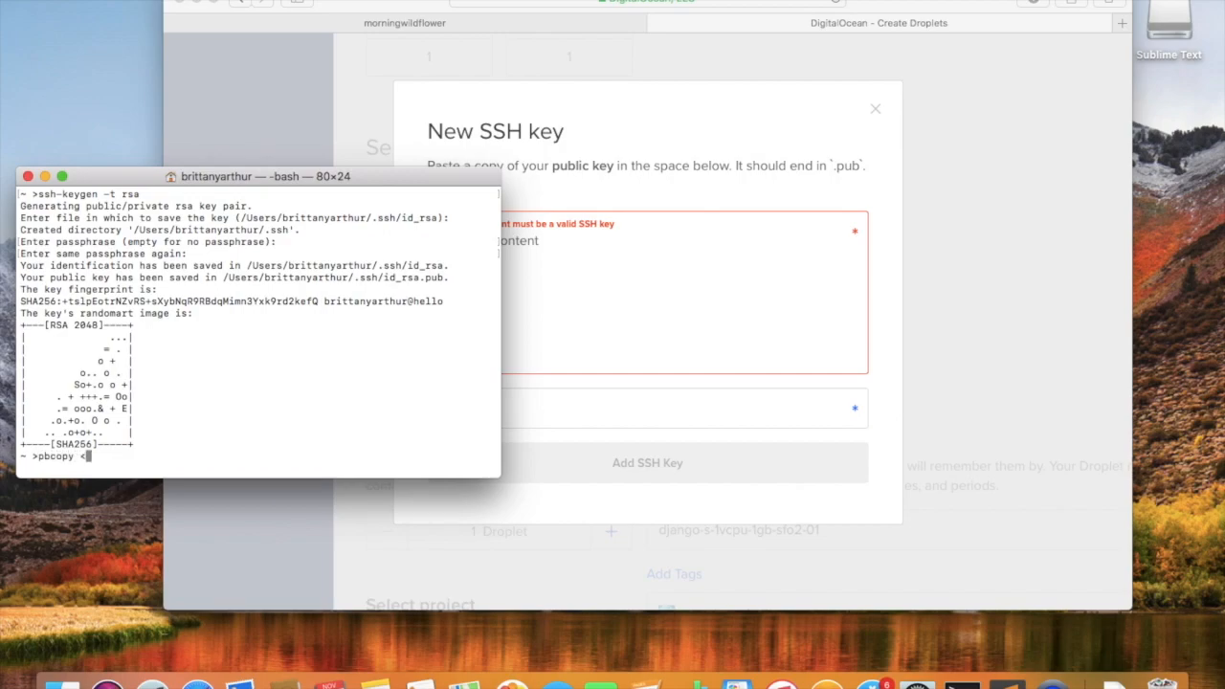
{"action": "type", "text": "~/.ssh"}
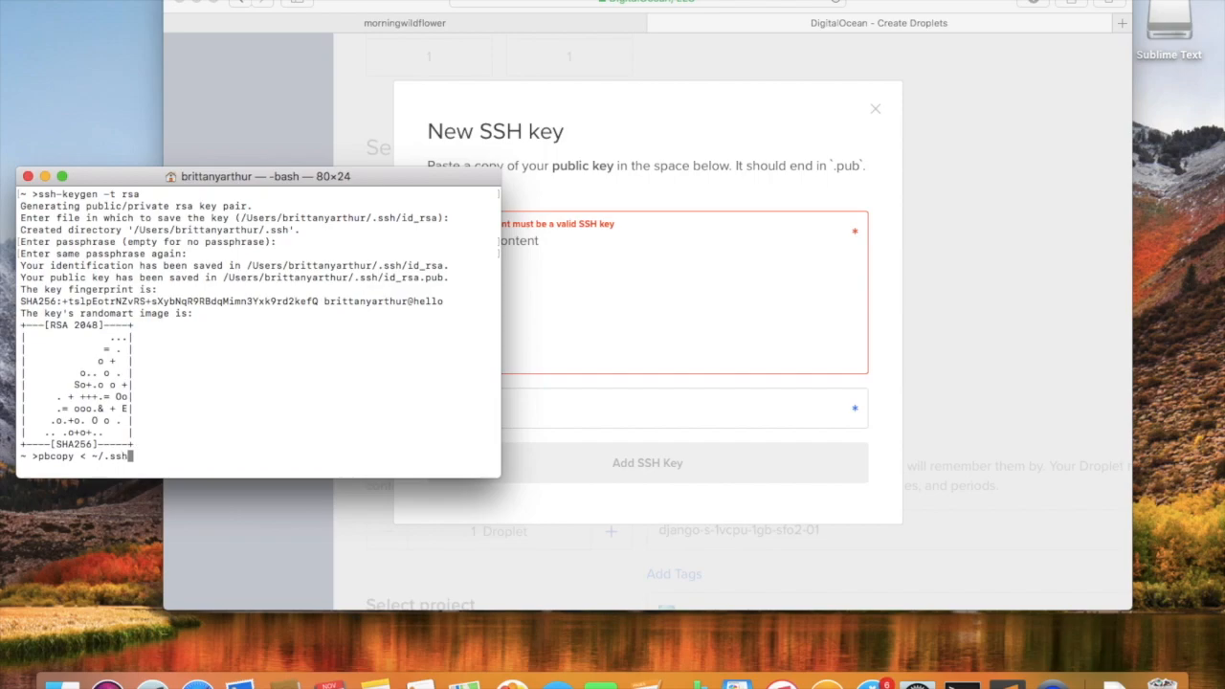
{"action": "type", "text": "/id_rsa.pub"}
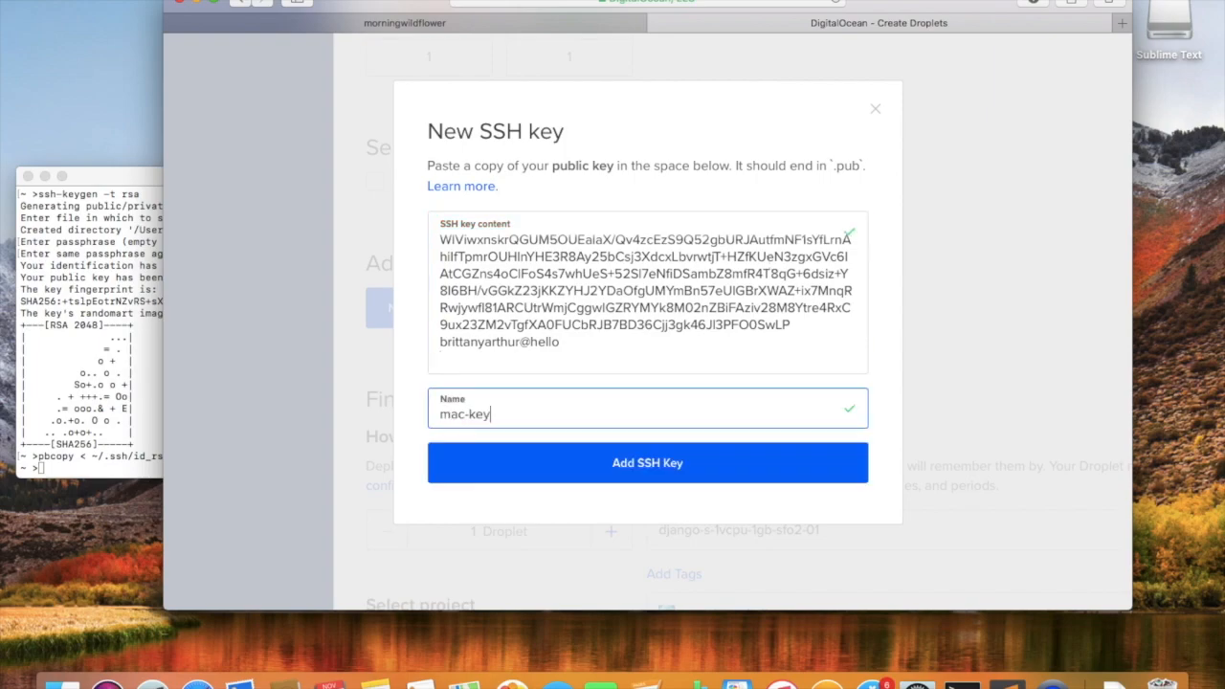
Step: Save the mac-key SSH key and create the Django droplet at 142.93.19.96
{"action": "left_click", "coordinate": [647, 462]}
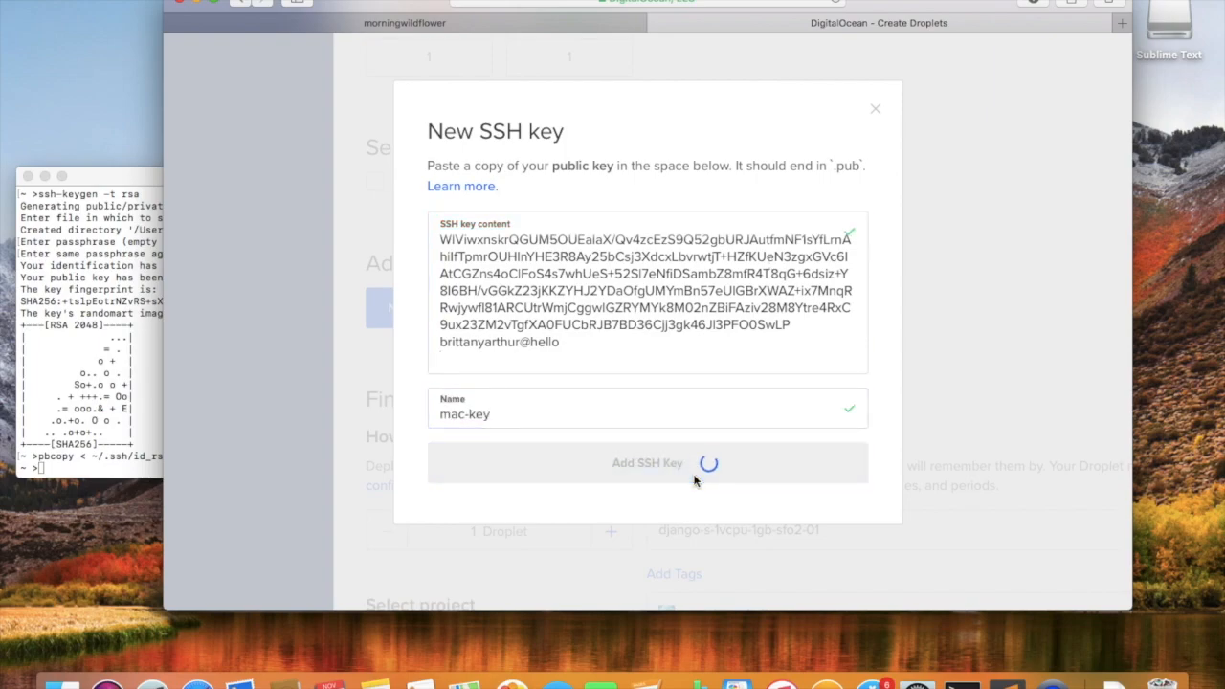
{"action": "left_click", "coordinate": [647, 462]}
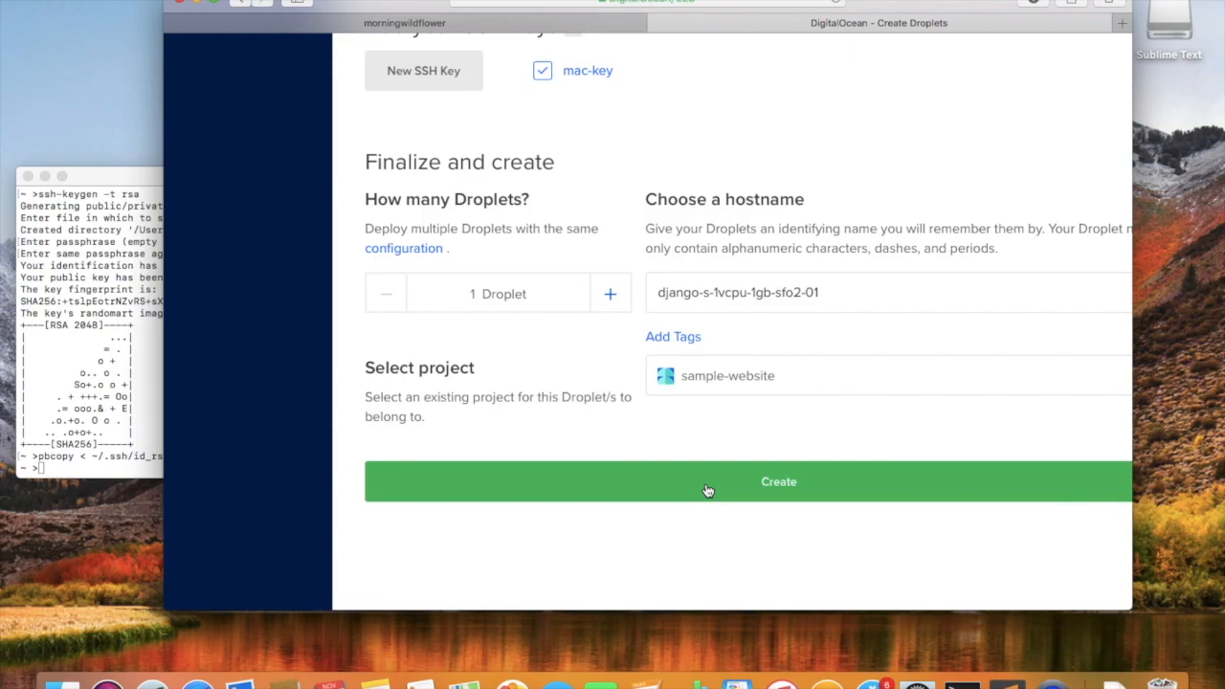
{"action": "left_click", "coordinate": [749, 481]}
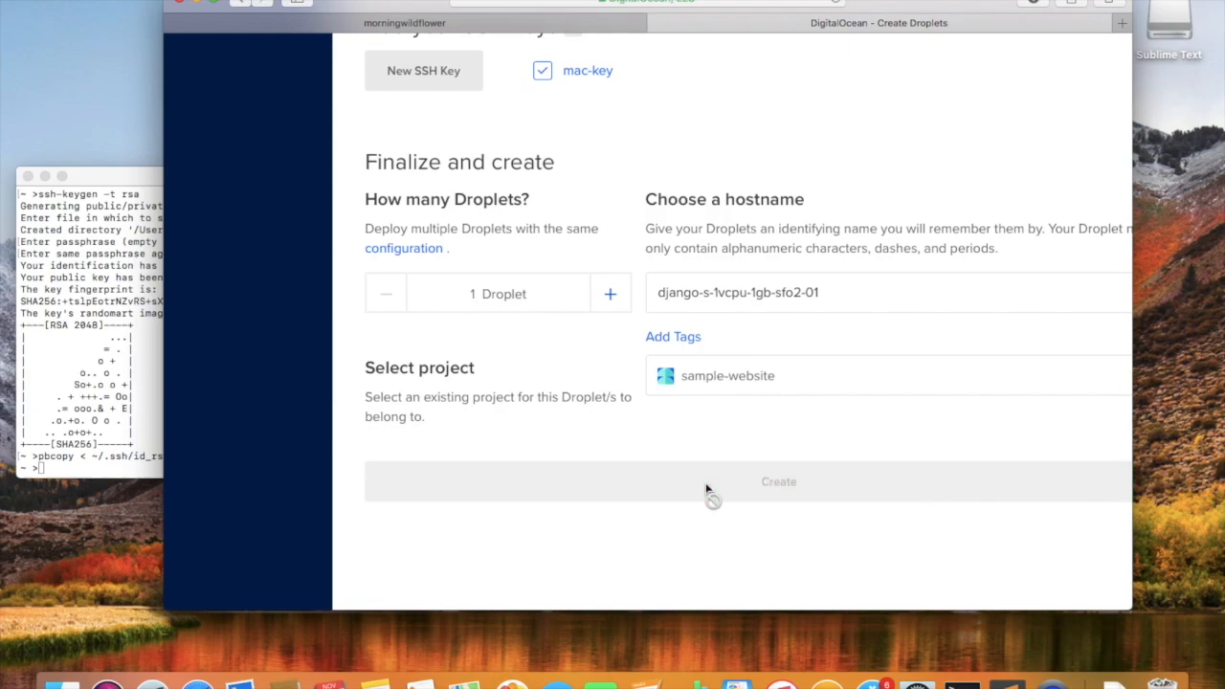
{"action": "left_click", "coordinate": [777, 481]}
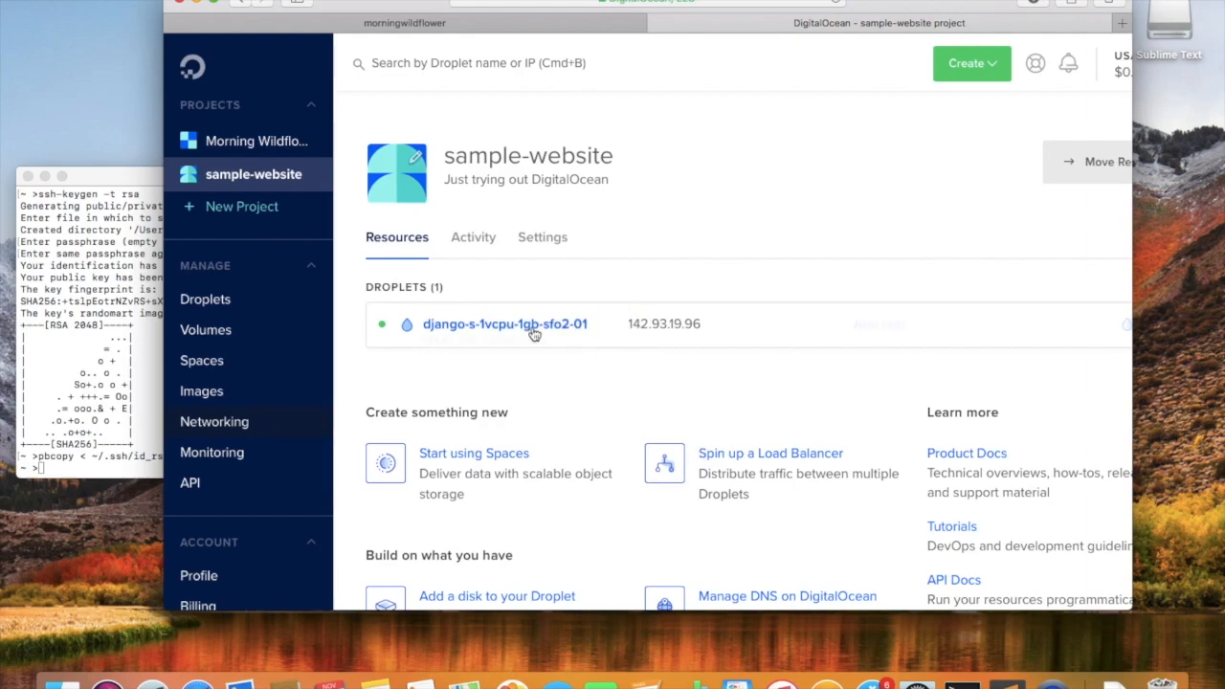
{"action": "left_click", "coordinate": [504, 323]}
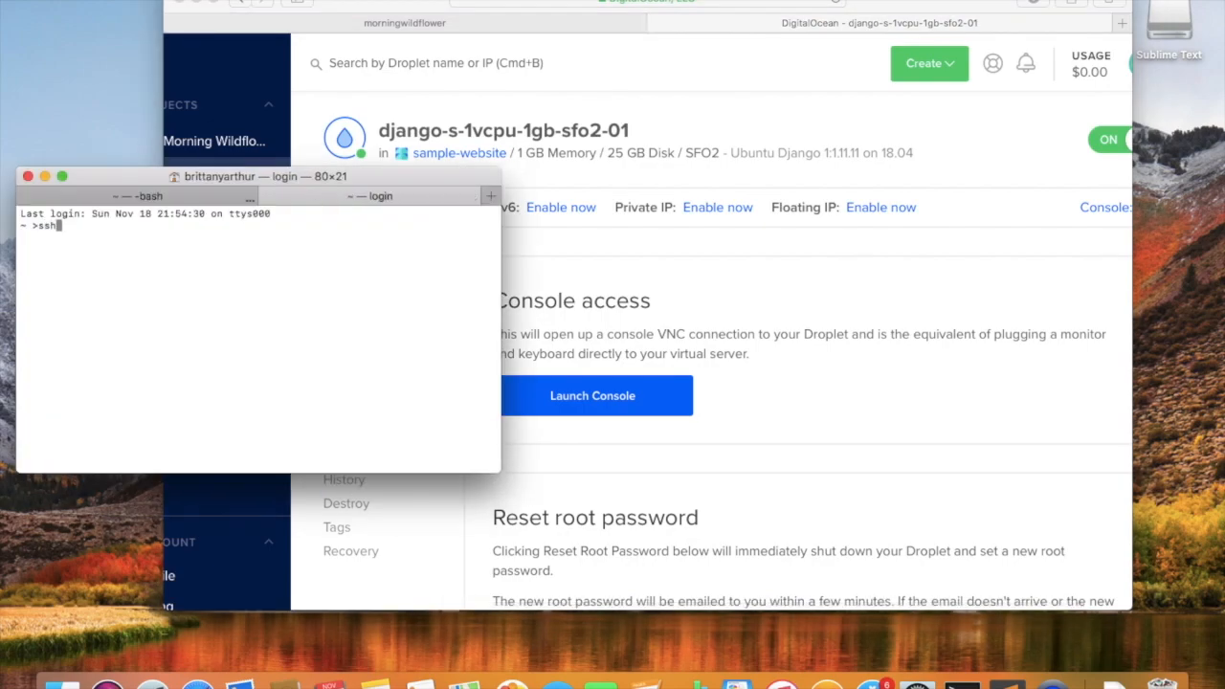
{"action": "type", "text": "root@142.93.19.96"}
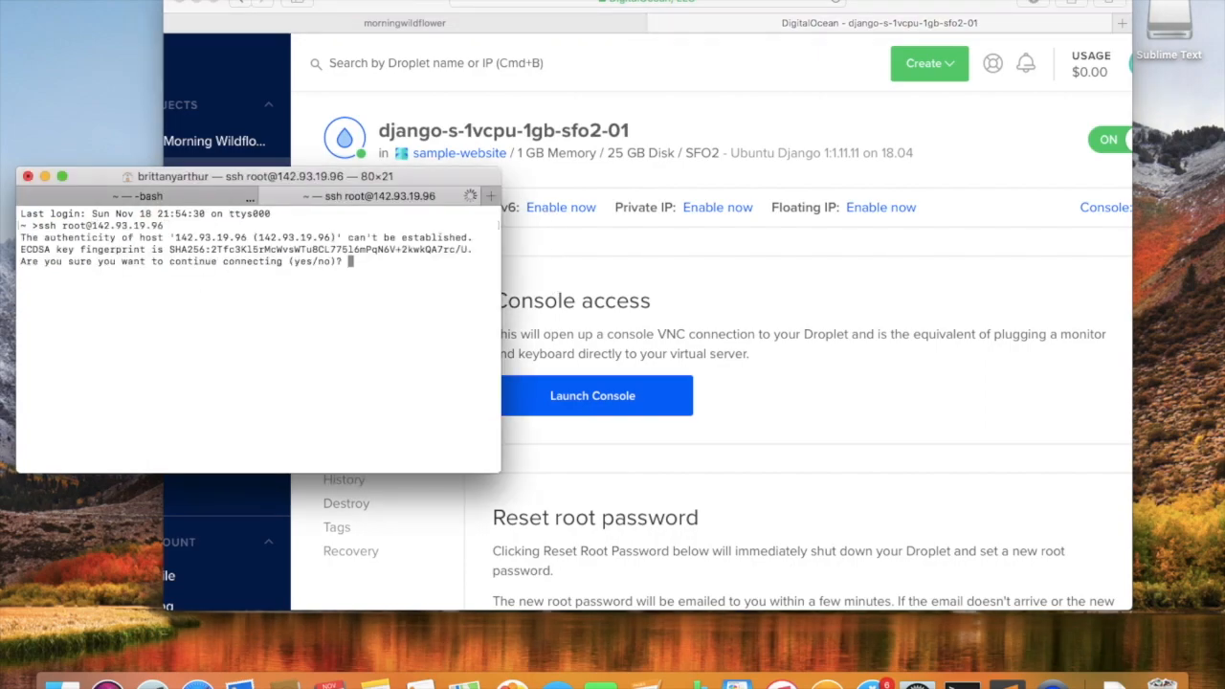
{"action": "type", "text": "yes"}
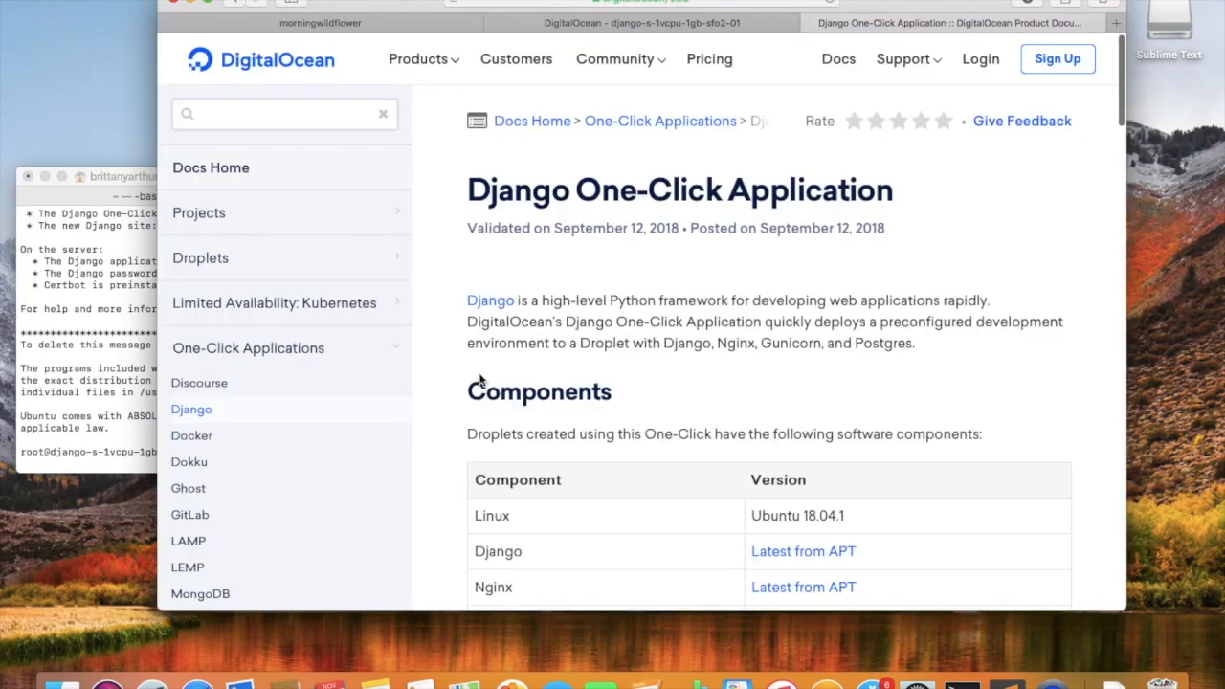
Step: Scroll the Django doc to 'Create a Django App' and select the /home/django/django_project path
{"action": "scroll", "scroll_direction": "down", "scroll_amount": 3}
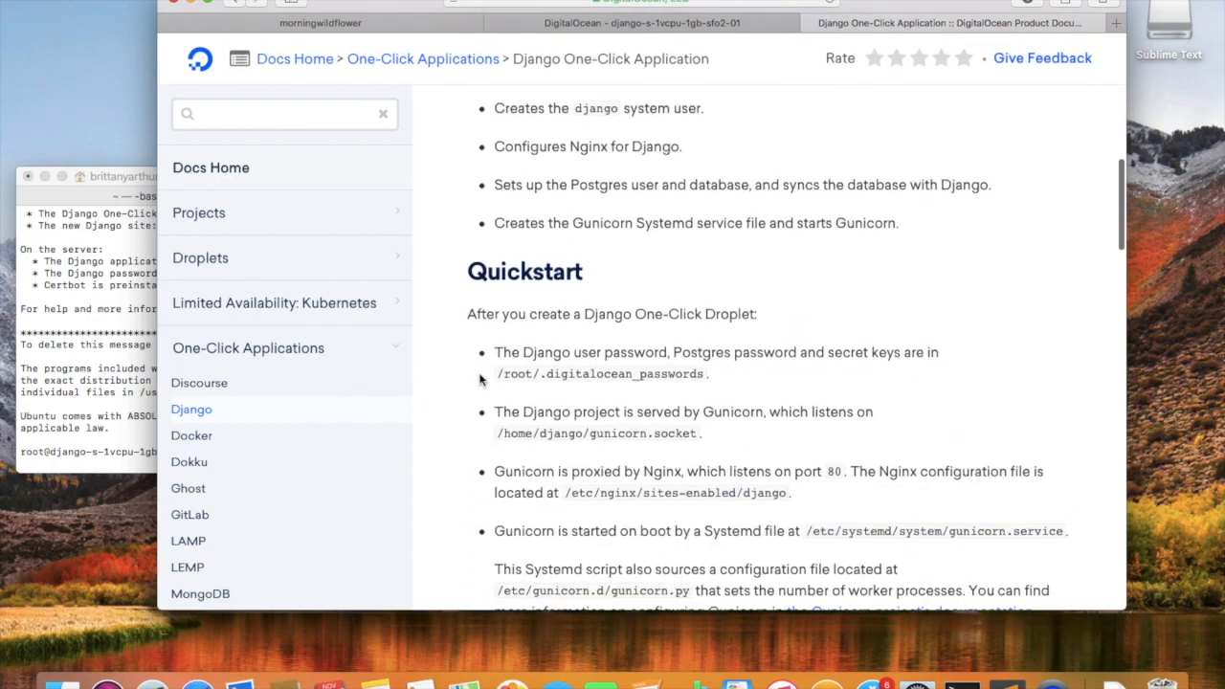
{"action": "scroll", "scroll_direction": "down", "scroll_amount": 3}
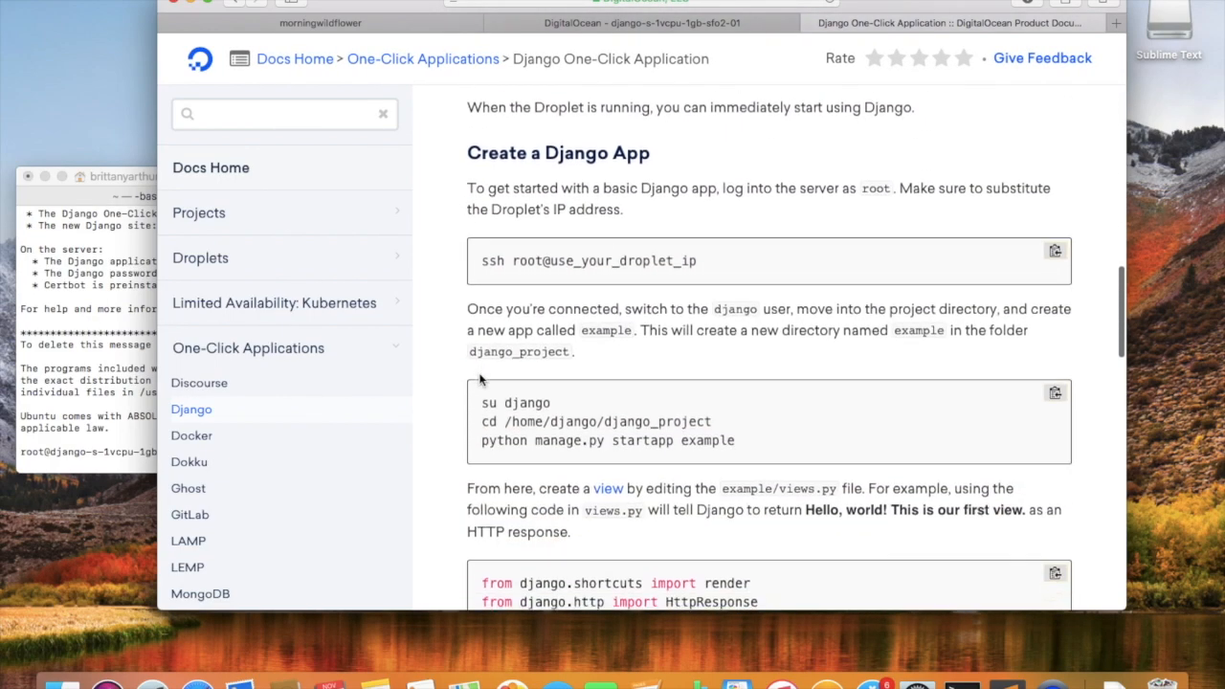
{"action": "scroll", "scroll_direction": "down", "scroll_amount": 3}
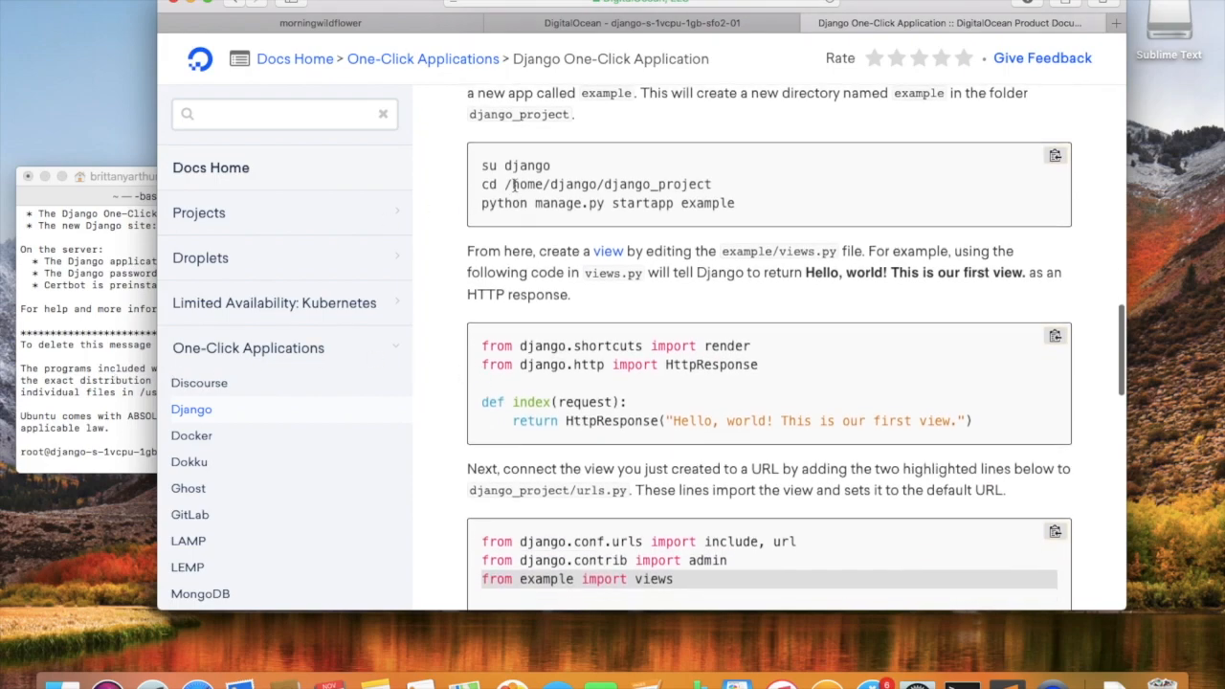
{"action": "double_click", "coordinate": [517, 165]}
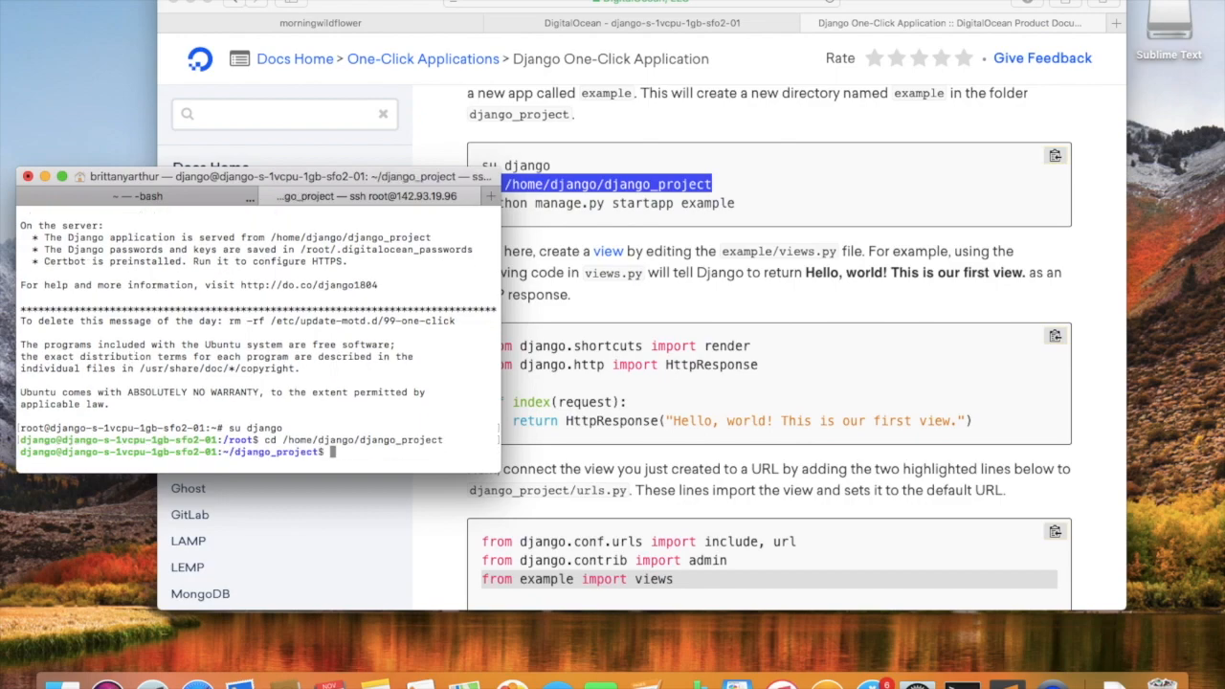
{"action": "mouse_move", "coordinate": [670, 204]}
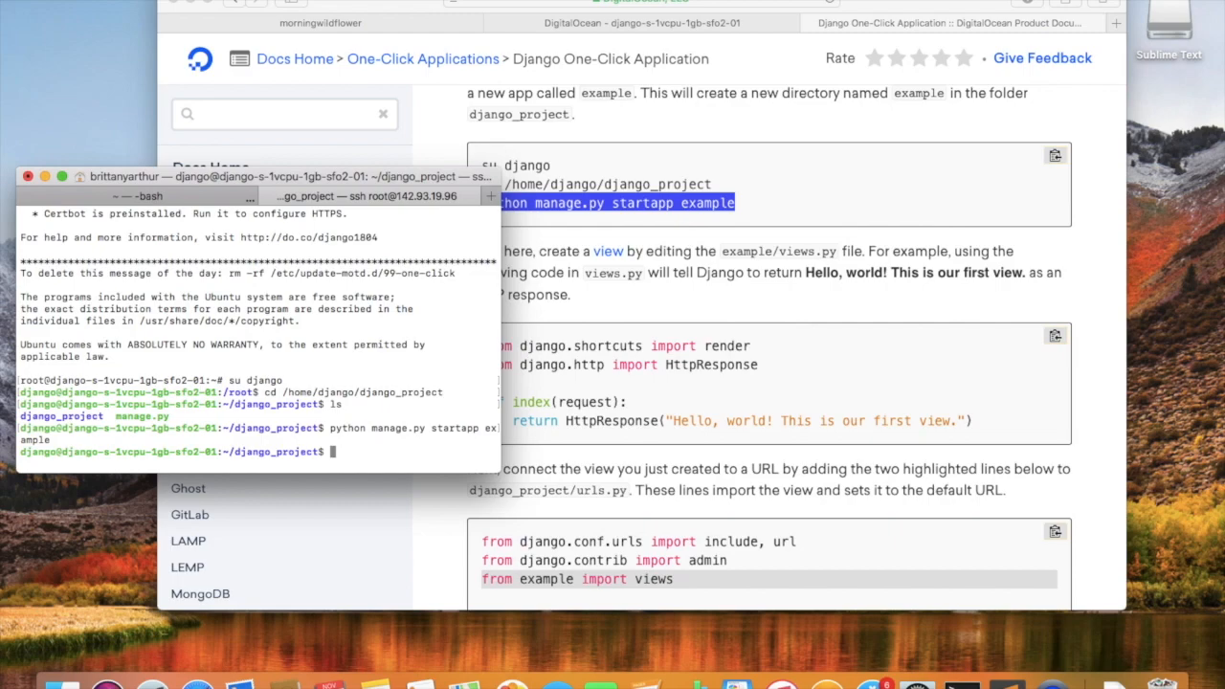
Step: List django_project to confirm the example app sits beside manage.py
{"action": "key", "text": "Return"}
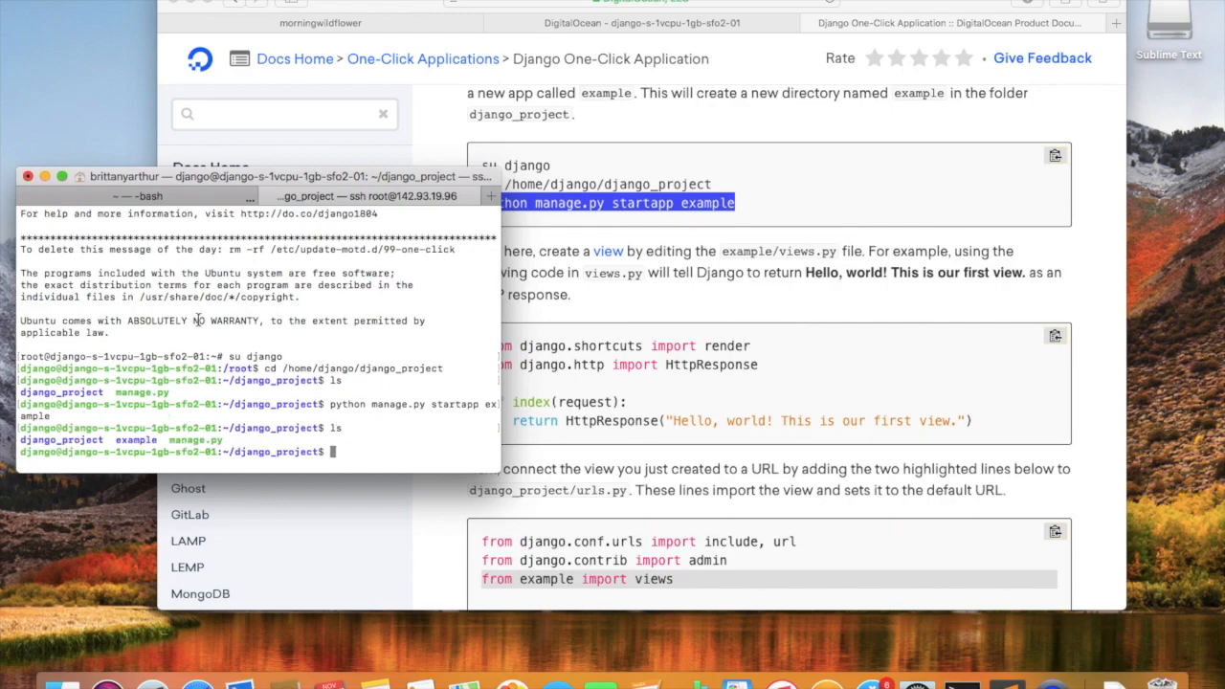
{"action": "scroll", "scroll_direction": "down", "scroll_amount": 3}
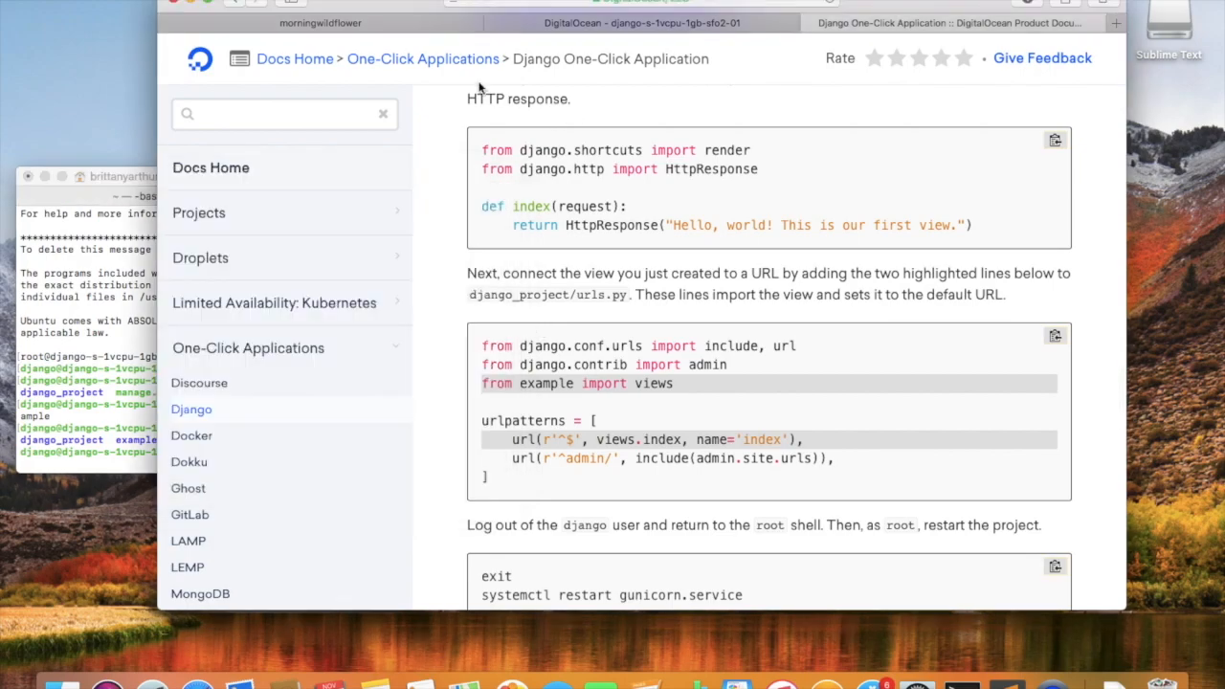
Step: Create the public repository 'django-digital-ocean-example' from the GitHub Repositories page
{"action": "left_click", "coordinate": [320, 22]}
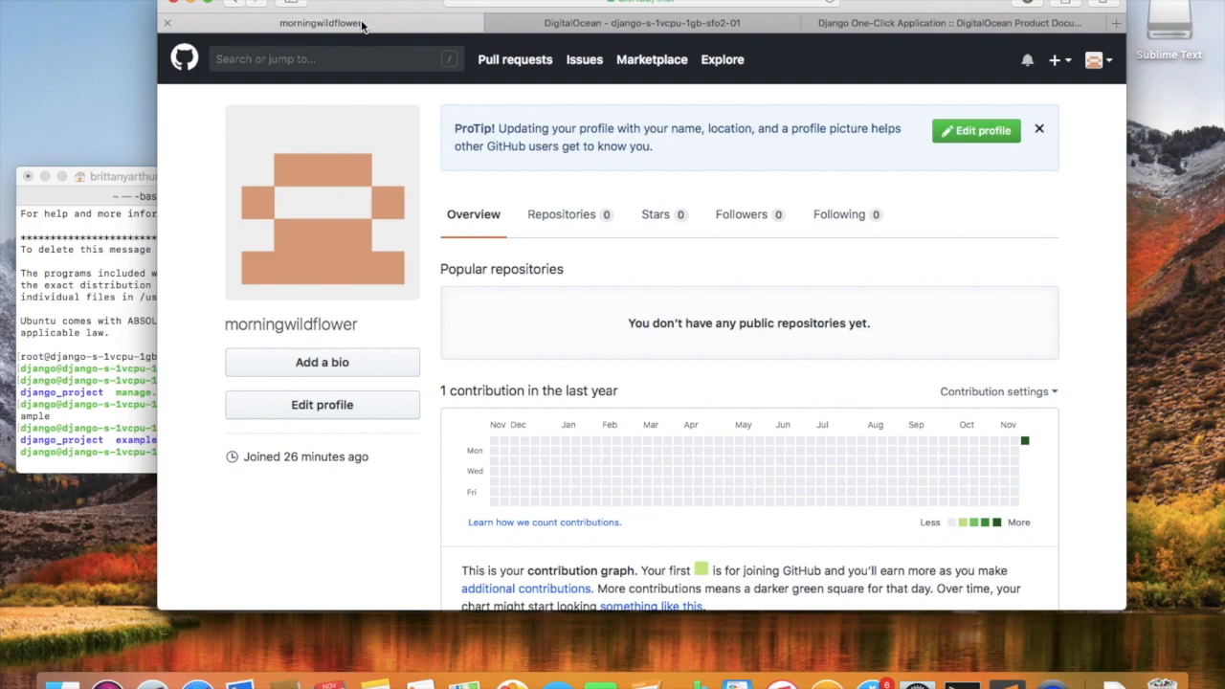
{"action": "mouse_move", "coordinate": [561, 213]}
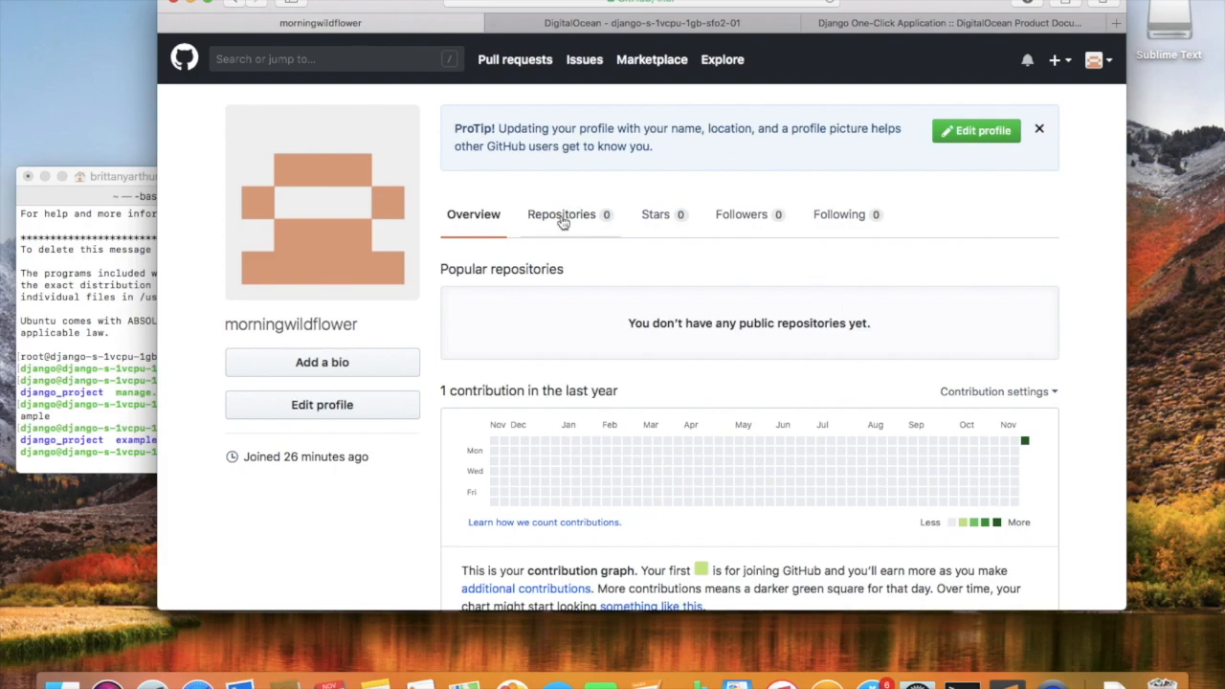
{"action": "left_click", "coordinate": [561, 213]}
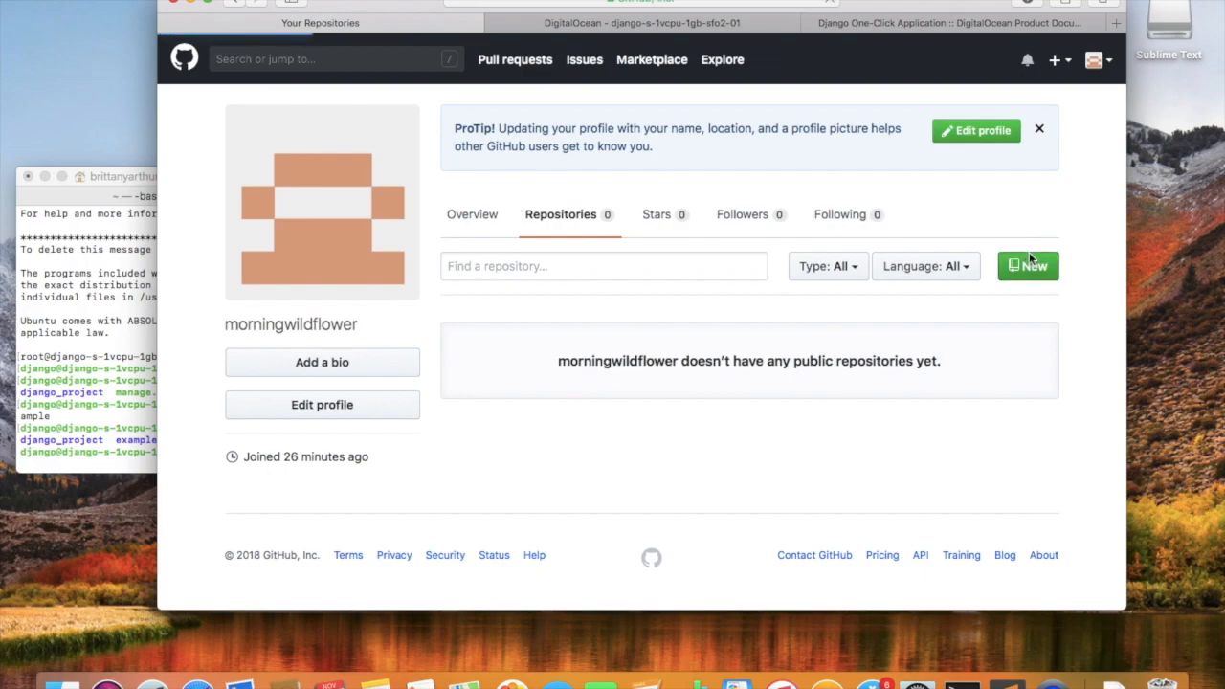
{"action": "left_click", "coordinate": [1026, 266]}
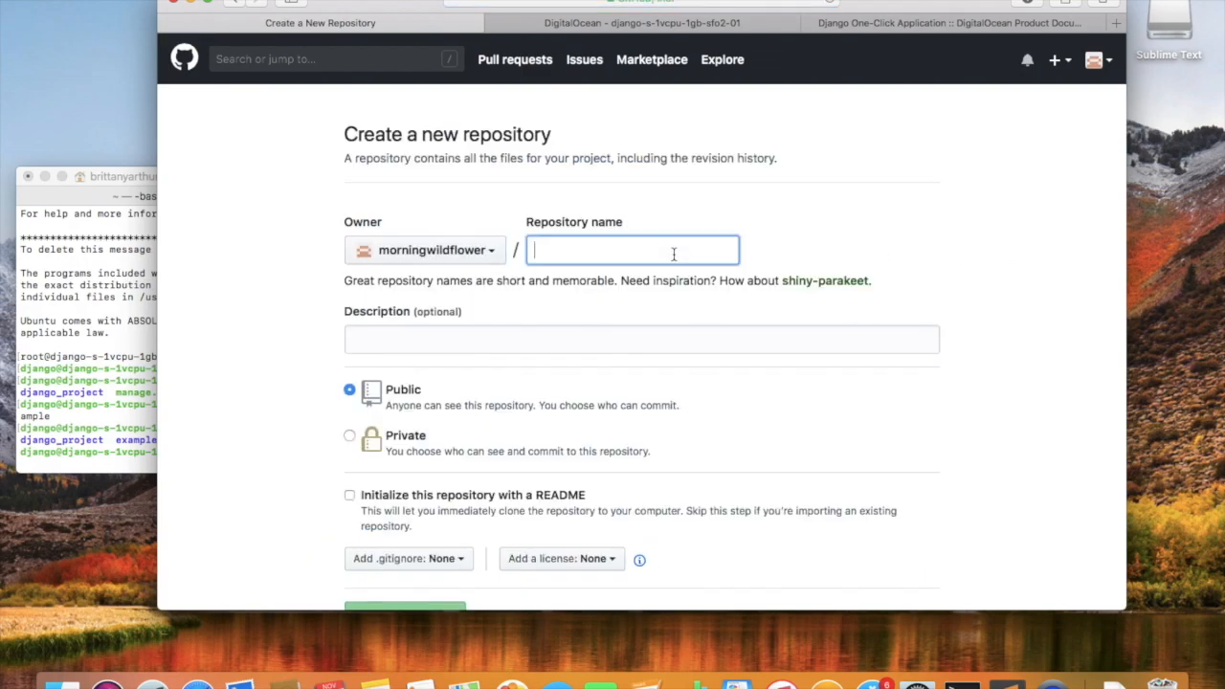
{"action": "type", "text": "django-digital-ocean-example"}
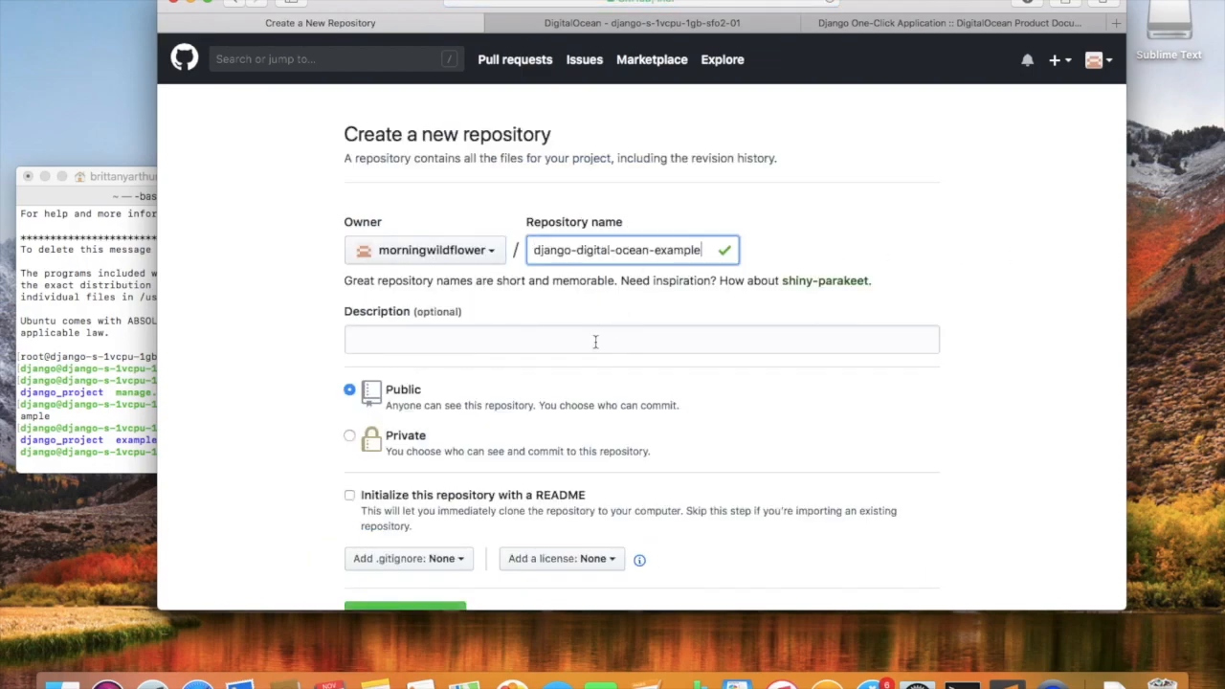
{"action": "scroll", "scroll_direction": "down", "scroll_amount": 3}
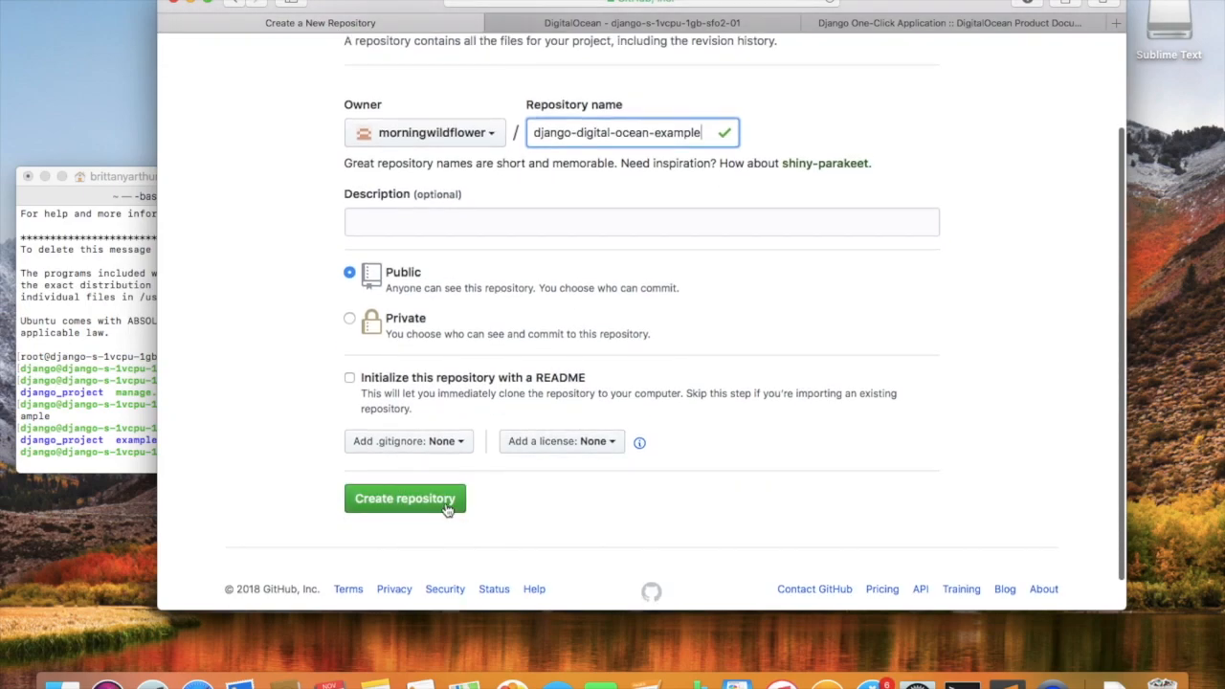
{"action": "left_click", "coordinate": [404, 497]}
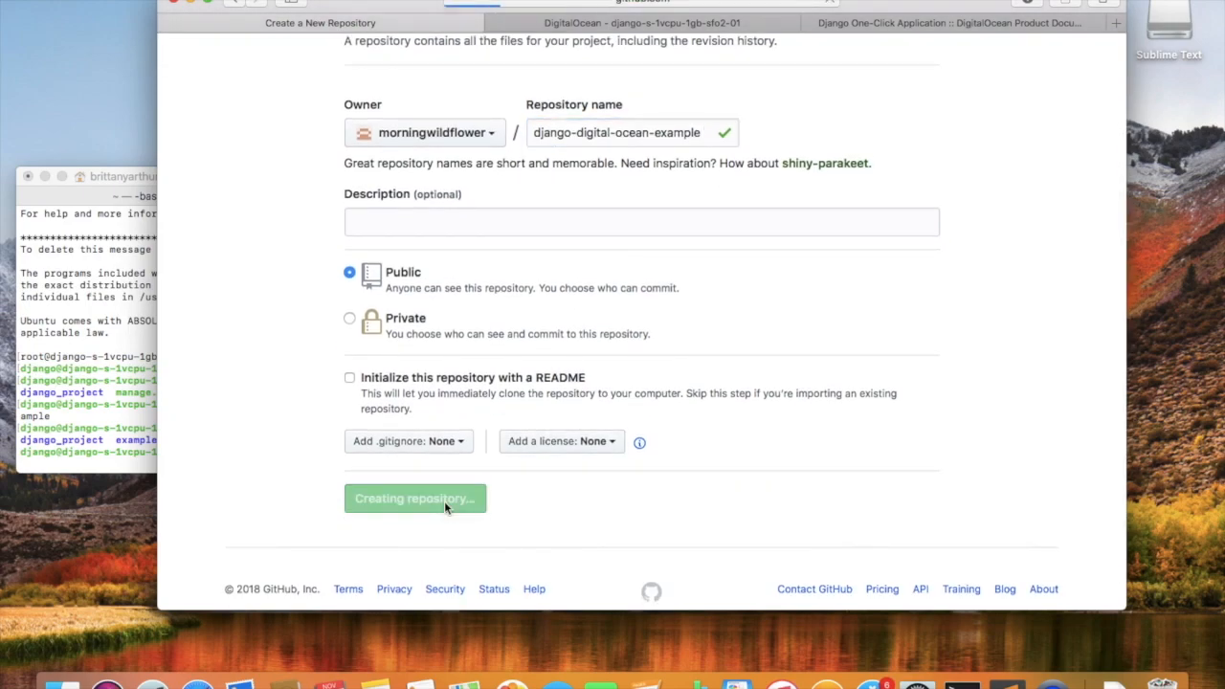
{"action": "left_click", "coordinate": [414, 497]}
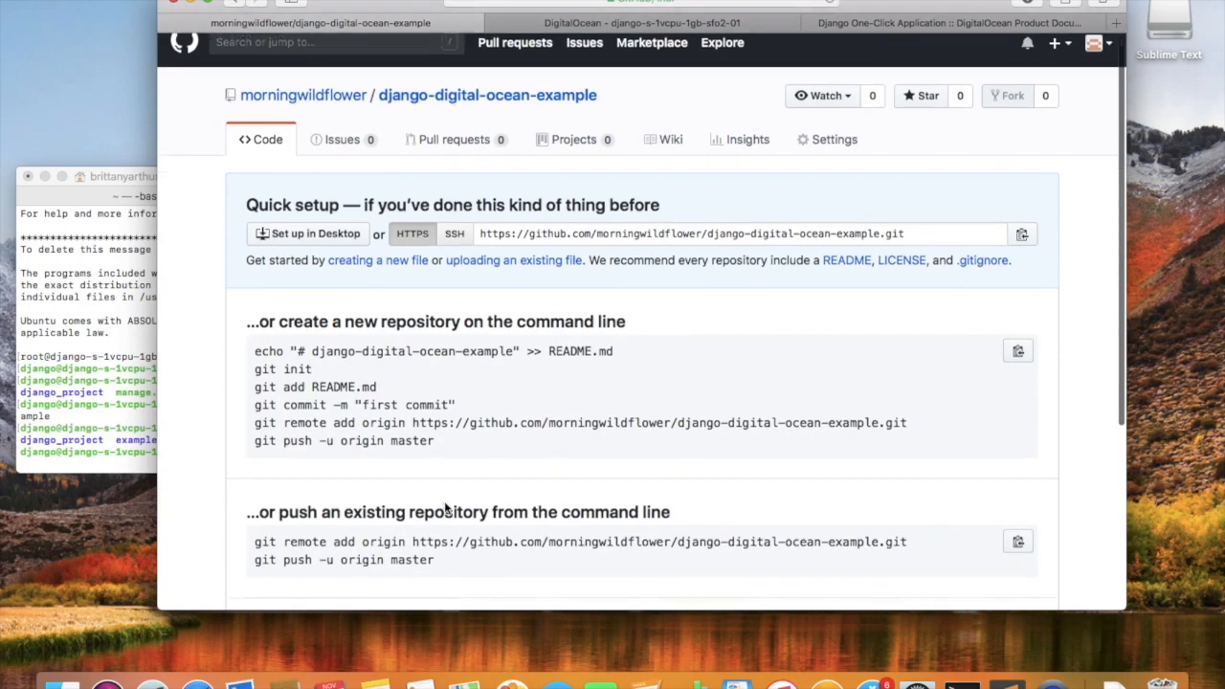
Step: Run git init in django_project and try the 'first commit' command copied from GitHub
{"action": "scroll", "scroll_direction": "down", "scroll_amount": 3}
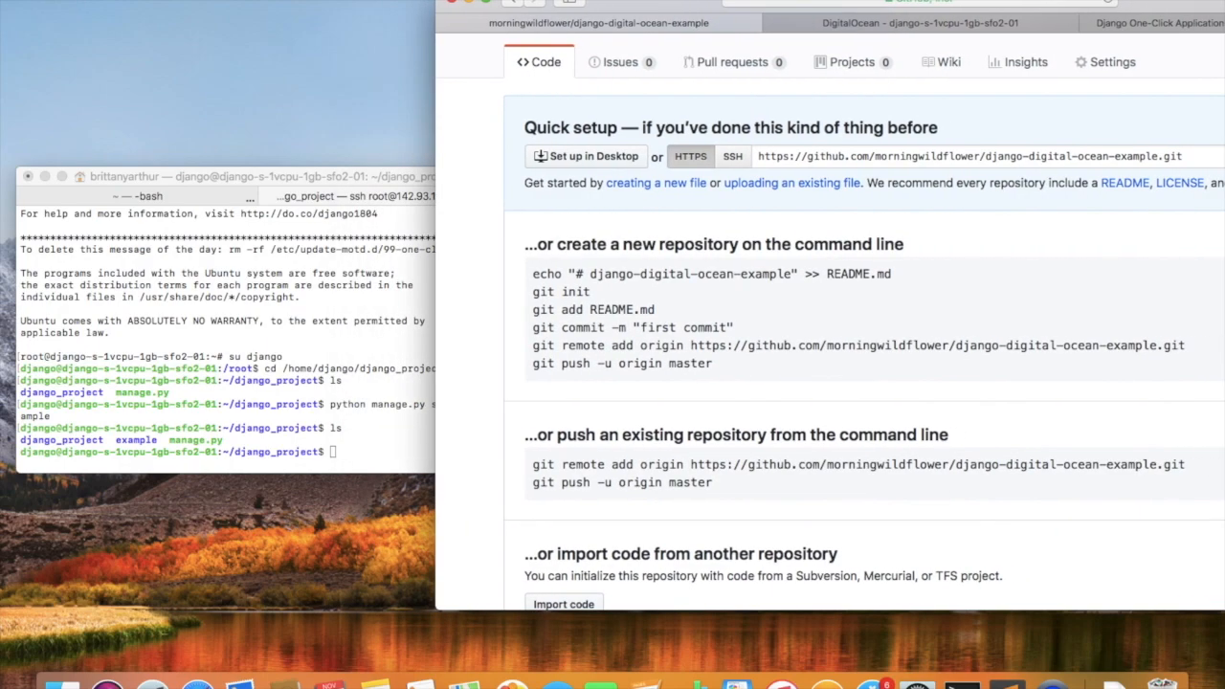
{"action": "type", "text": "git init"}
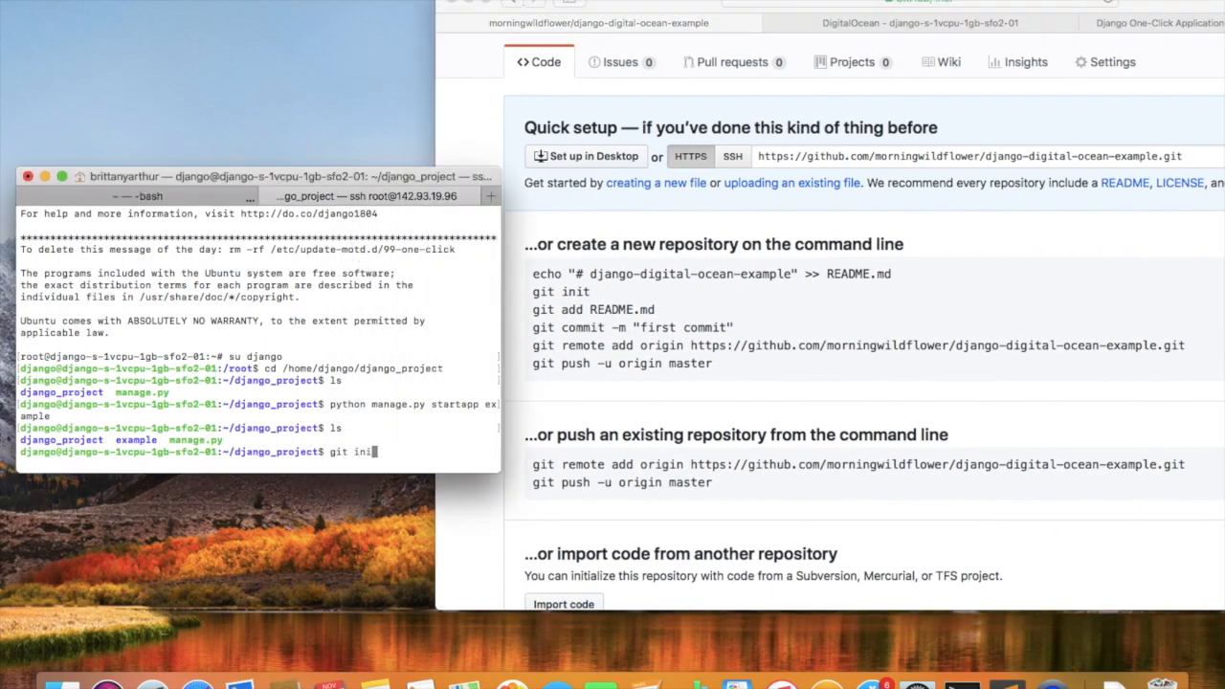
{"action": "key", "text": "Return"}
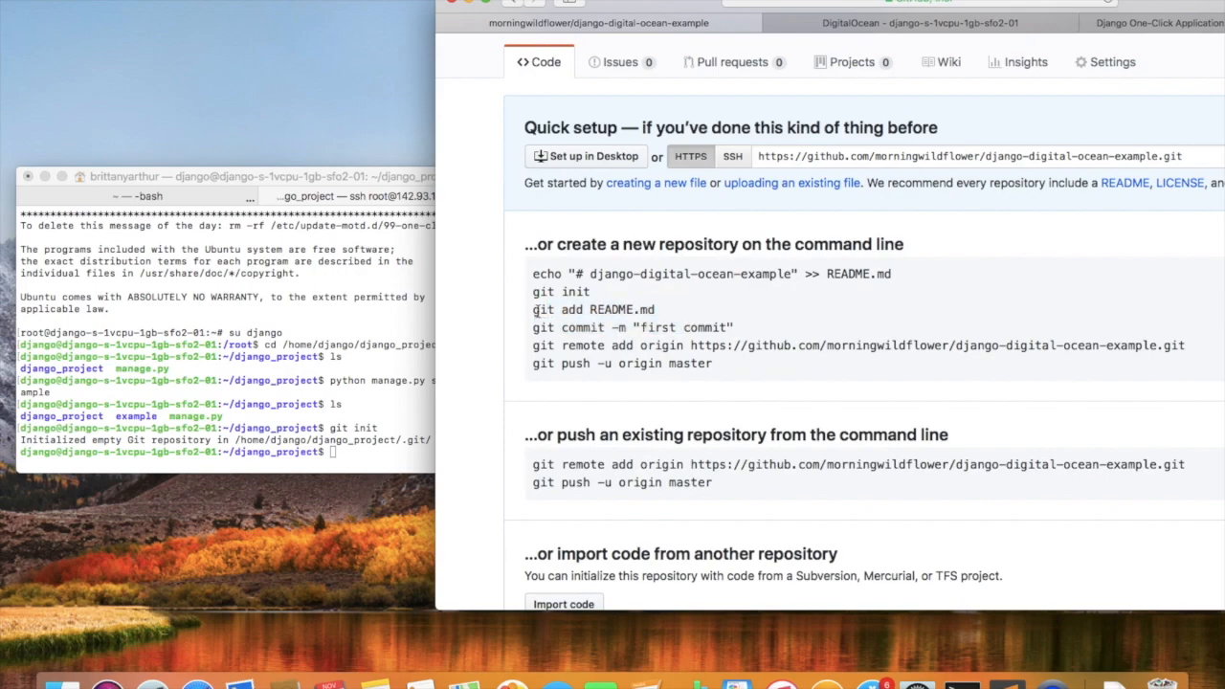
{"action": "double_click", "coordinate": [632, 327]}
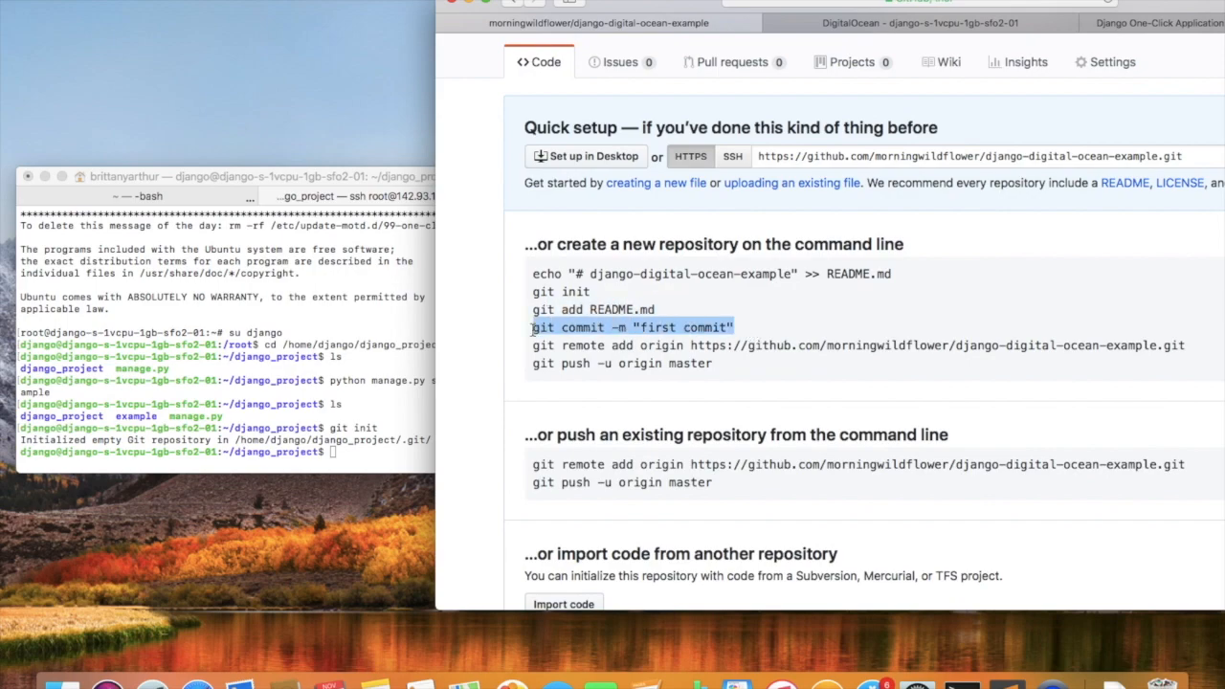
{"action": "key", "text": "Return"}
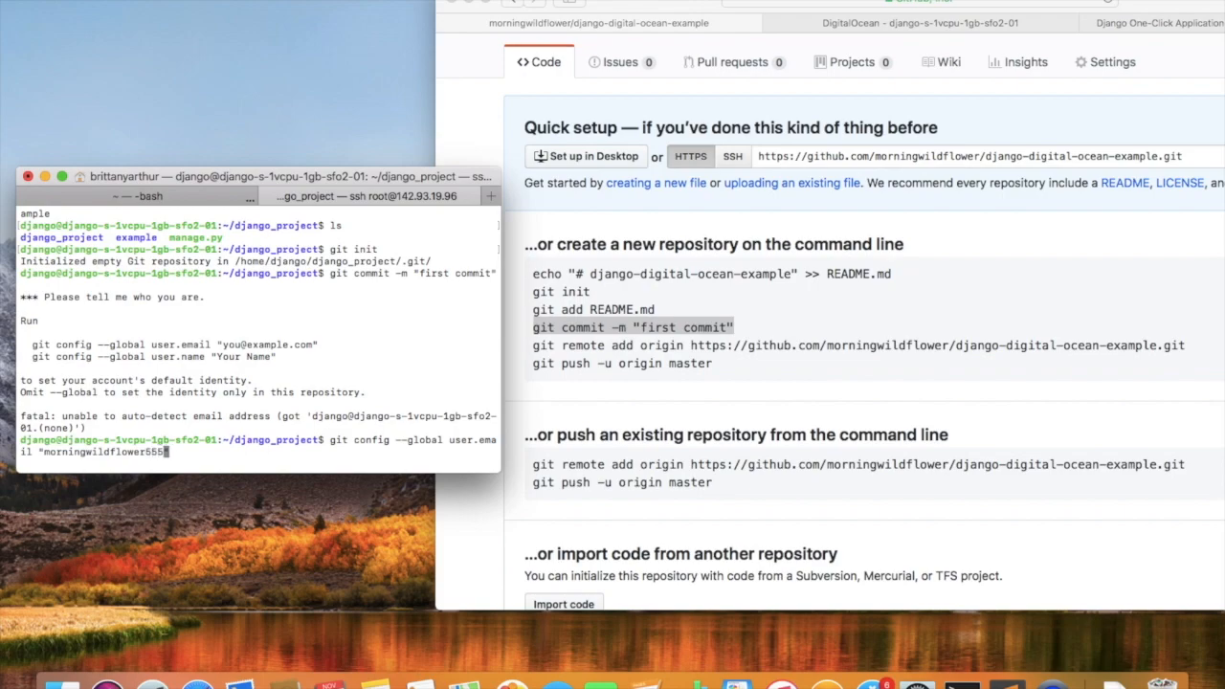
Step: Set the global git email and user name, retry the commit, and stage files with git add
{"action": "type", "text": "@gmail.c"}
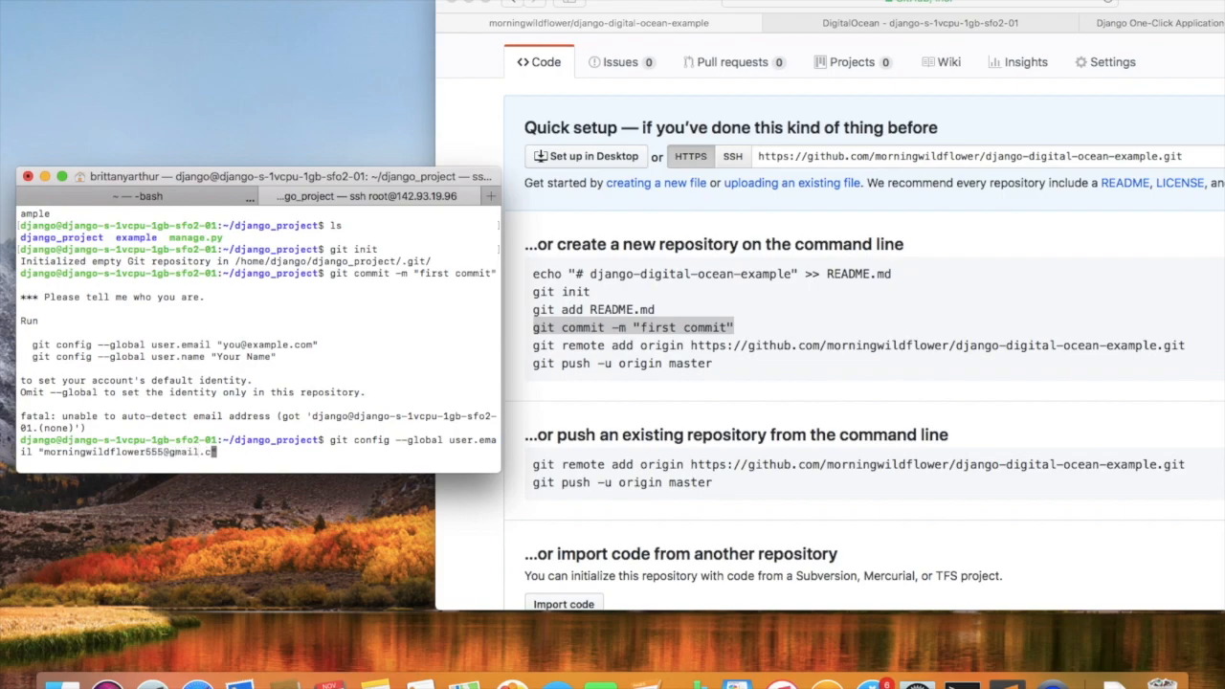
{"action": "key", "text": "Return"}
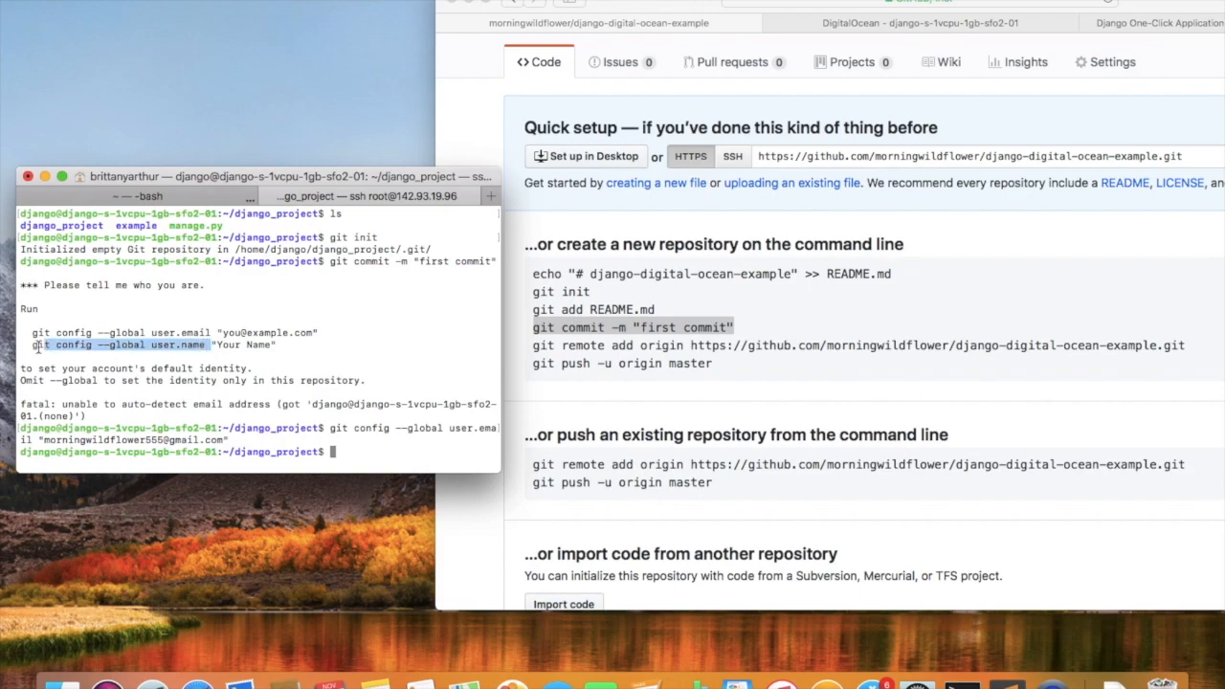
{"action": "type", "text": "git config --global user.name \""}
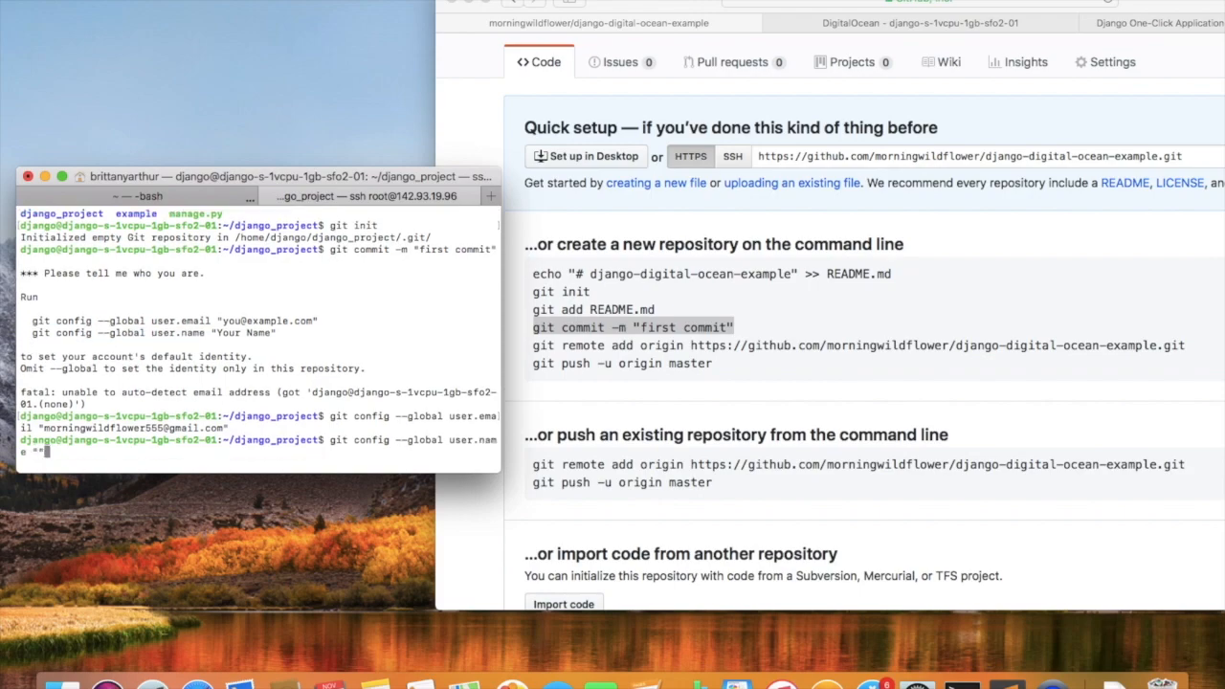
{"action": "type", "text": "Morning Wil"}
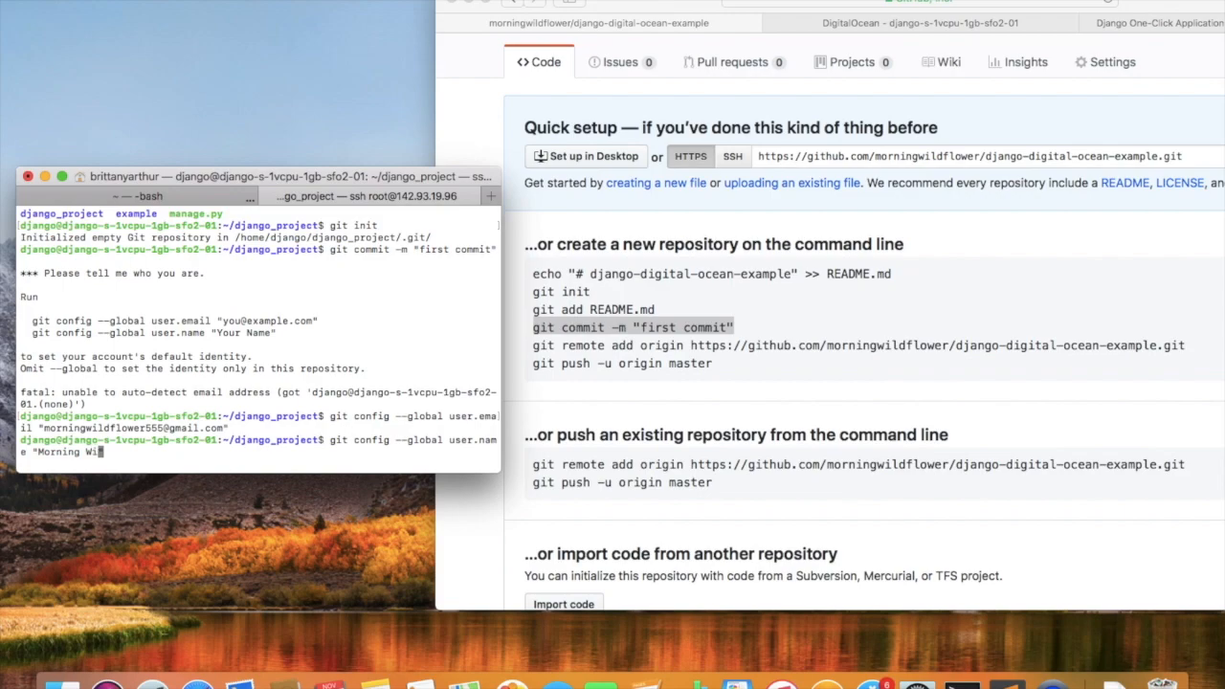
{"action": "key", "text": "Return"}
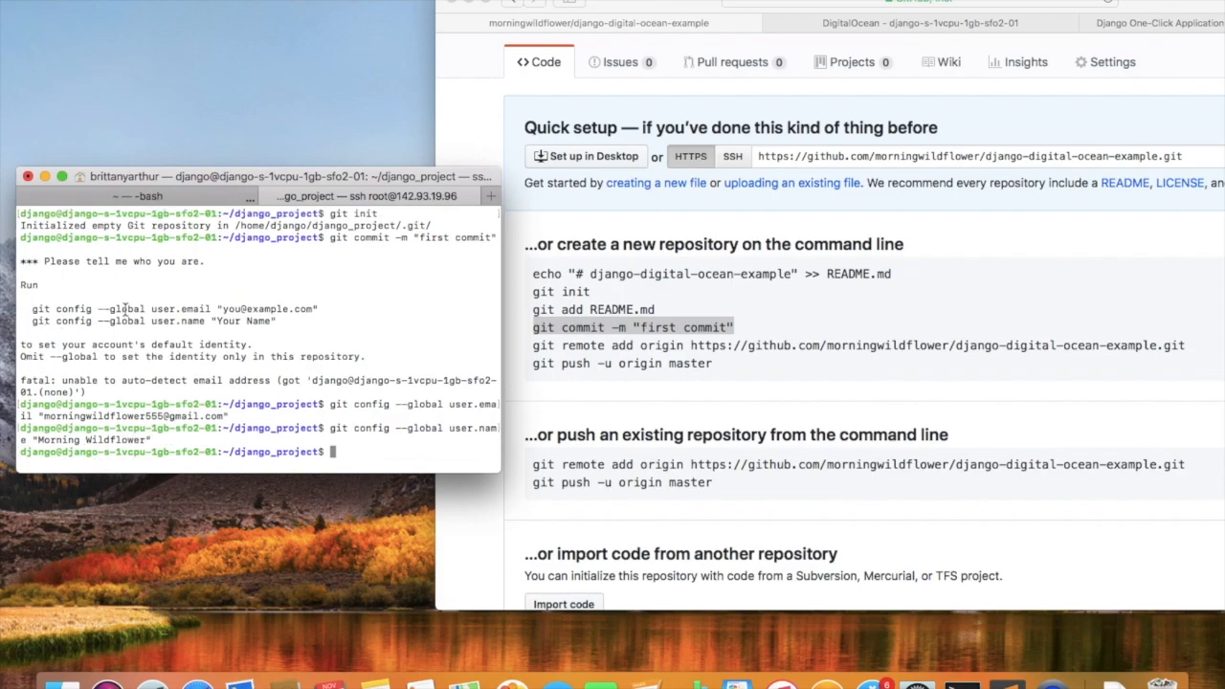
{"action": "mouse_move", "coordinate": [182, 349]}
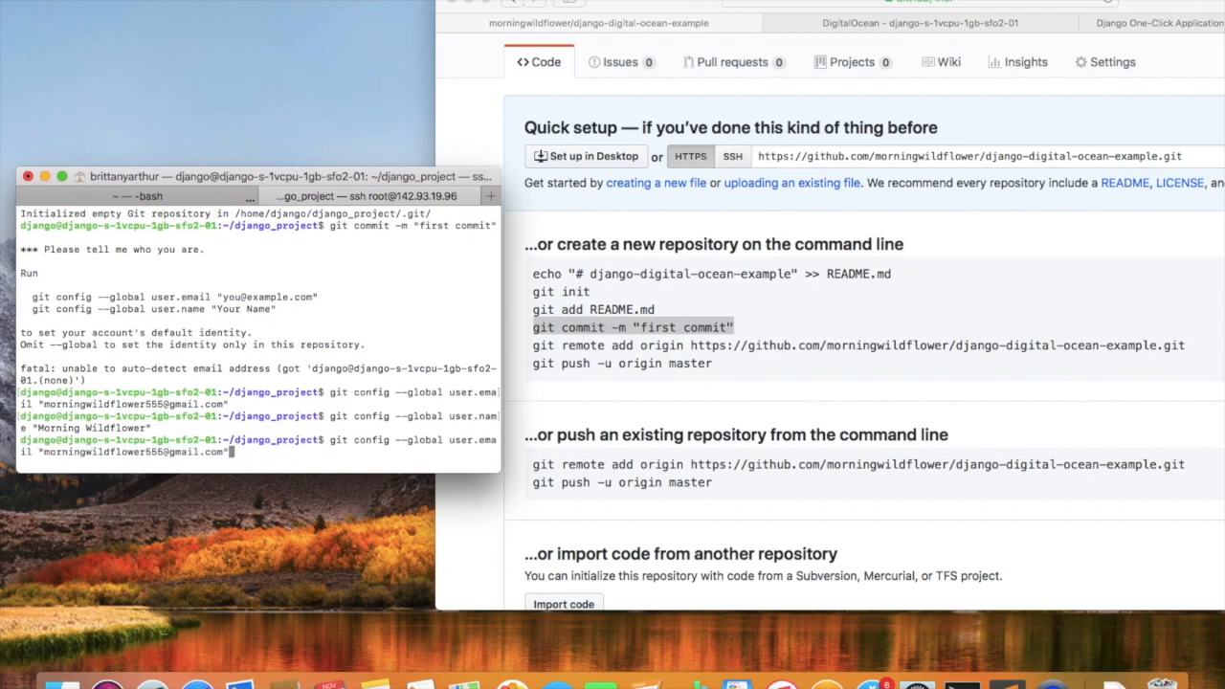
{"action": "key", "text": "Return"}
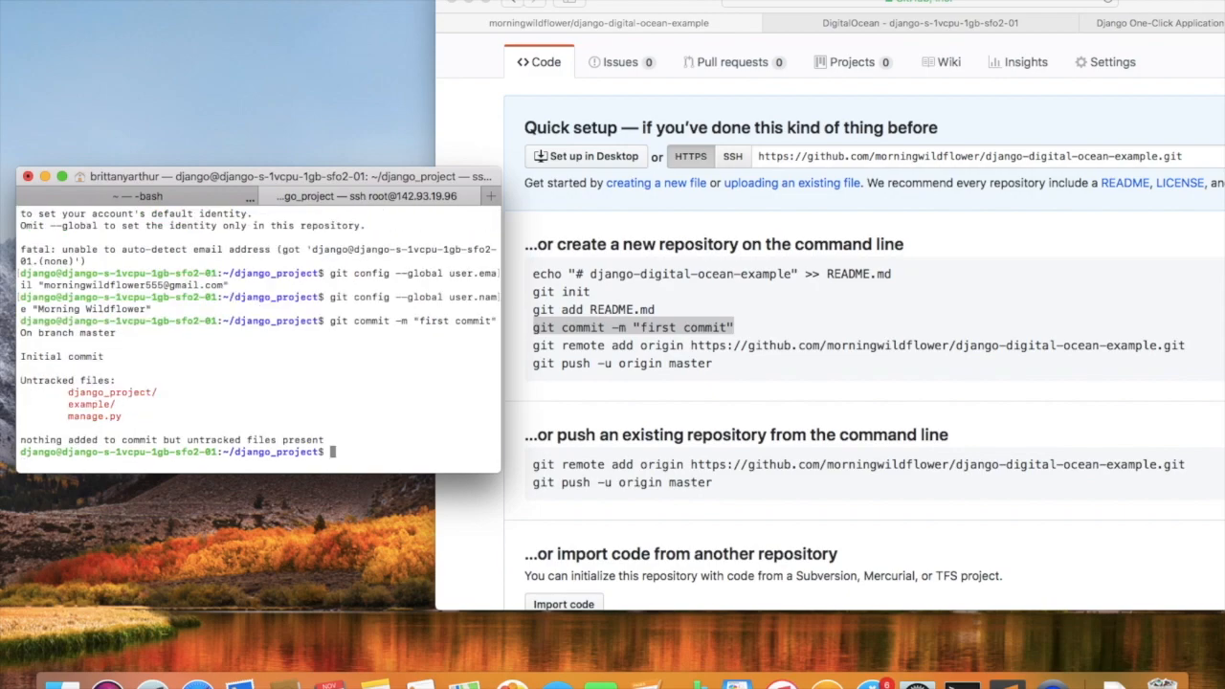
{"action": "type", "text": "git add ."}
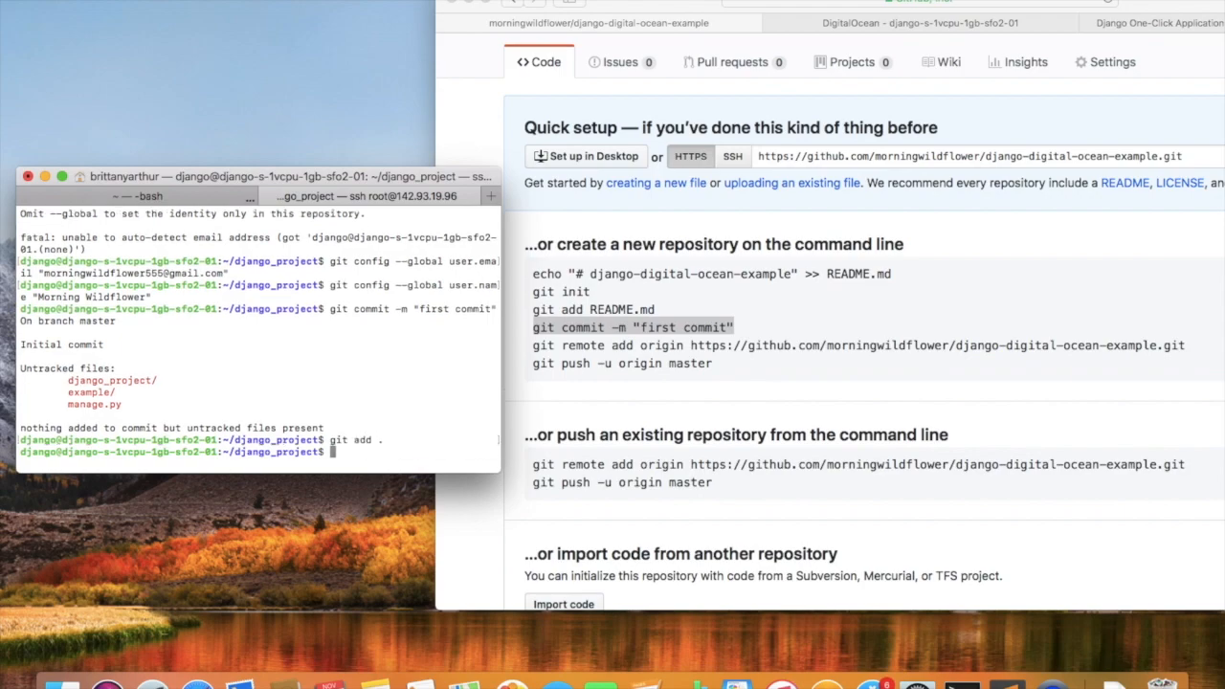
{"action": "mouse_move", "coordinate": [1152, 356]}
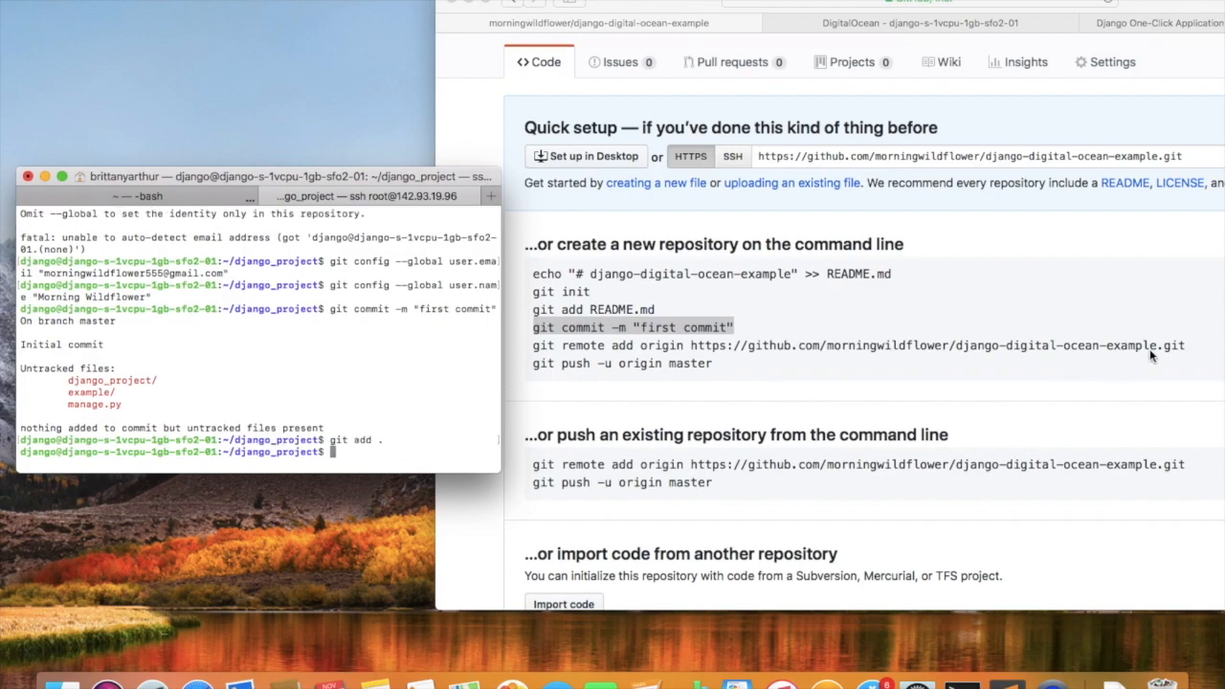
{"action": "mouse_move", "coordinate": [1111, 358]}
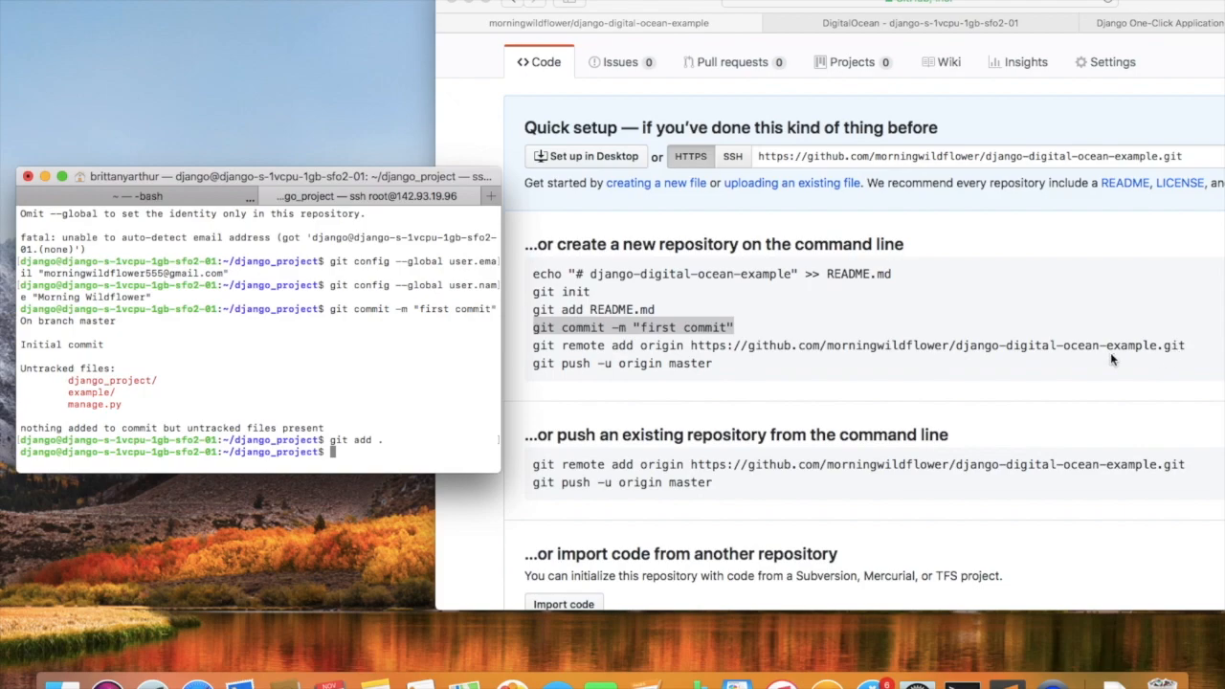
Step: Commit the project as 'first commit' and push master to origin as user morningw
{"action": "key", "text": "Return"}
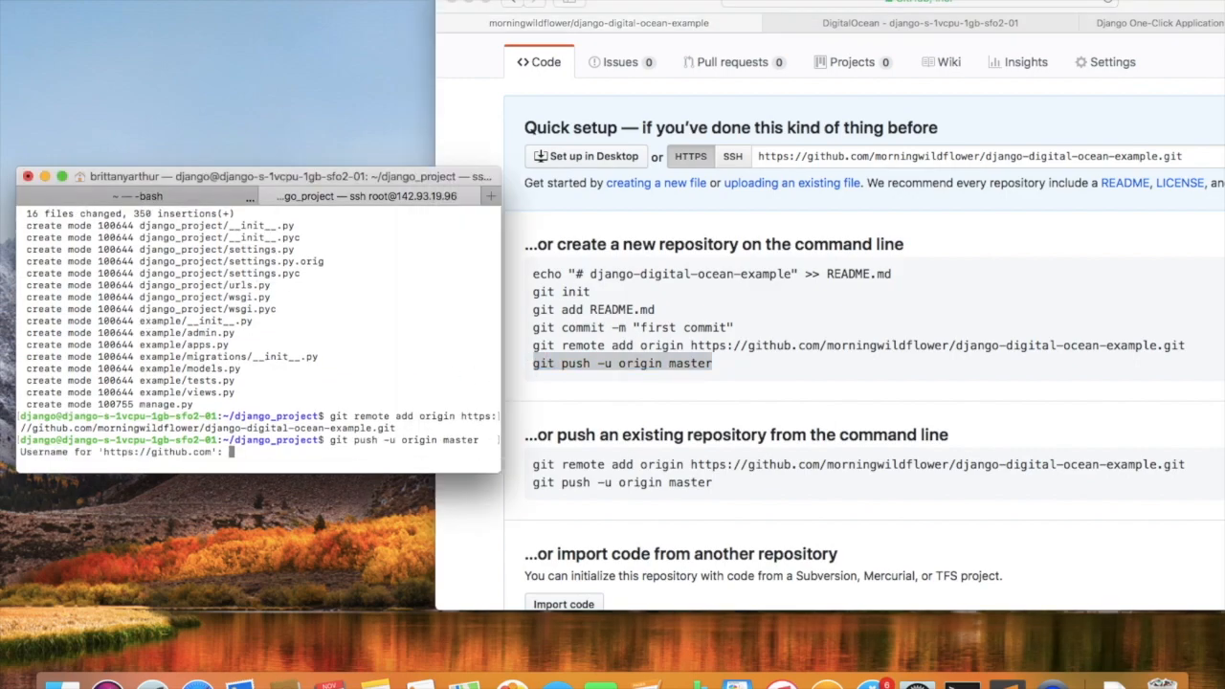
{"action": "type", "text": "morningw"}
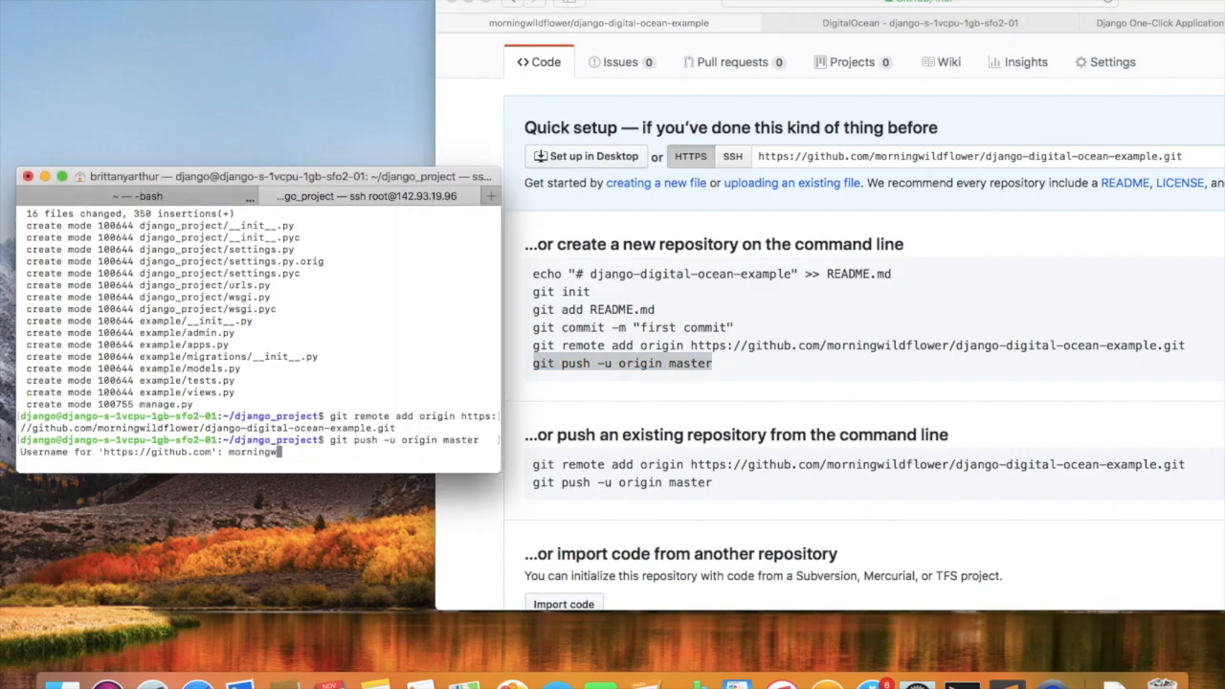
{"action": "key", "text": "Return"}
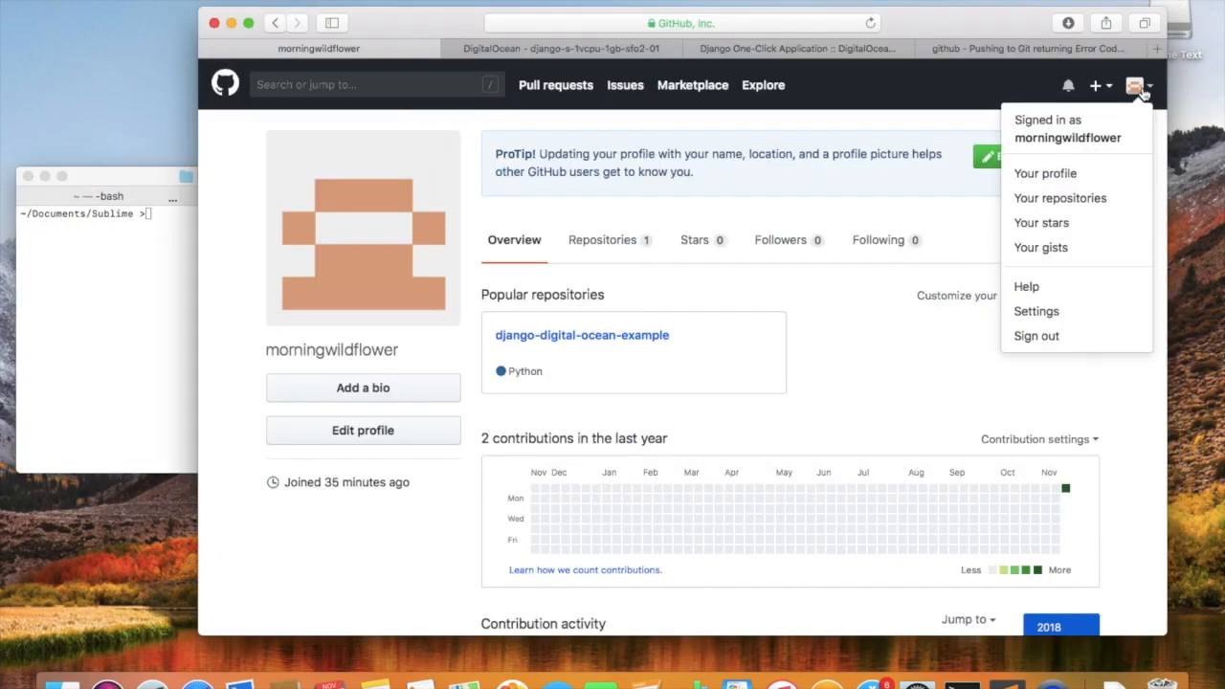
{"action": "mouse_move", "coordinate": [1133, 119]}
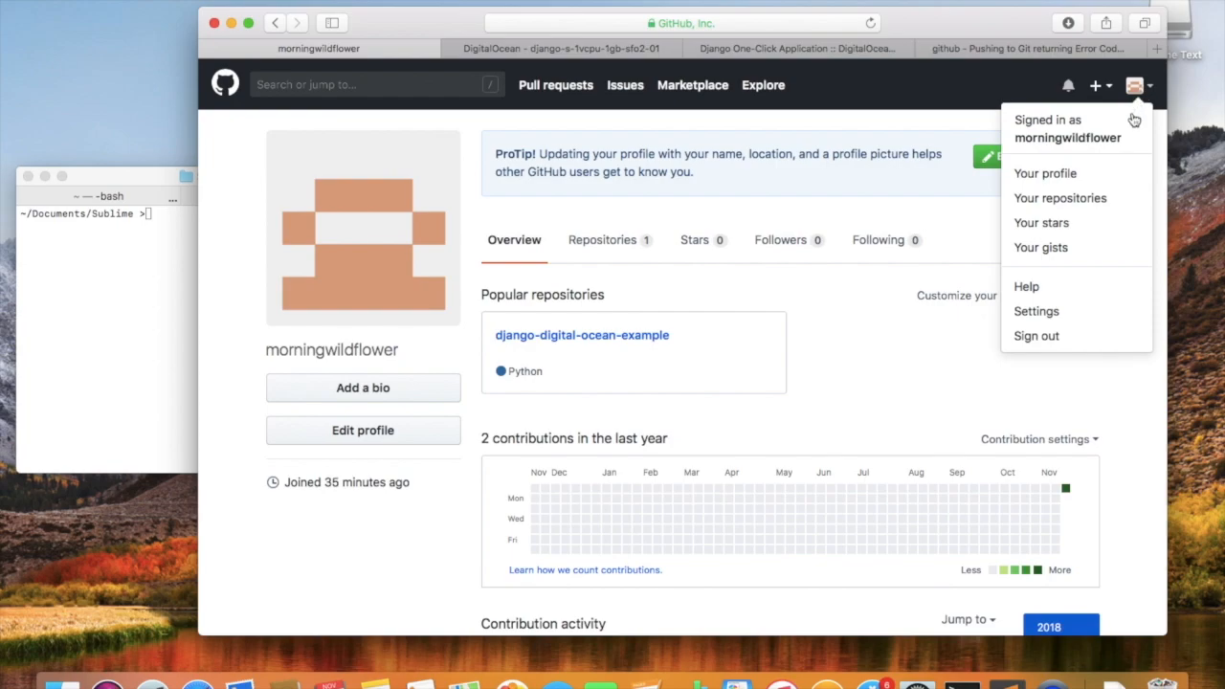
{"action": "mouse_move", "coordinate": [1053, 286]}
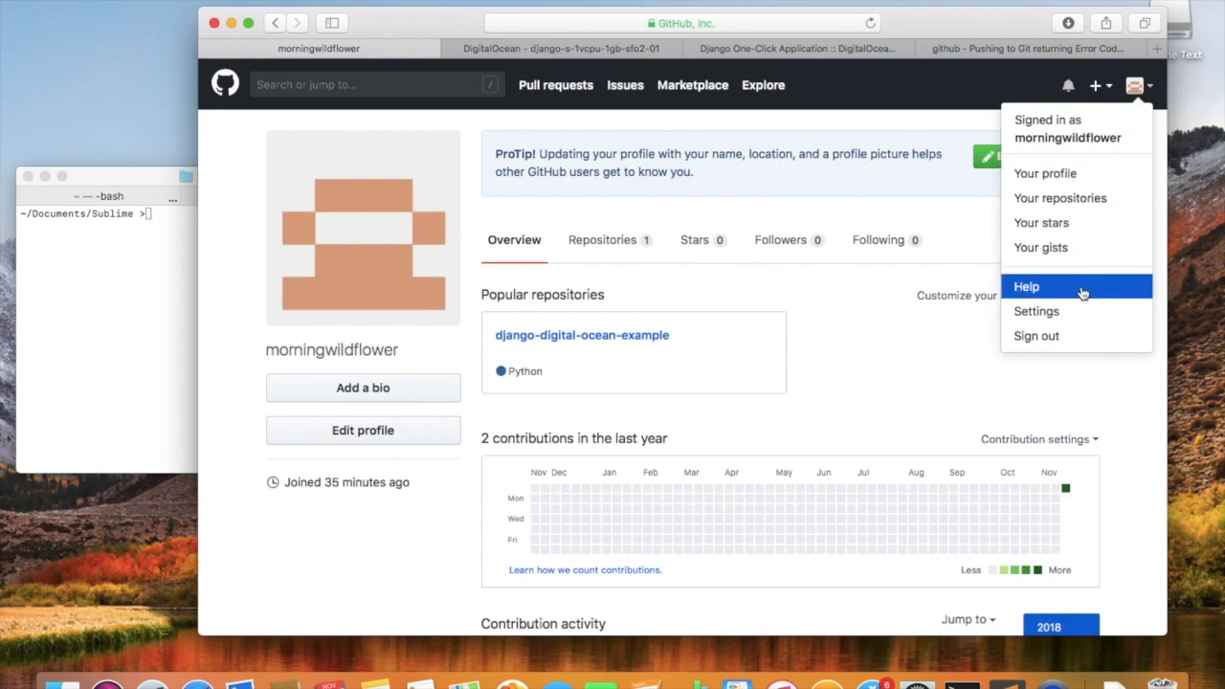
Step: Start a new GitHub SSH key and paste in the ~/.ssh/id_rsa.pub public key
{"action": "left_click", "coordinate": [1036, 311]}
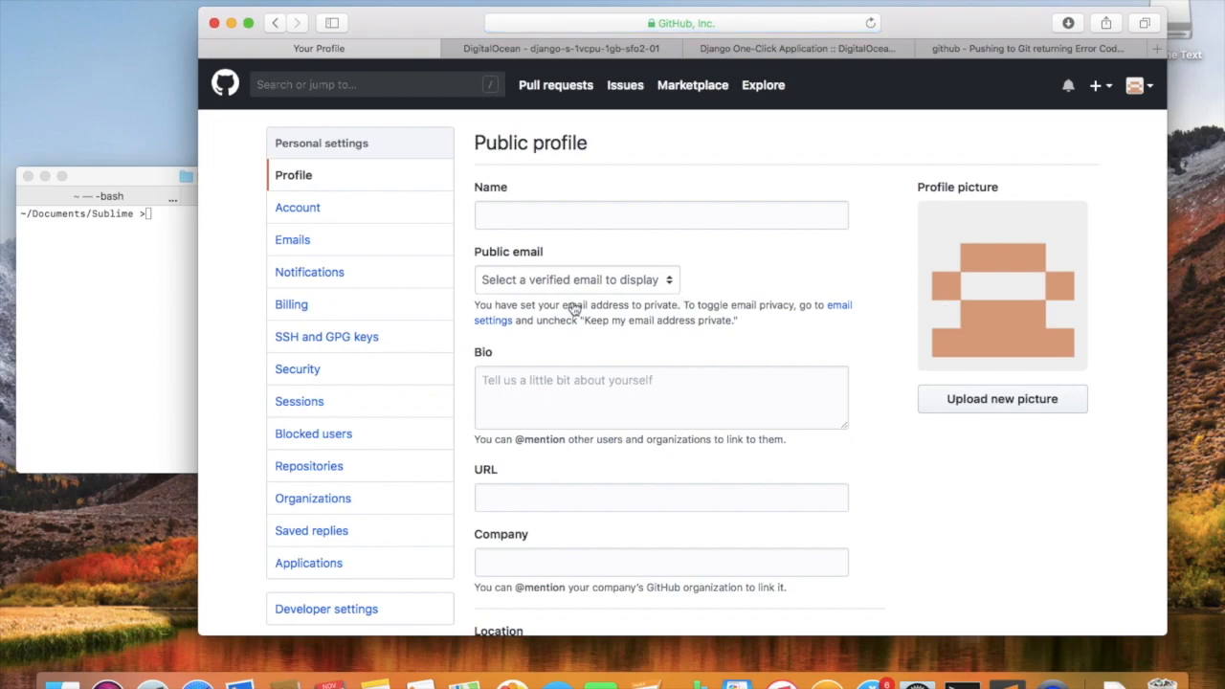
{"action": "left_click", "coordinate": [326, 335]}
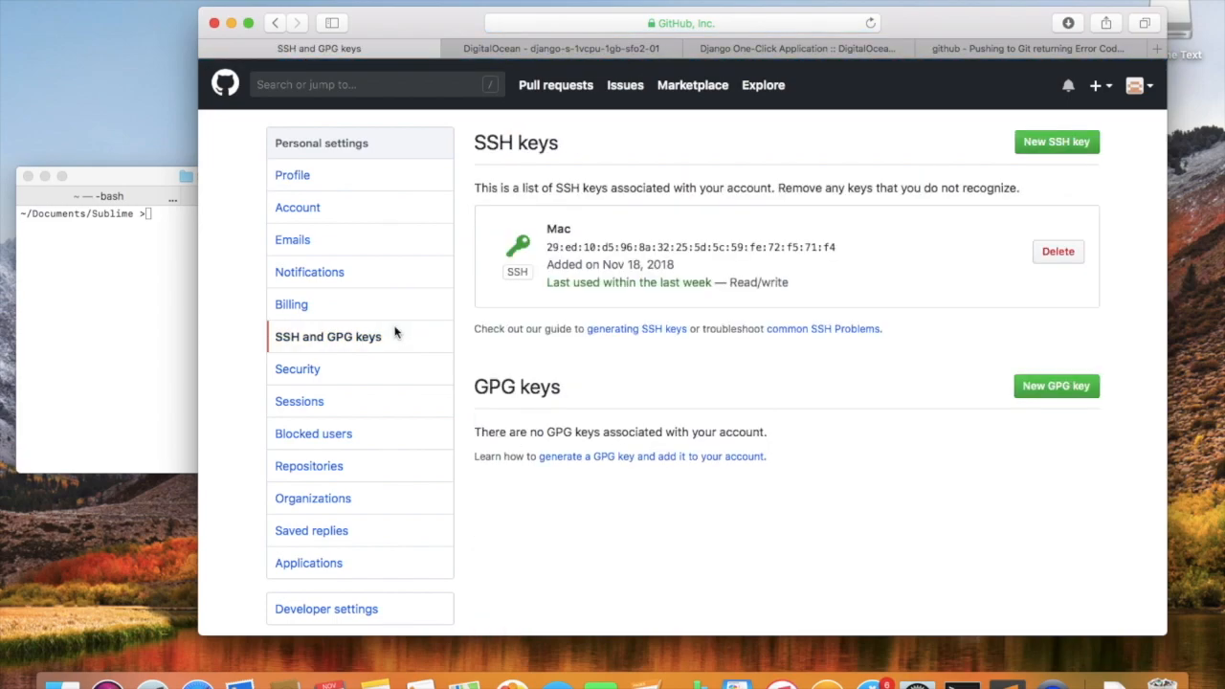
{"action": "mouse_move", "coordinate": [538, 299]}
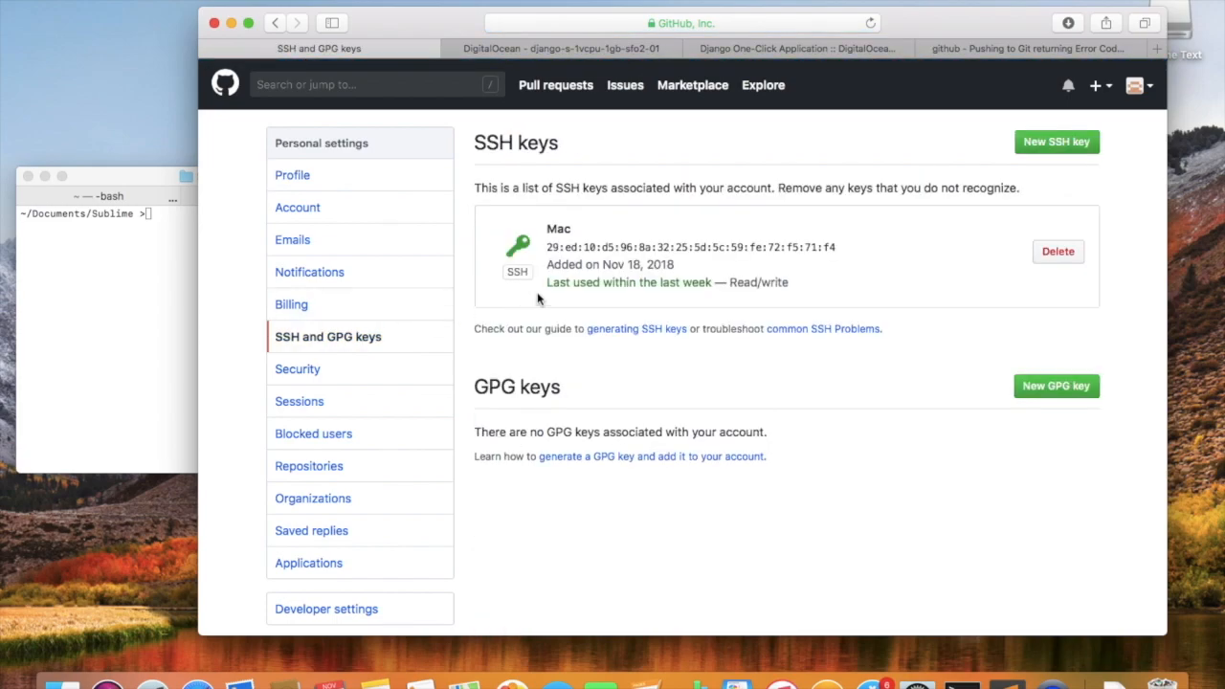
{"action": "left_click", "coordinate": [1057, 142]}
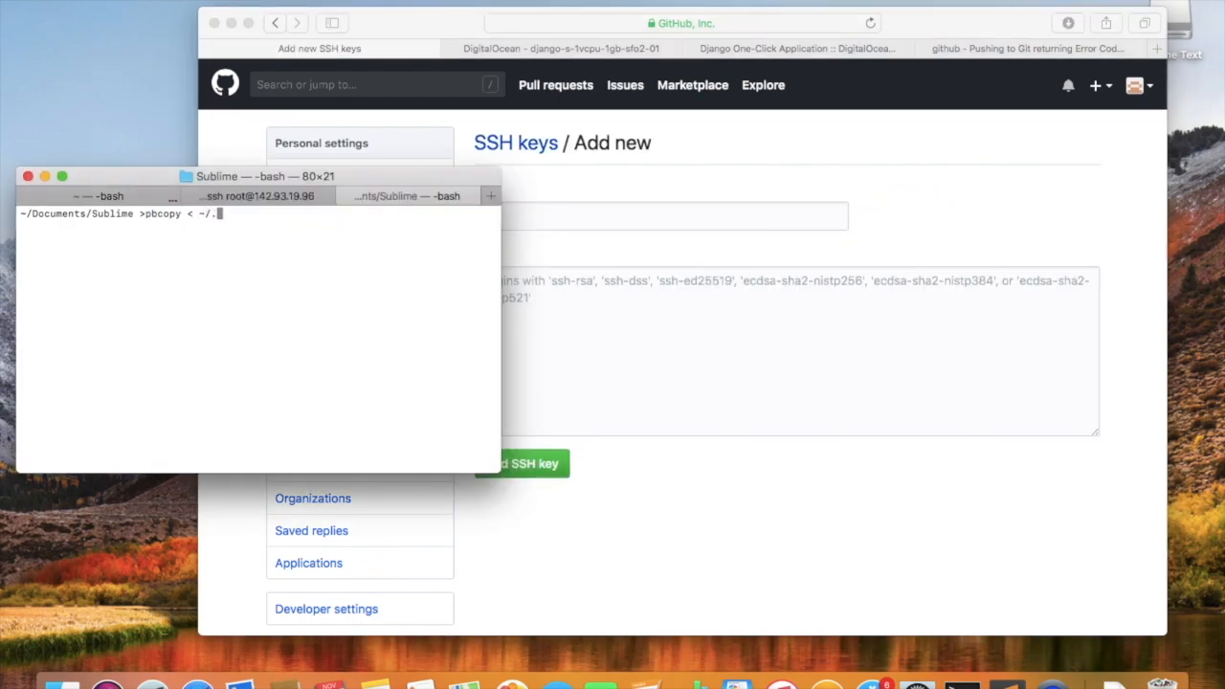
{"action": "key", "text": "Tab"}
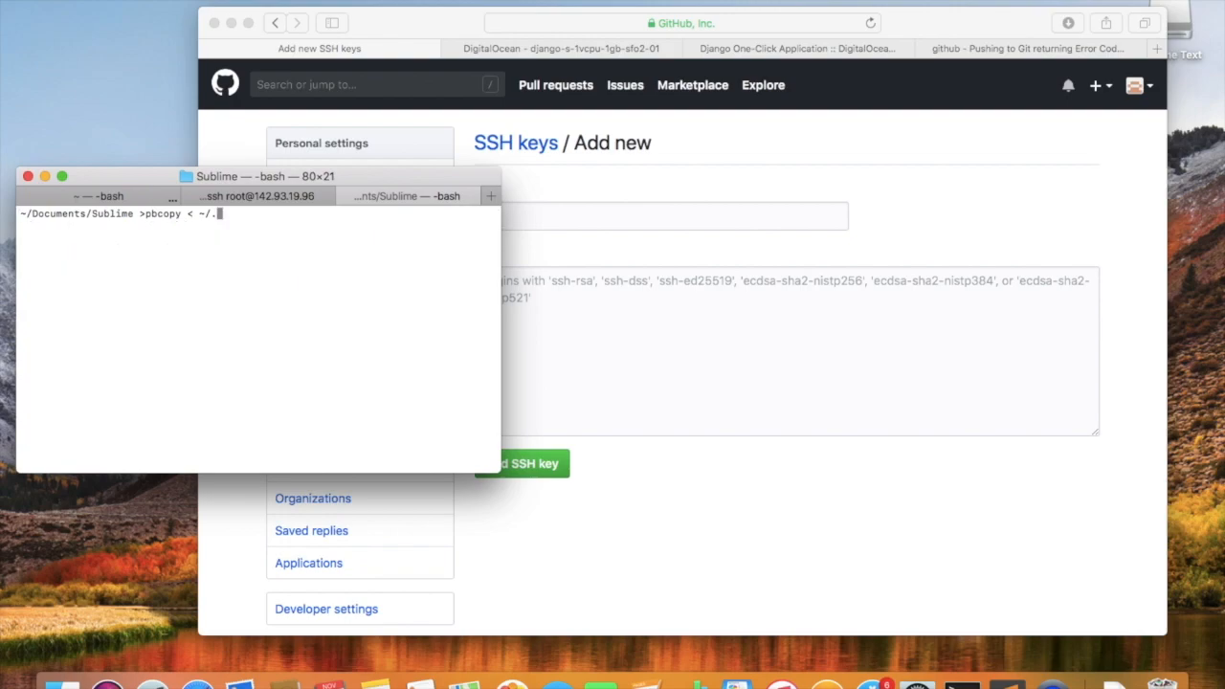
{"action": "type", "text": "ssh/"}
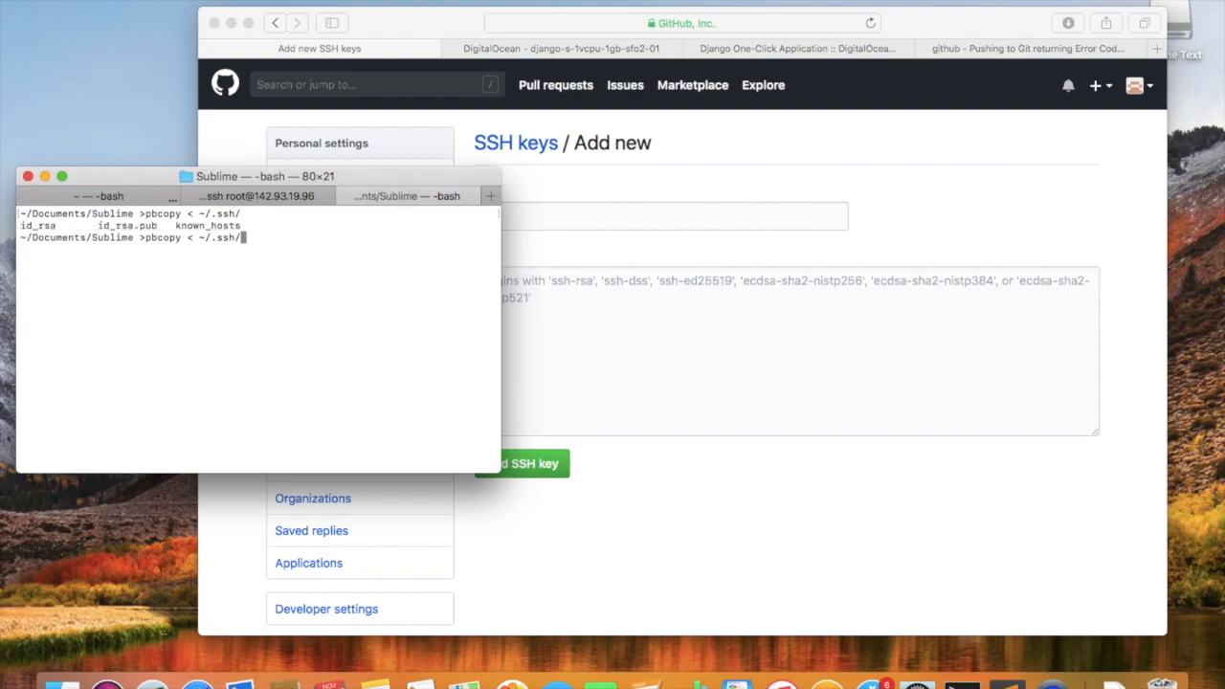
{"action": "type", "text": "id_rsa.pub"}
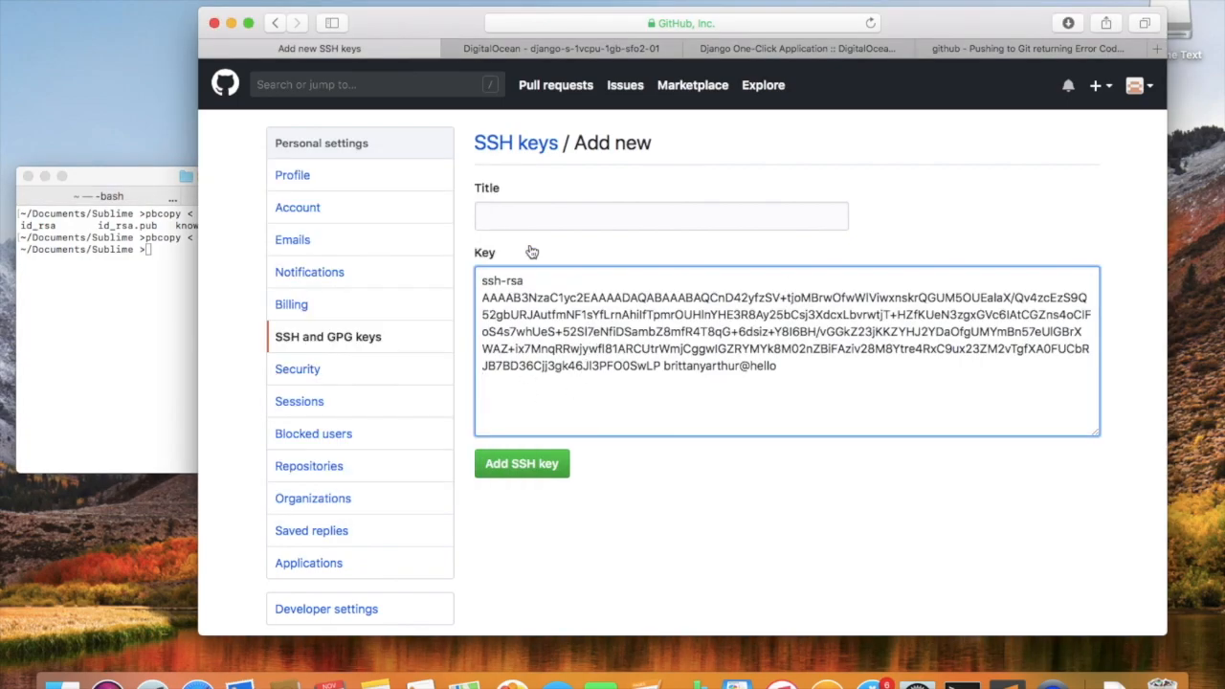
Step: Save the pasted public key to the GitHub account with Add SSH key
{"action": "left_click", "coordinate": [660, 215]}
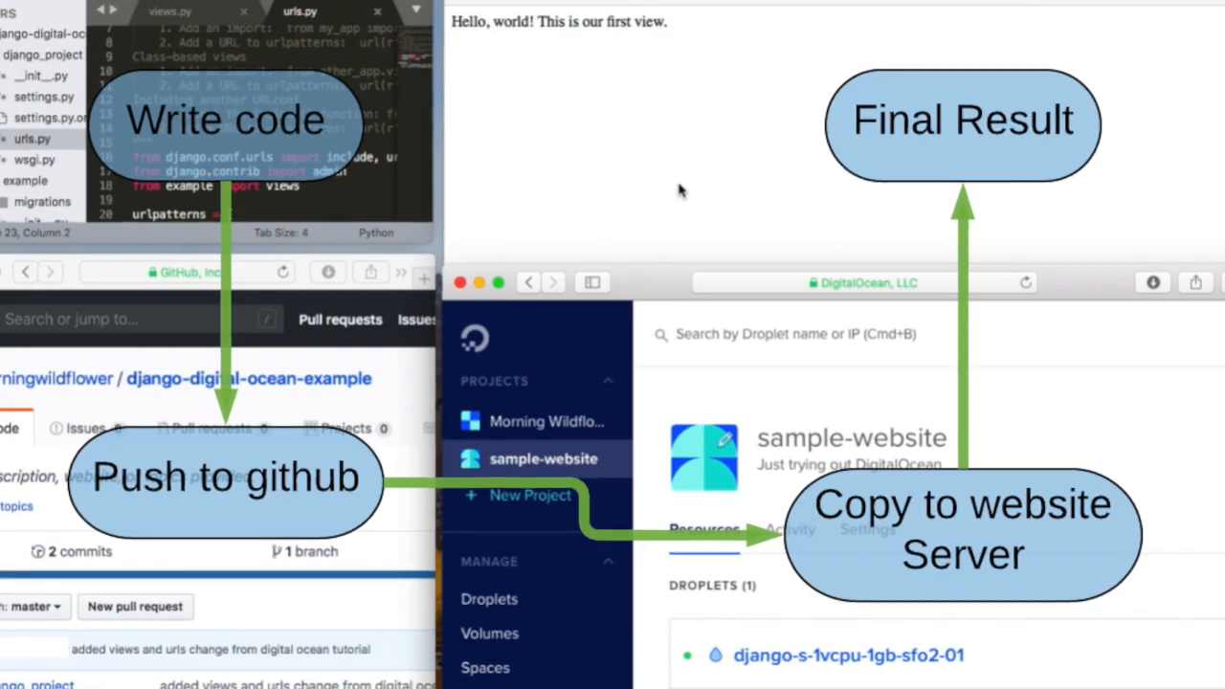
Step: Clone django-digital-ocean-example using its SSH URL and cd into the new folder
{"action": "left_click", "coordinate": [1037, 342]}
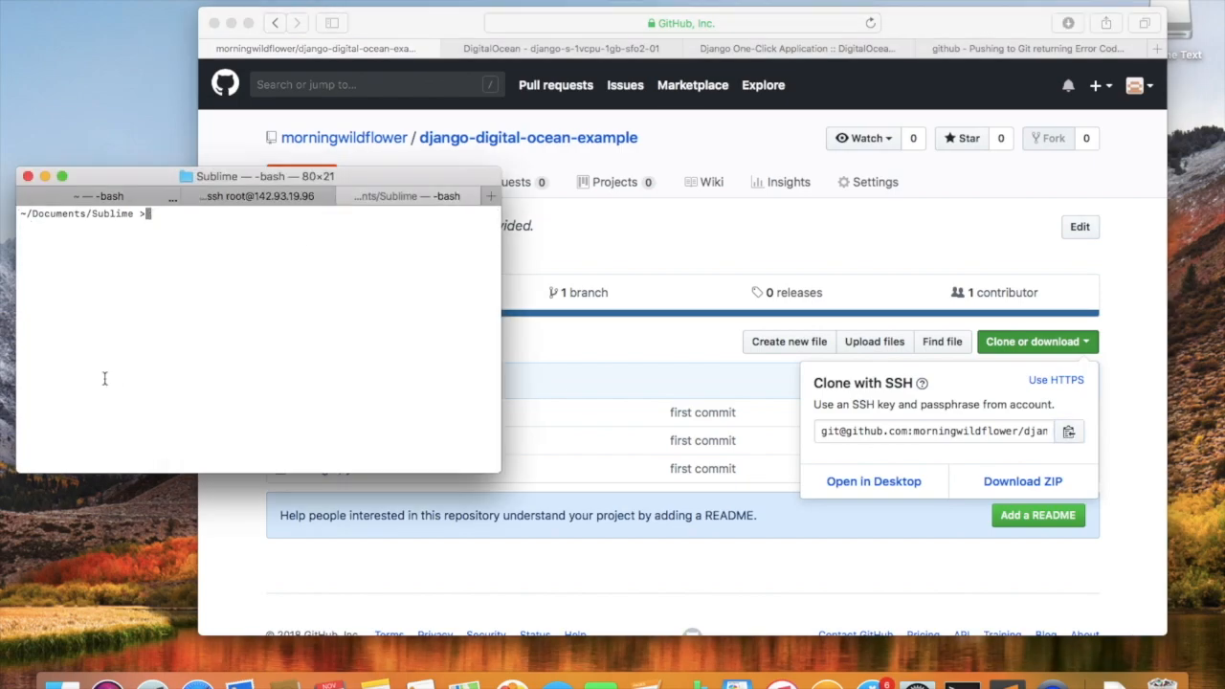
{"action": "type", "text": "git"}
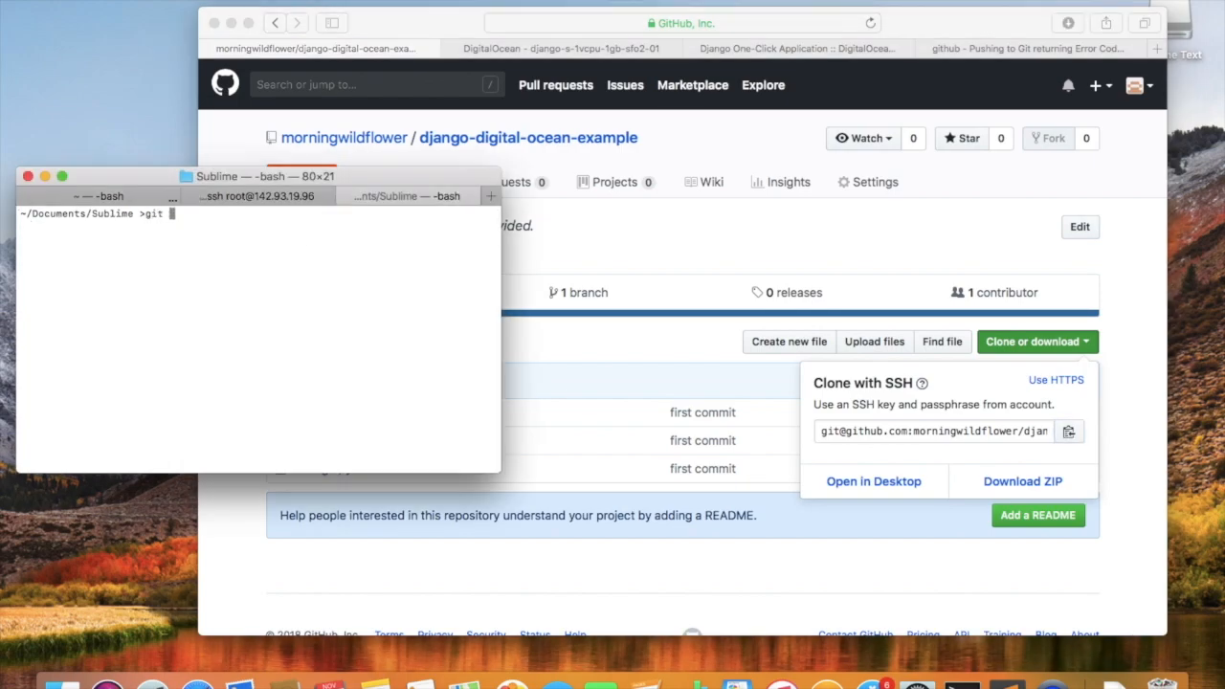
{"action": "key", "text": "Return"}
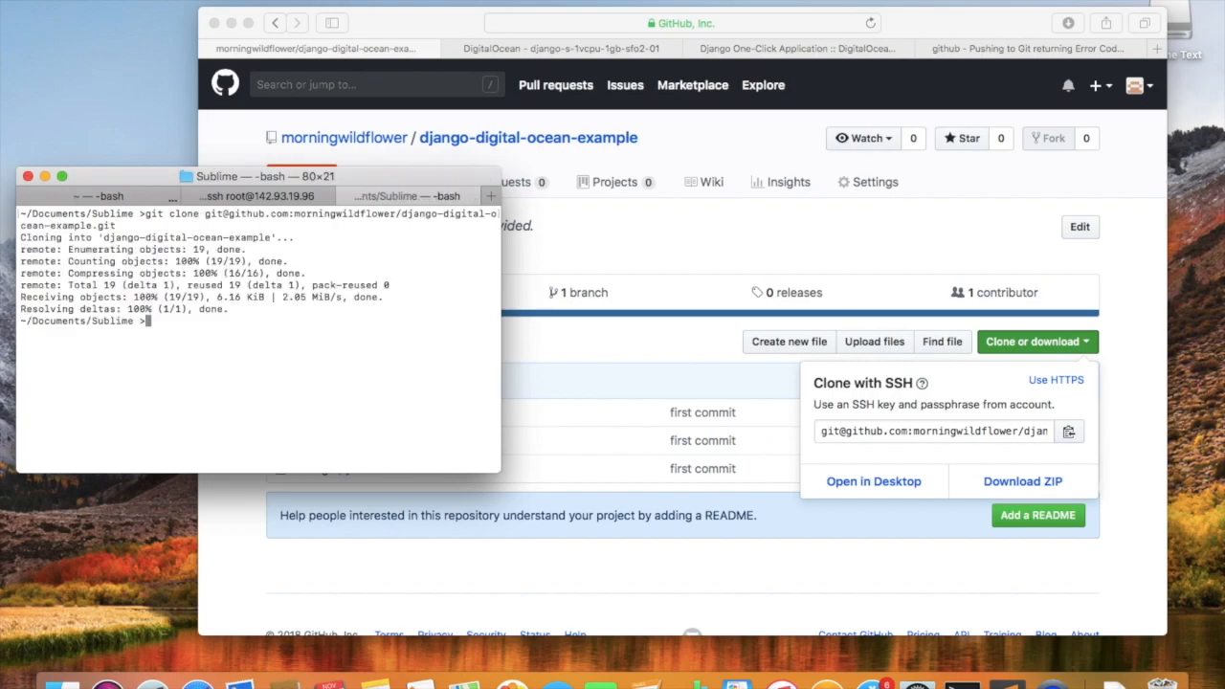
{"action": "type", "text": "c ds"}
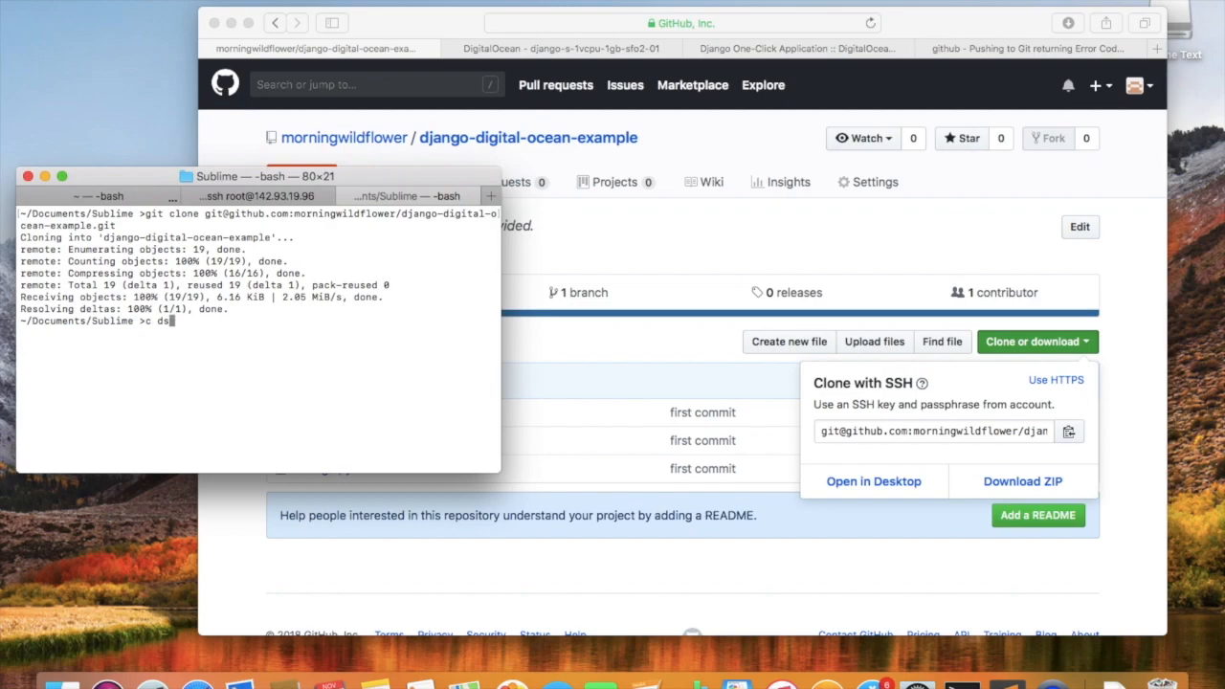
{"action": "key", "text": "Return"}
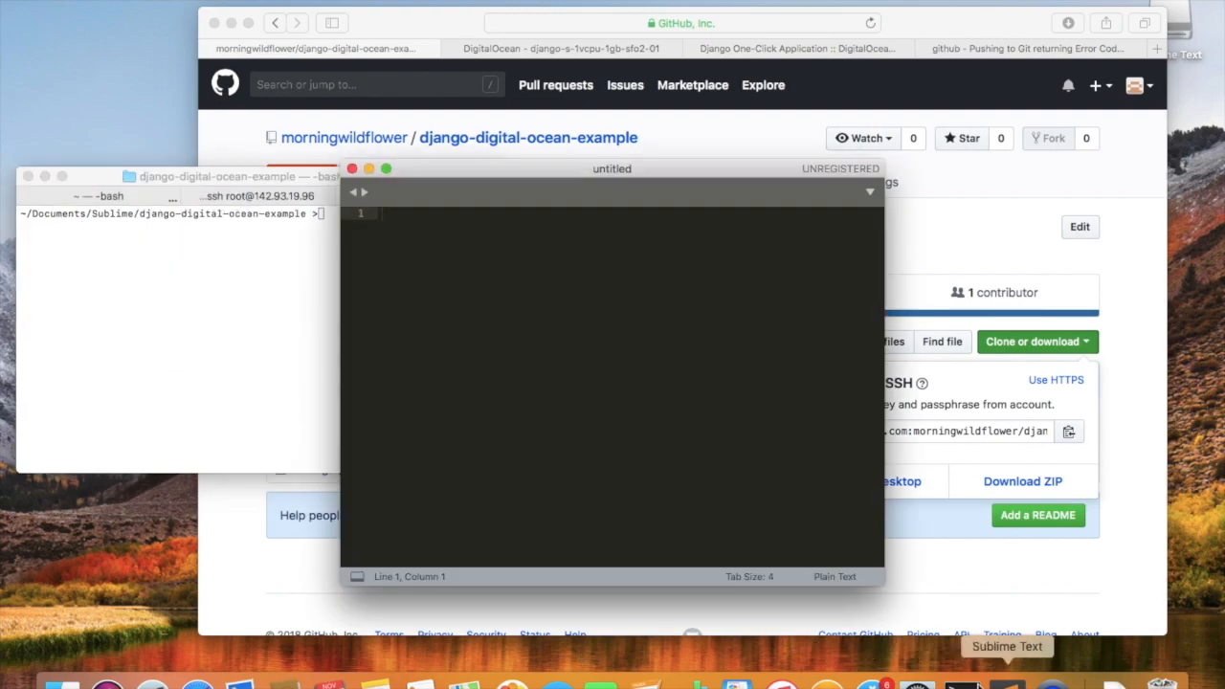
Step: Open the django-digital-ocean-example folder as the Sublime Text project via File > Open
{"action": "left_click", "coordinate": [191, 4]}
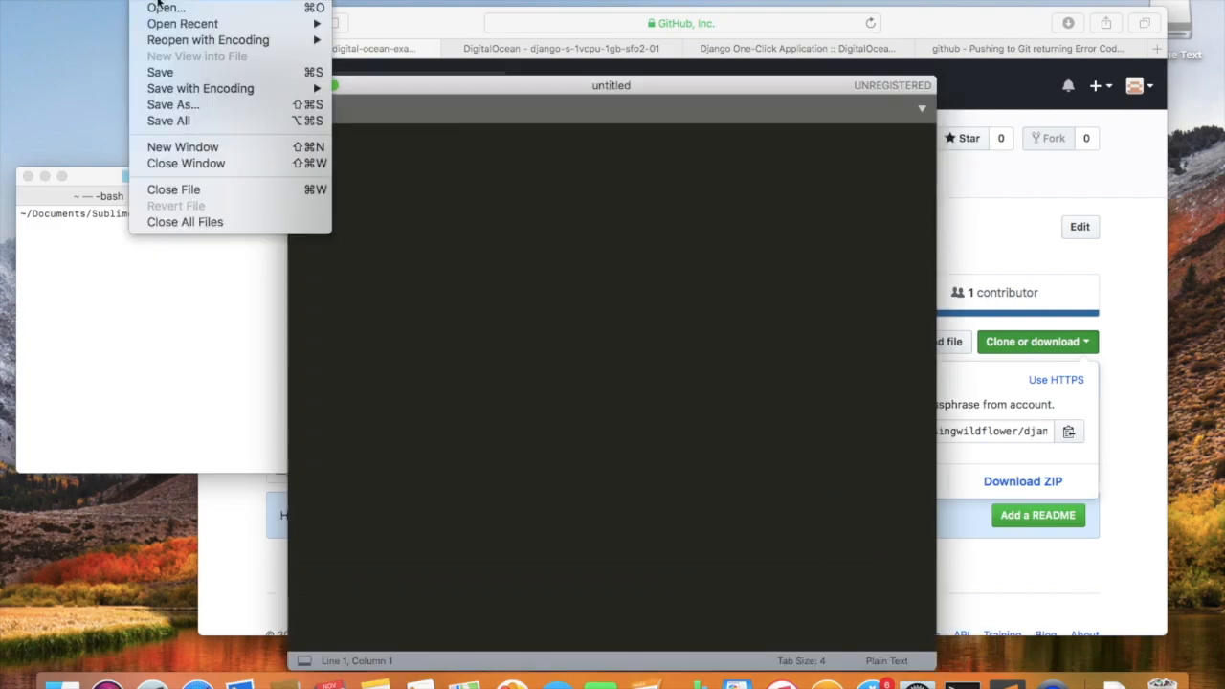
{"action": "left_click", "coordinate": [164, 8]}
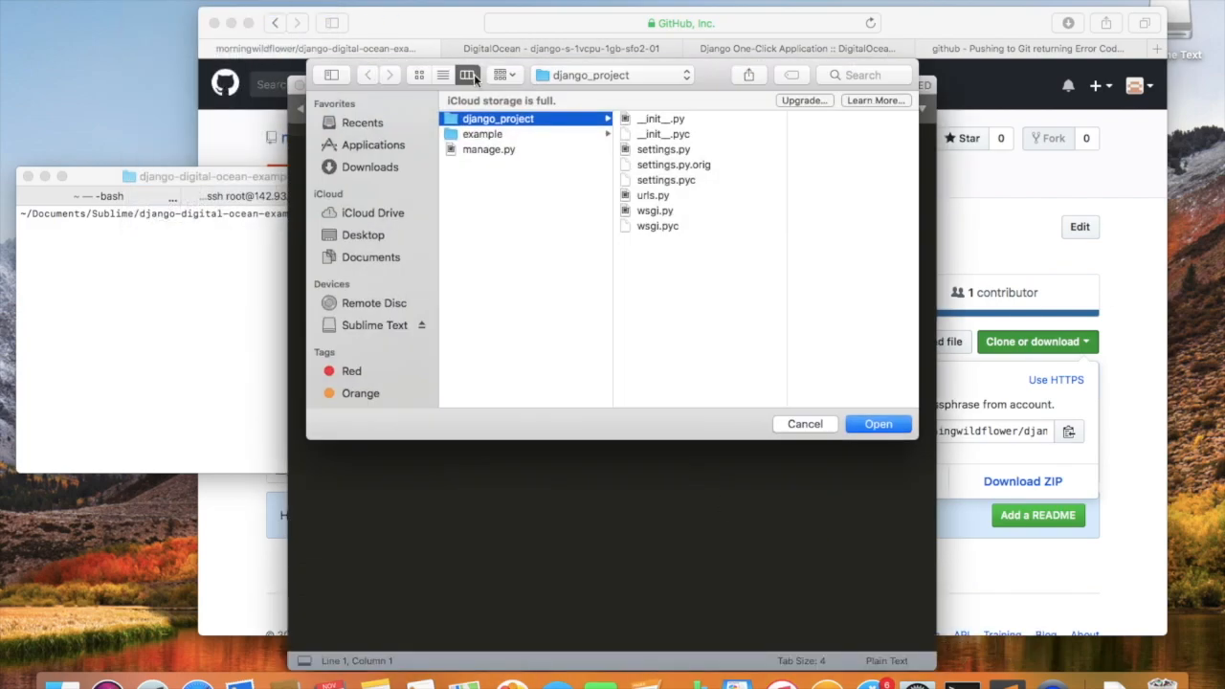
{"action": "left_click", "coordinate": [368, 75]}
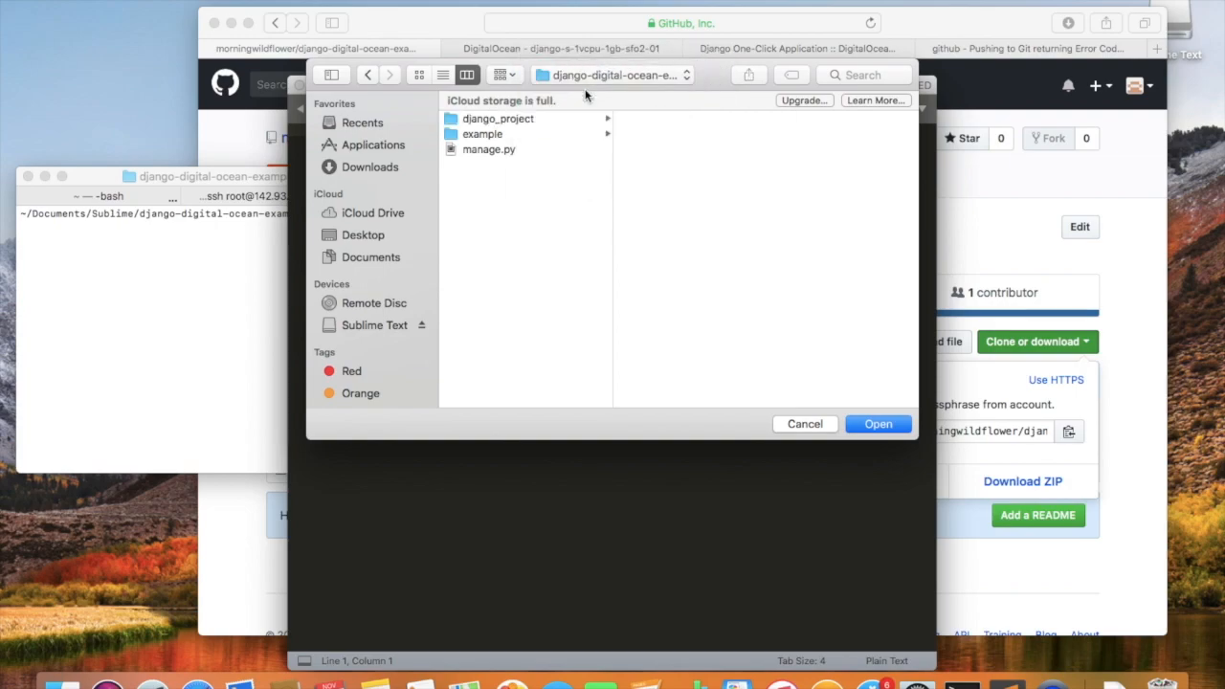
{"action": "mouse_move", "coordinate": [588, 91]}
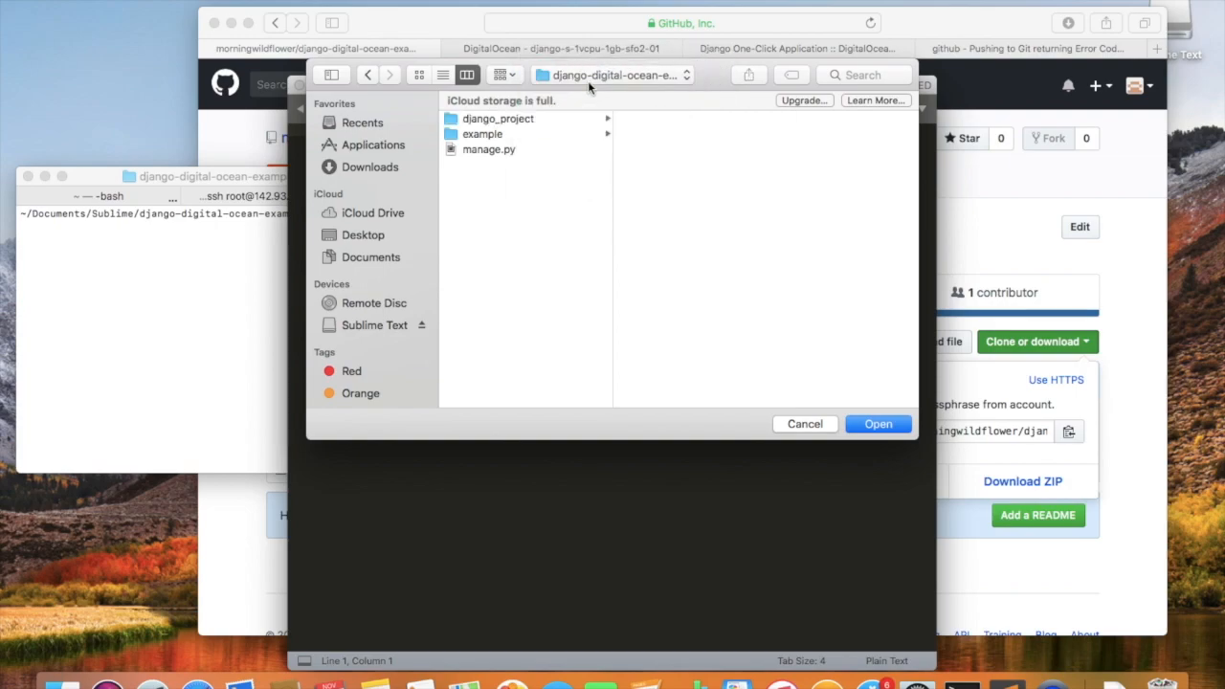
{"action": "mouse_move", "coordinate": [851, 442]}
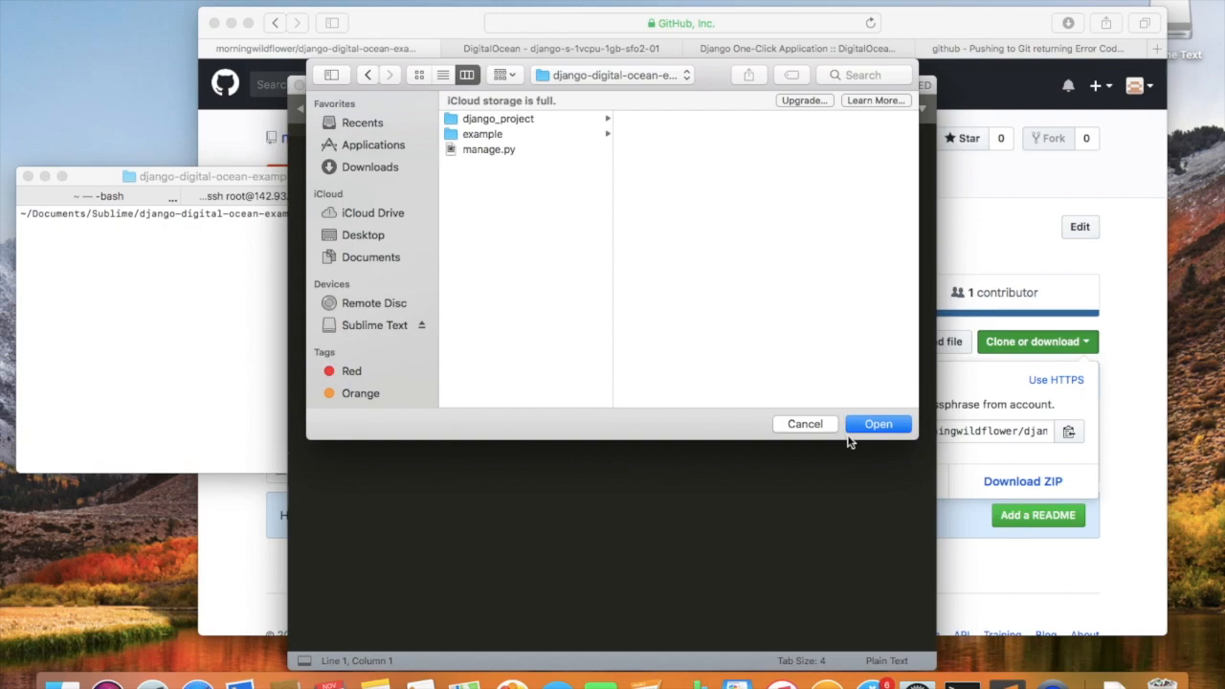
{"action": "left_click", "coordinate": [877, 422]}
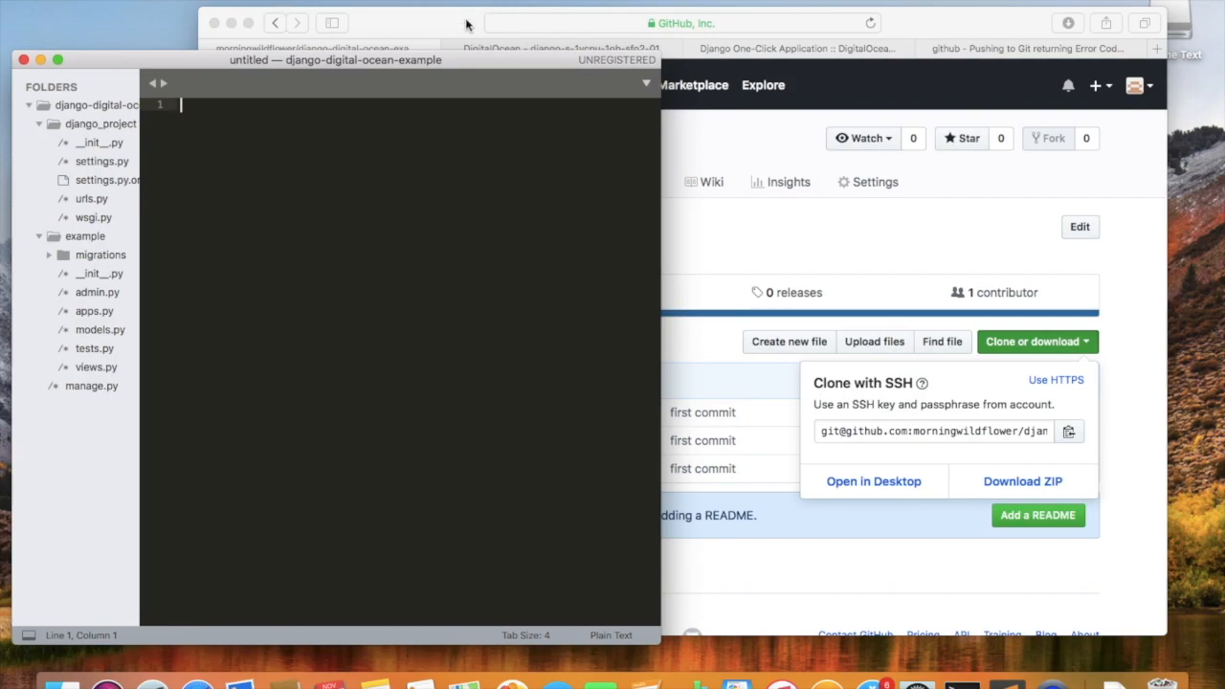
Step: Paste the Hello world view into views.py and root URL into urls.py, dismissing the license prompt
{"action": "left_click", "coordinate": [794, 48]}
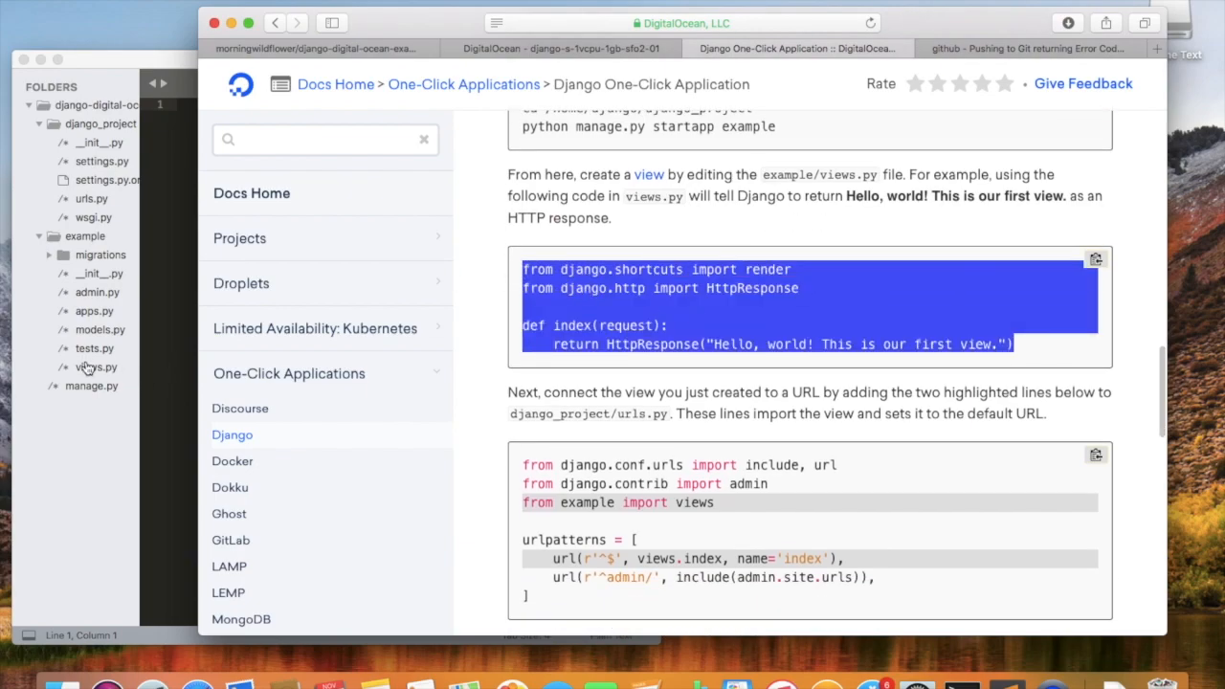
{"action": "left_click", "coordinate": [96, 366]}
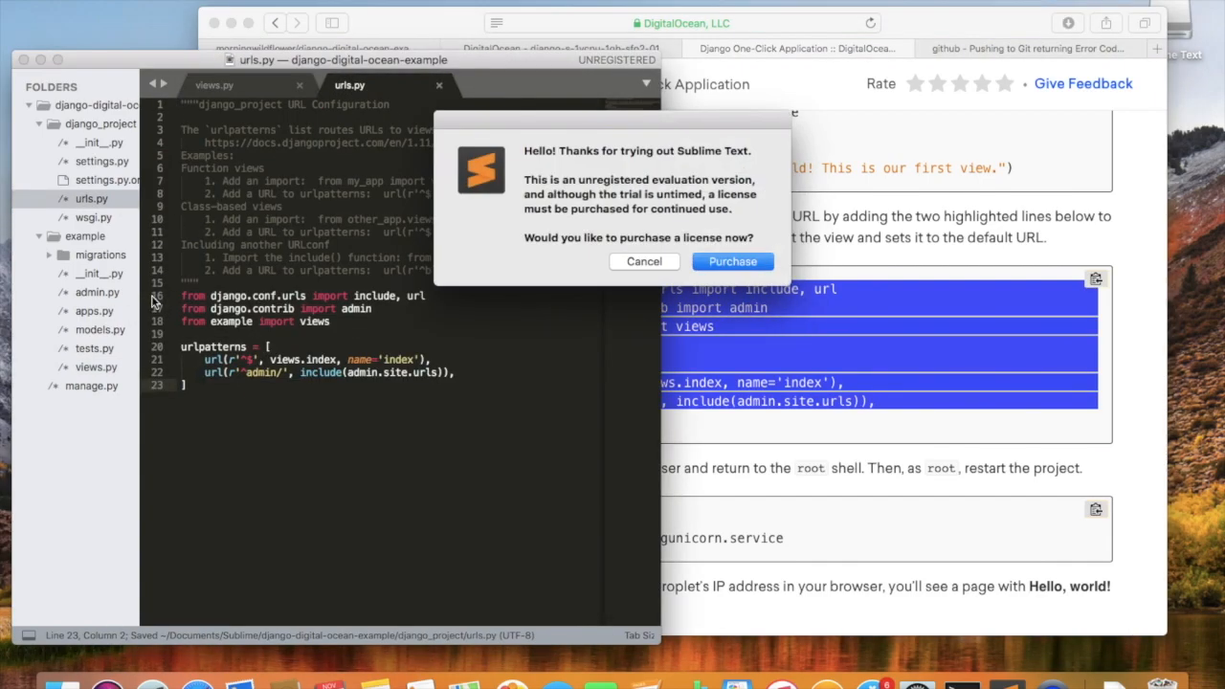
{"action": "left_click", "coordinate": [644, 261]}
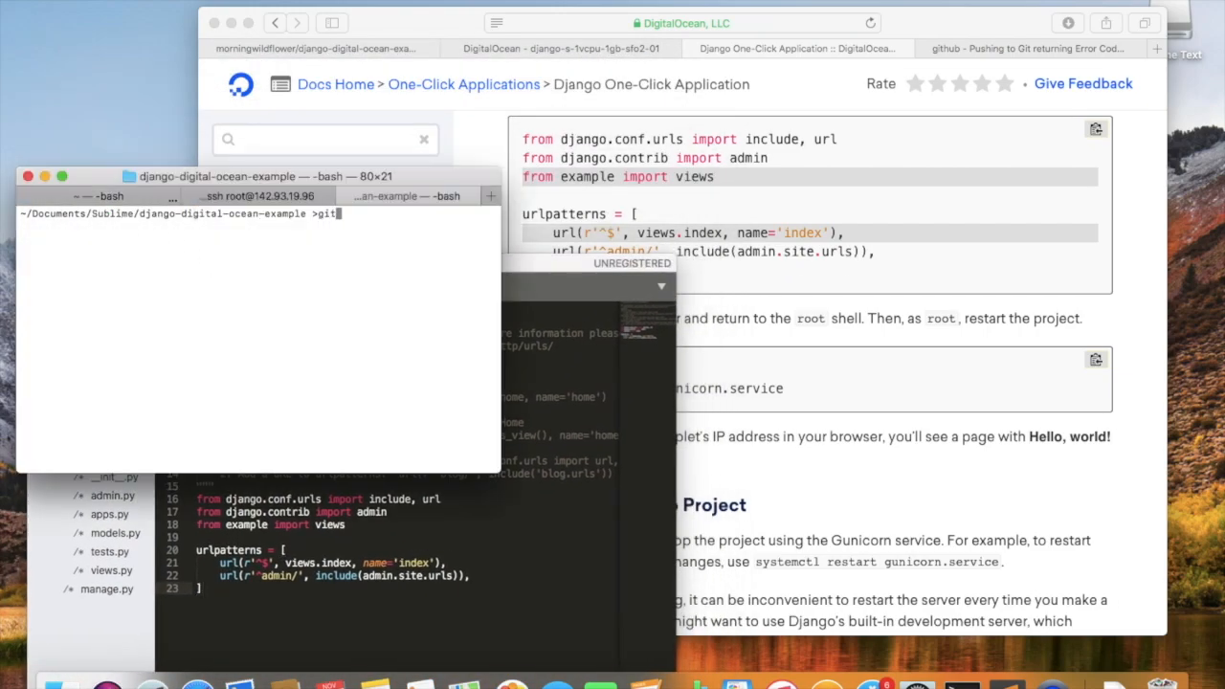
Step: Stage all changes and commit them as 'added views and urls change from digital ocean tutorial'
{"action": "key", "text": "Return"}
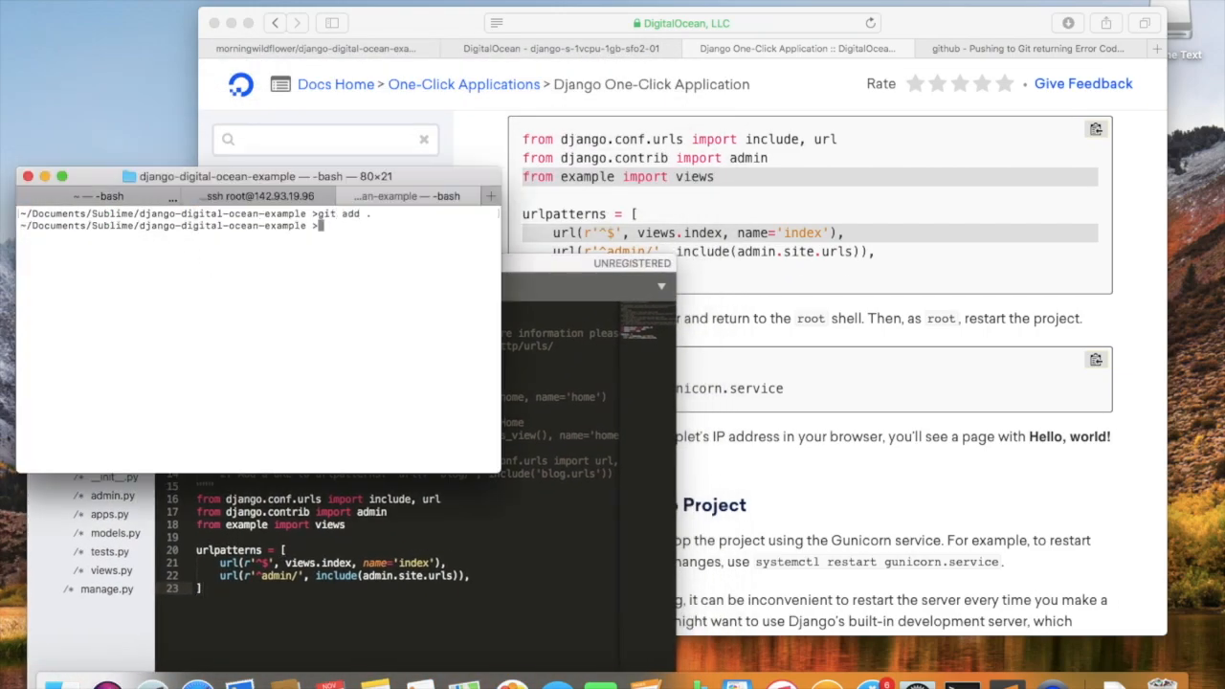
{"action": "type", "text": "git commit -m"}
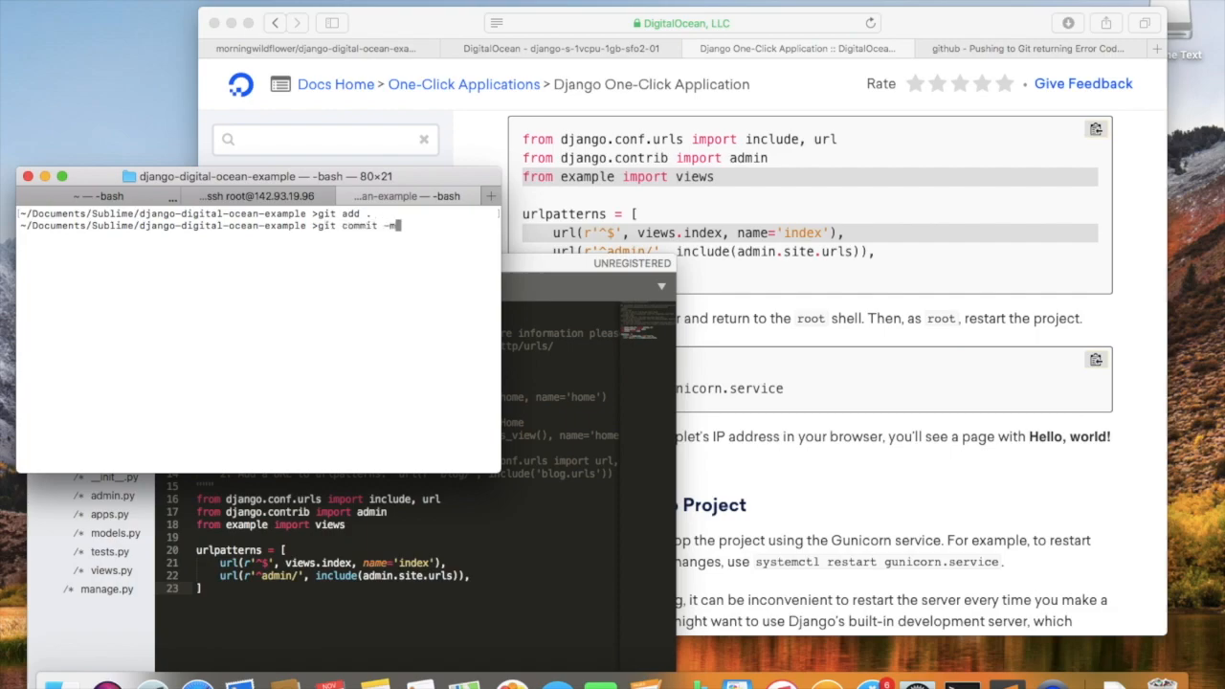
{"action": "type", "text": "\"added"}
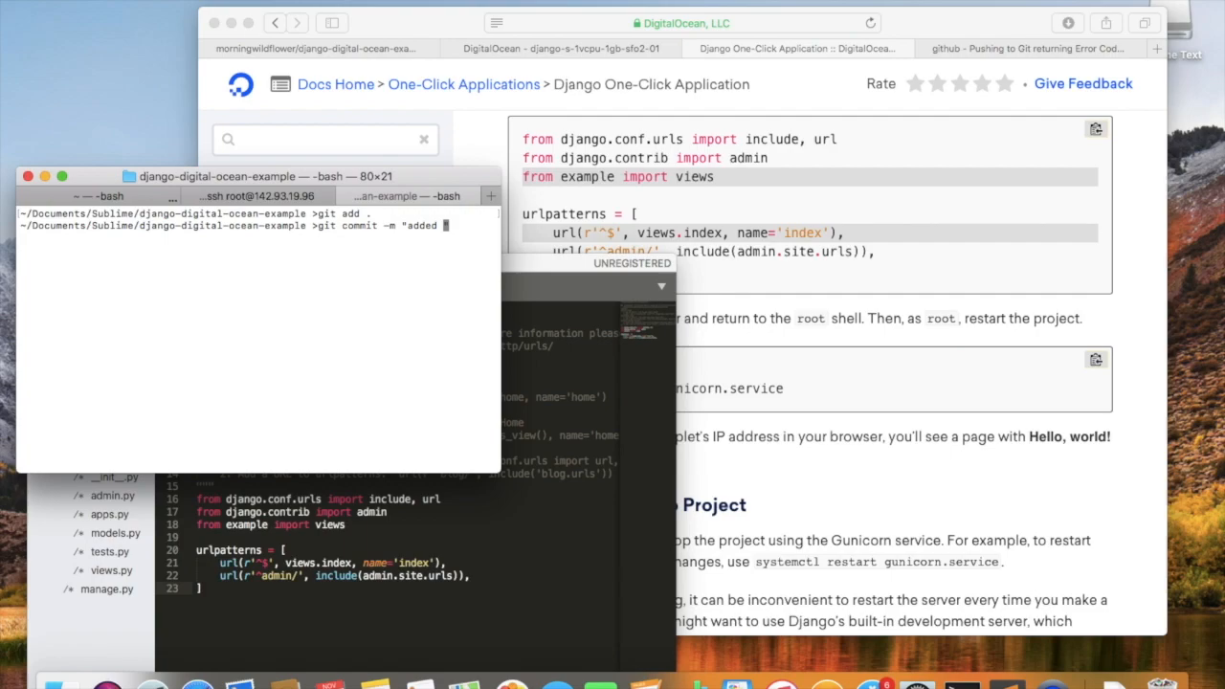
{"action": "type", "text": "views and urls change"}
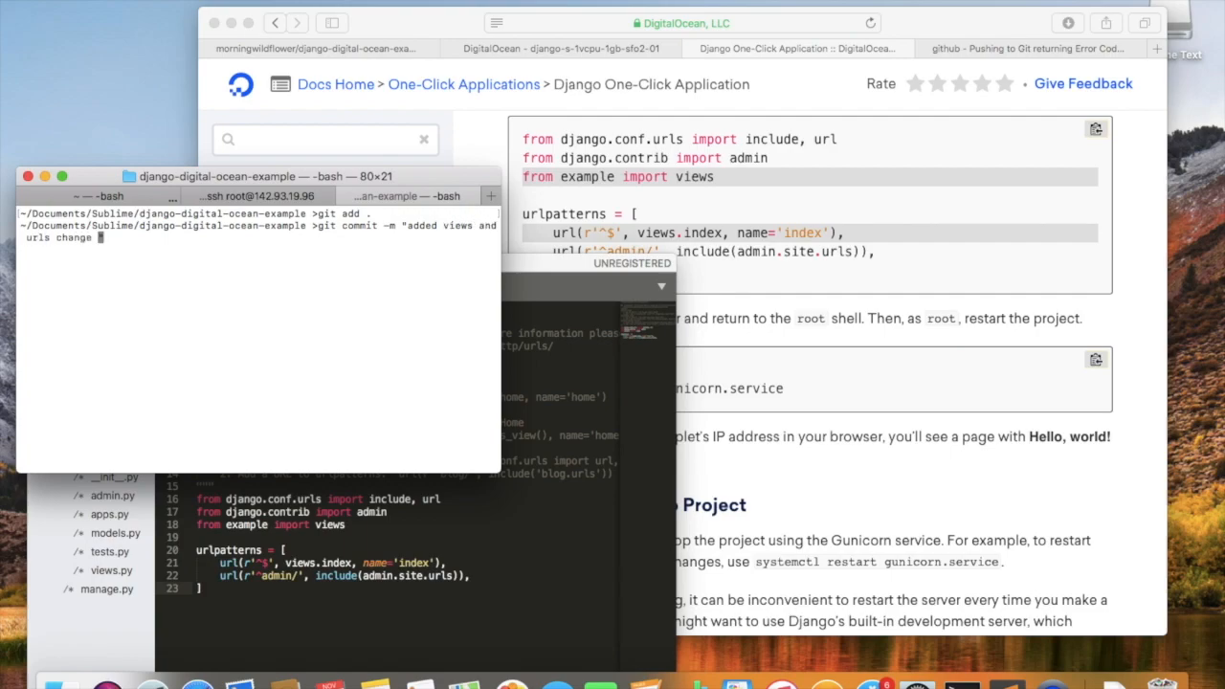
{"action": "type", "text": "from"}
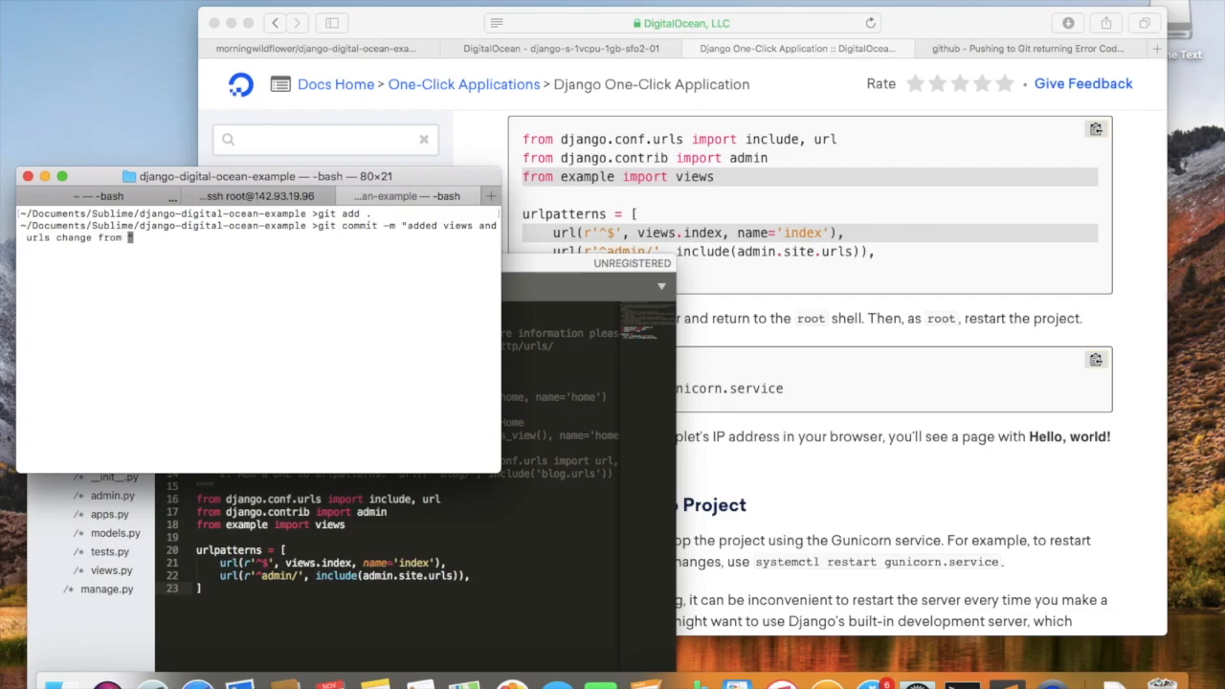
{"action": "type", "text": "digital"}
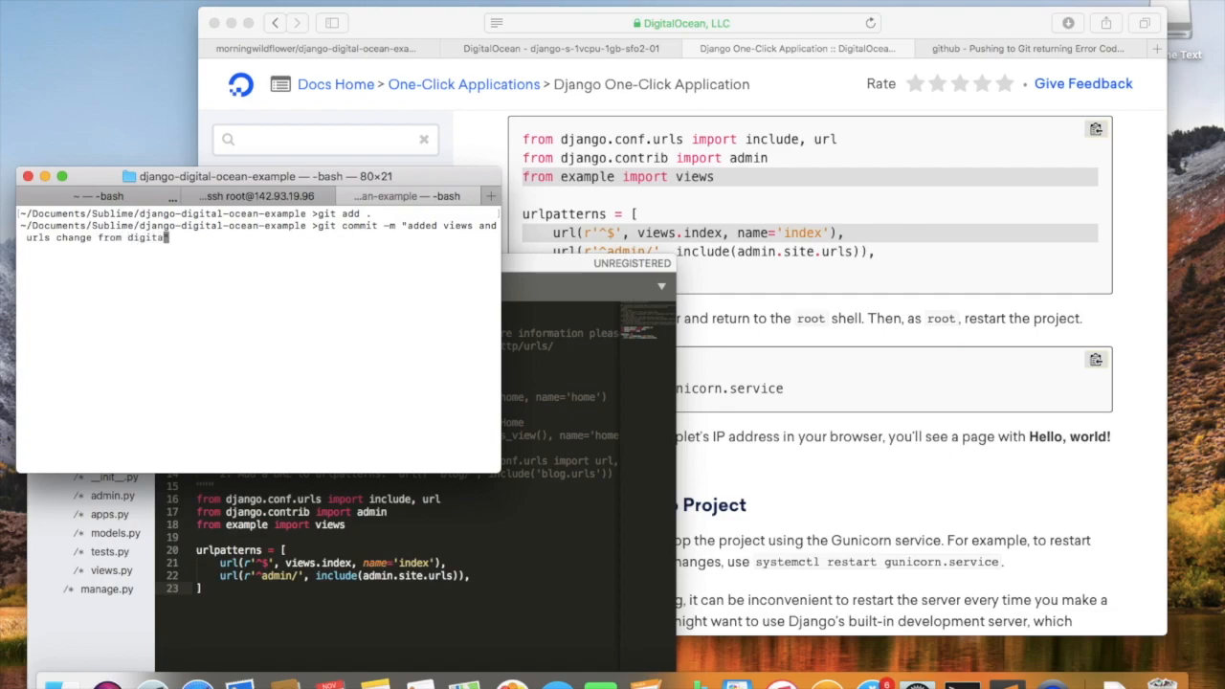
{"action": "type", "text": "ocean tutorial"}
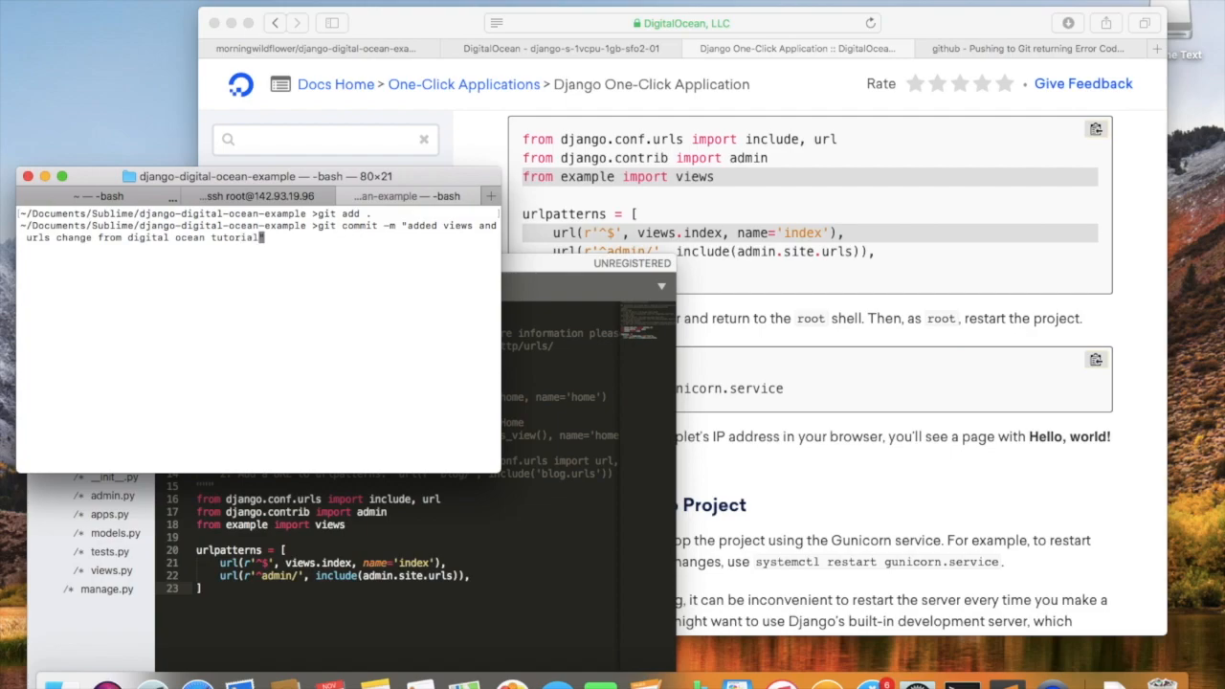
{"action": "key", "text": "Return"}
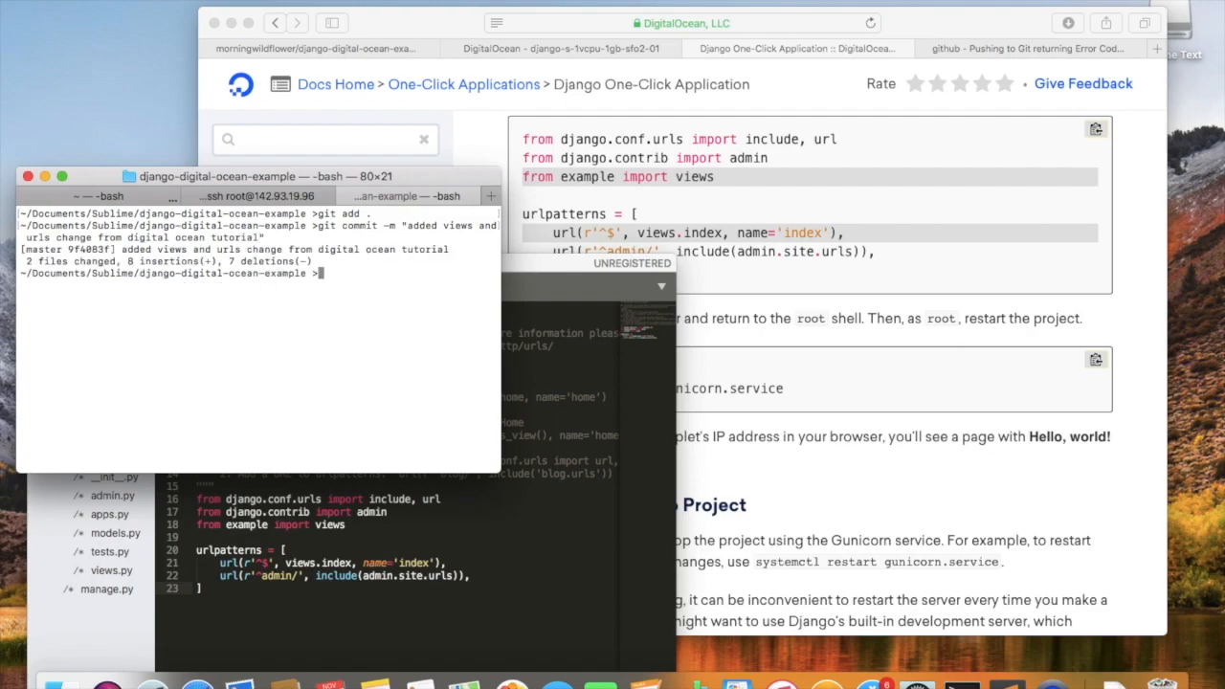
Step: Push the commit to origin master and bring up the GitHub repository page
{"action": "type", "text": "git push ori"}
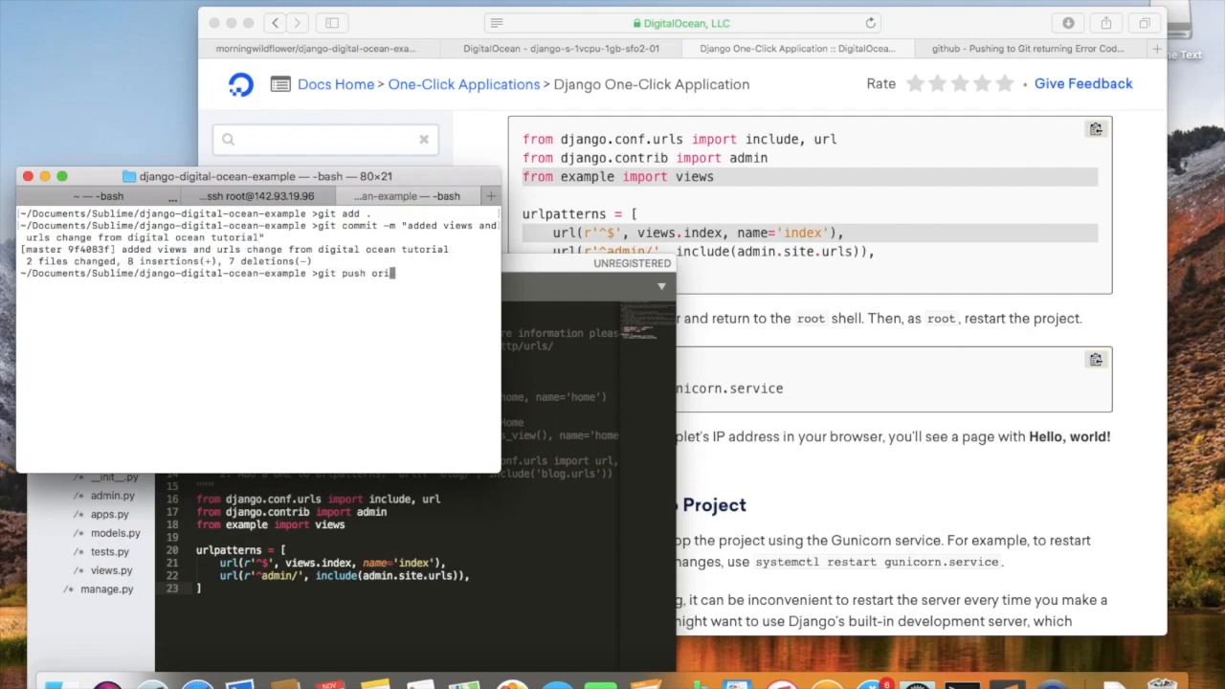
{"action": "key", "text": "Return"}
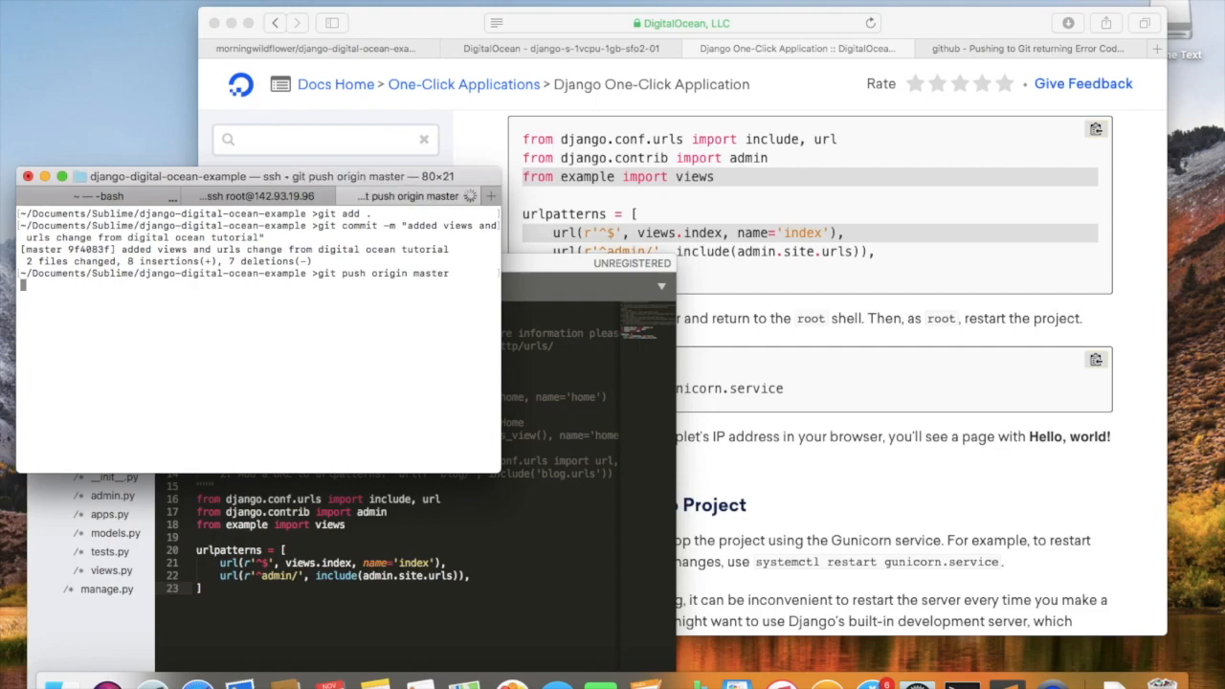
{"action": "key", "text": "Return"}
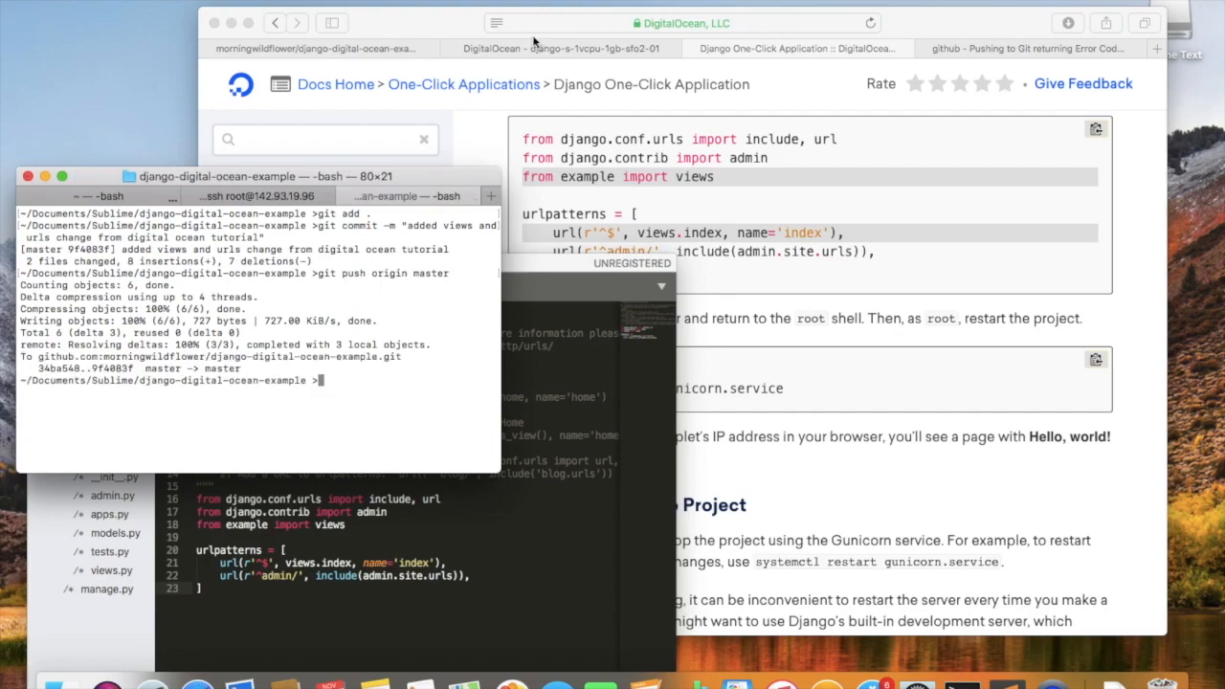
{"action": "left_click", "coordinate": [311, 48]}
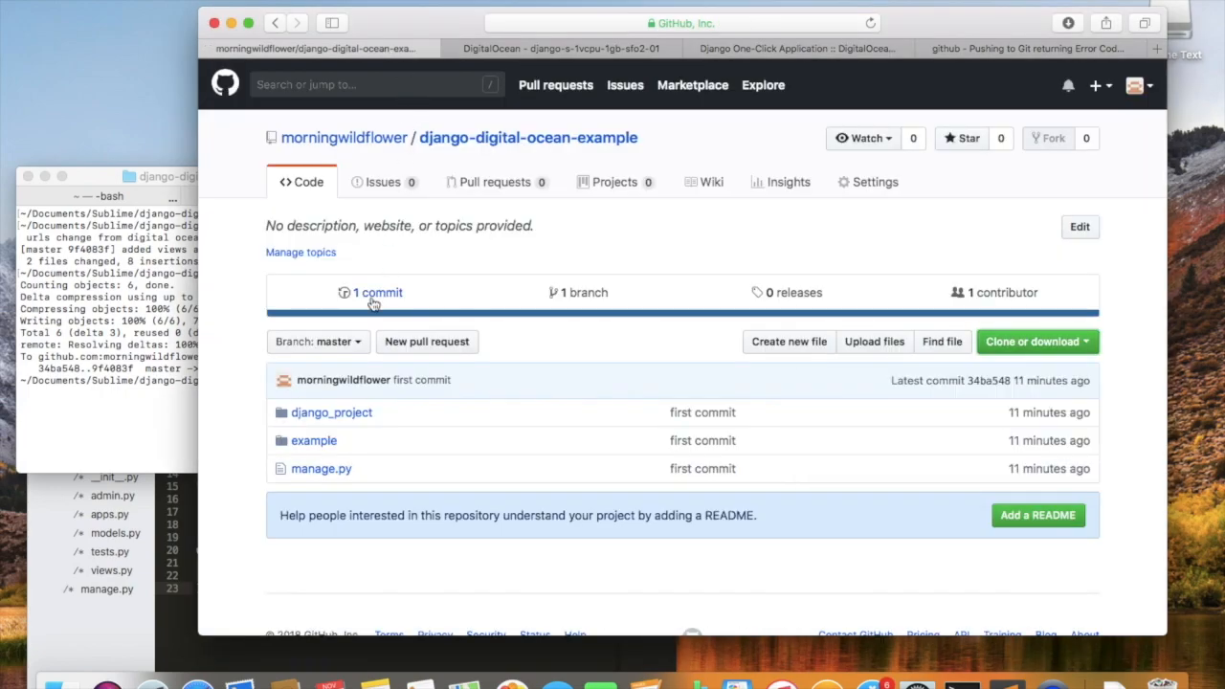
Step: Open the new views-and-urls commit and scroll through its urls.py and views.py diff
{"action": "left_click", "coordinate": [378, 291]}
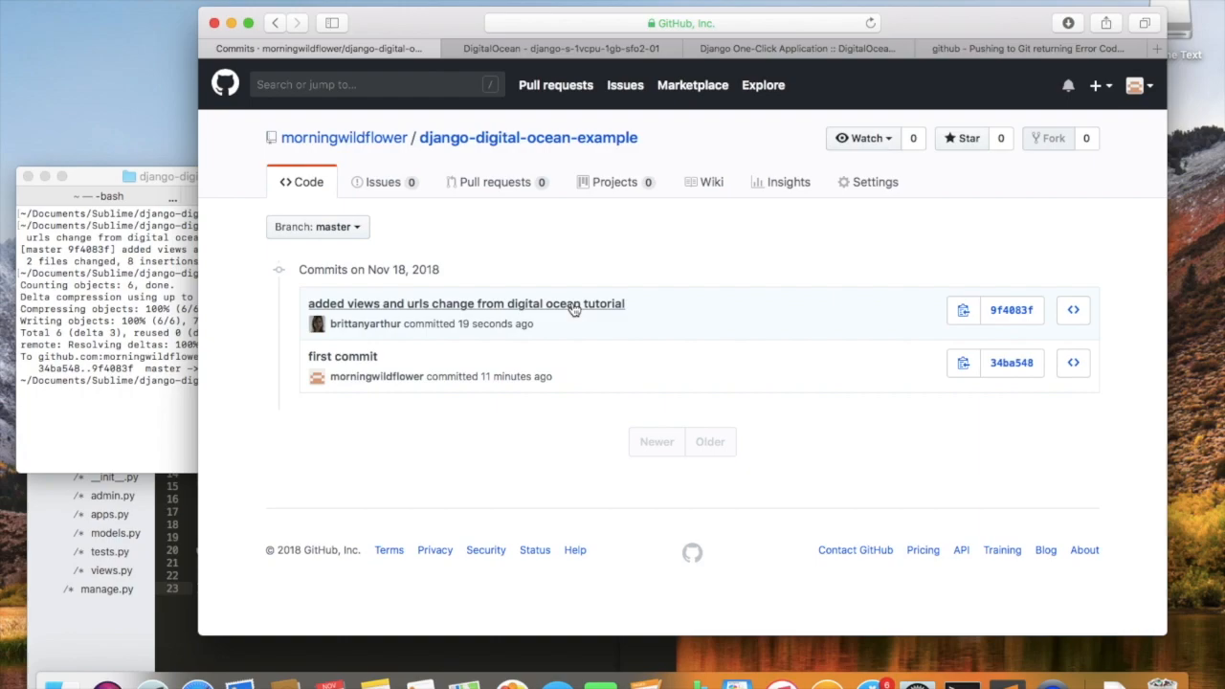
{"action": "left_click", "coordinate": [465, 303]}
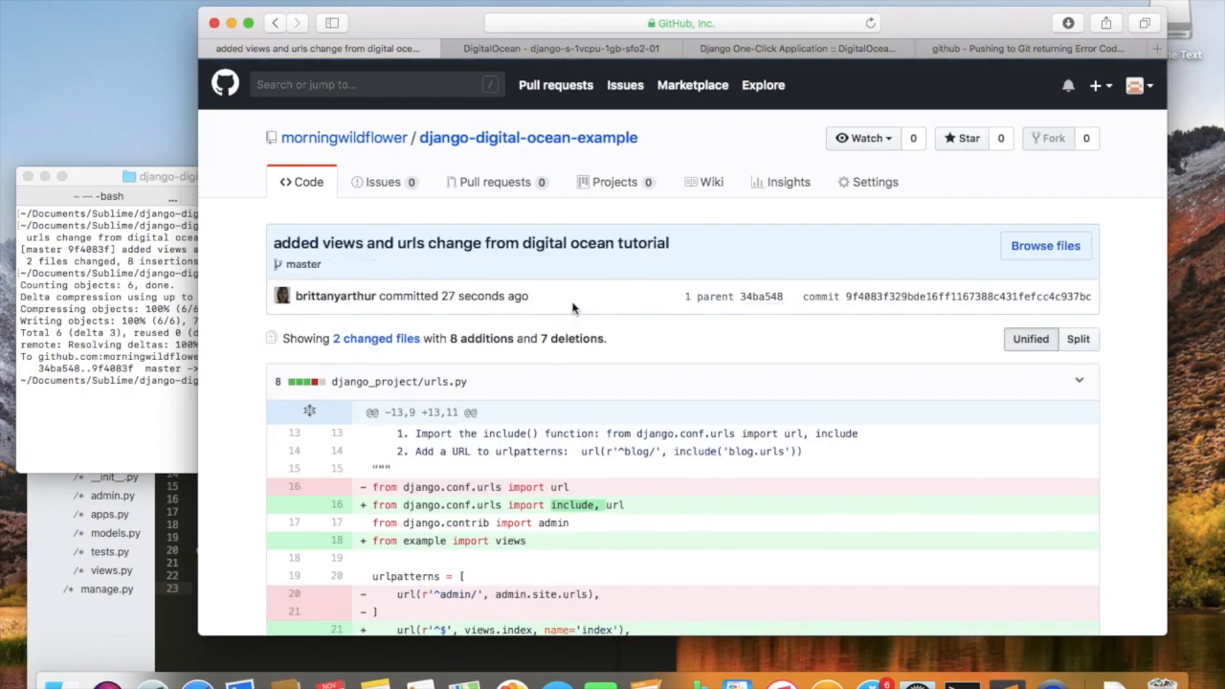
{"action": "scroll", "scroll_direction": "down", "scroll_amount": 3}
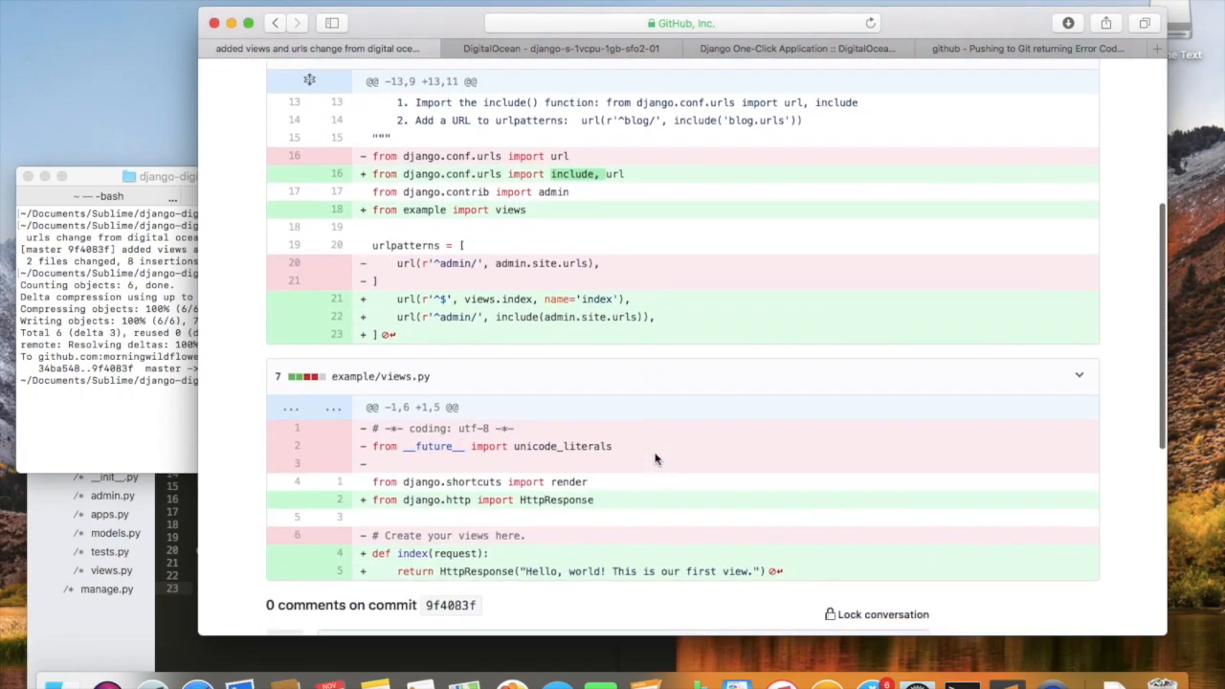
{"action": "scroll", "scroll_direction": "down", "scroll_amount": 3}
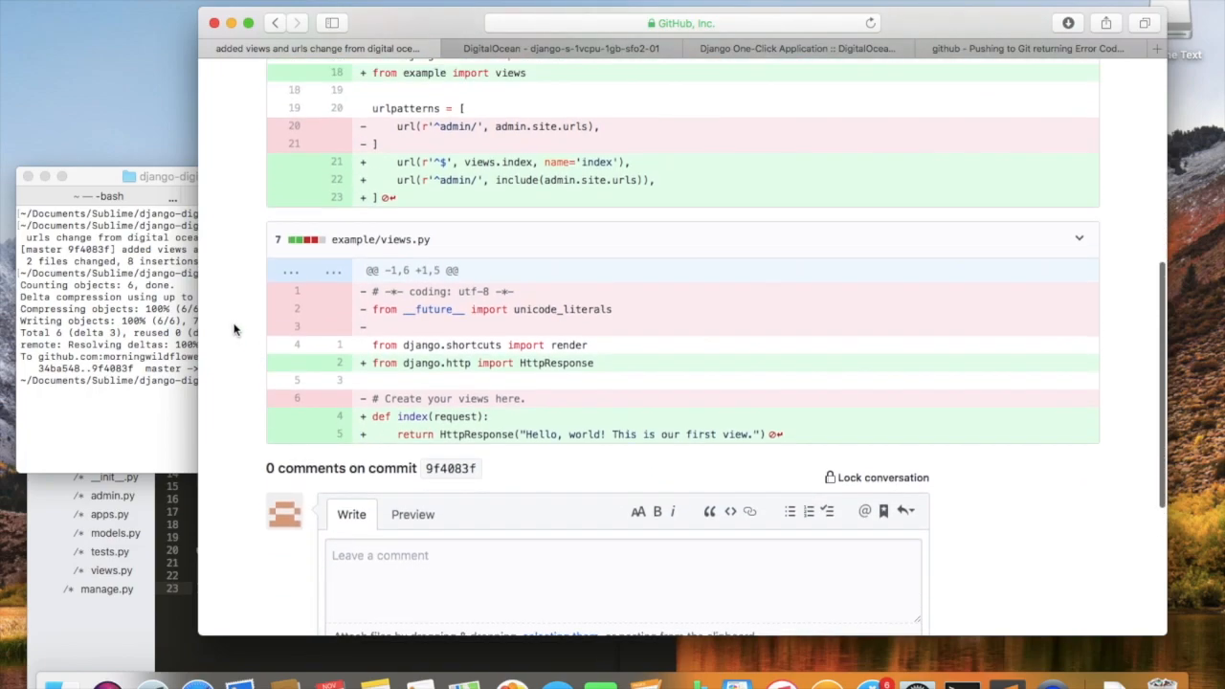
{"action": "scroll", "scroll_direction": "up", "scroll_amount": 3}
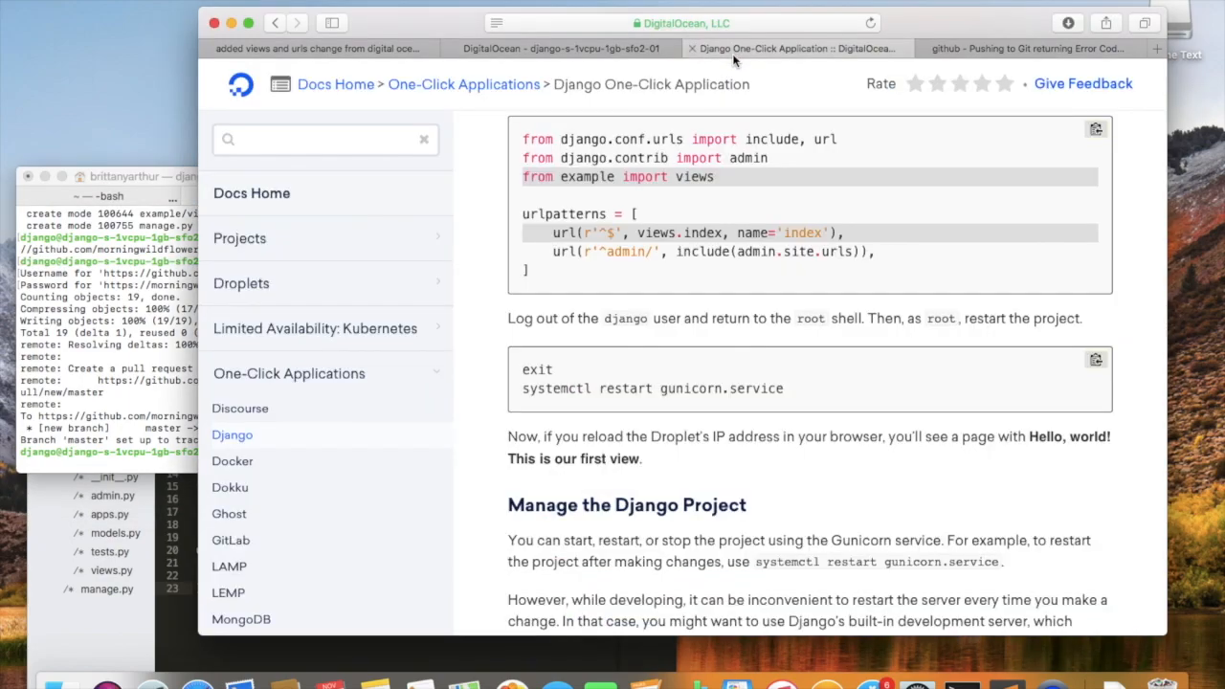
{"action": "scroll", "scroll_direction": "down", "scroll_amount": 3}
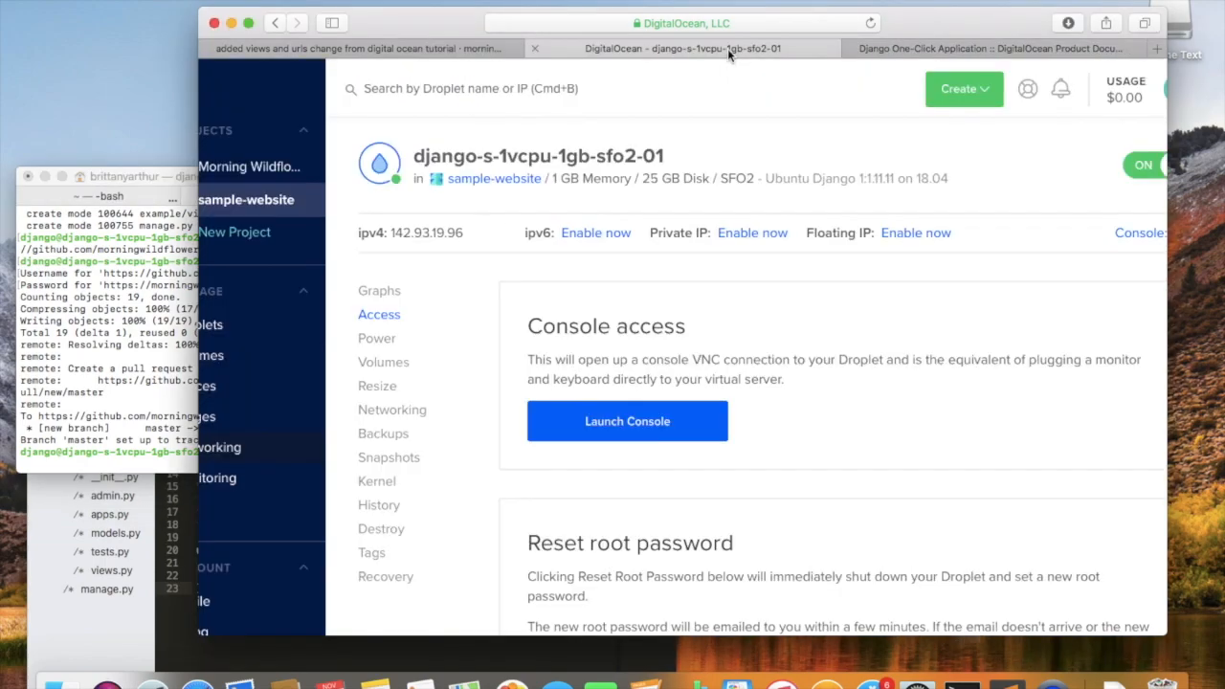
{"action": "mouse_move", "coordinate": [468, 239]}
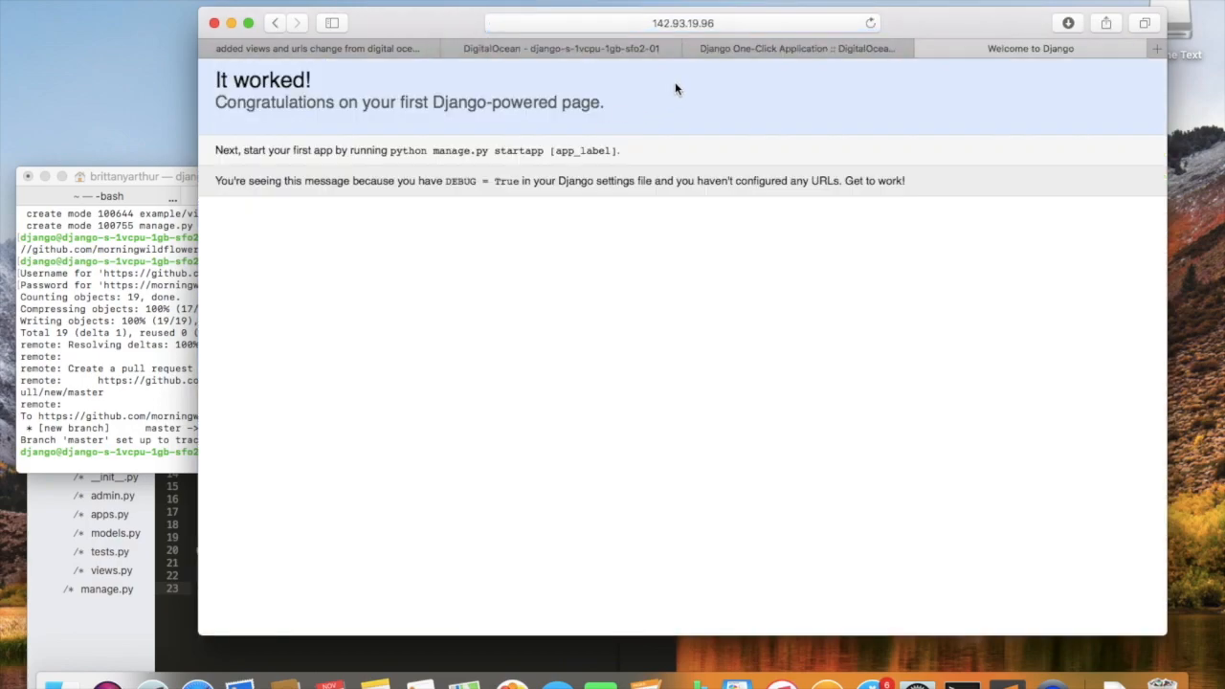
Step: Switch back to the droplet's server shell session in Terminal
{"action": "left_click", "coordinate": [797, 48]}
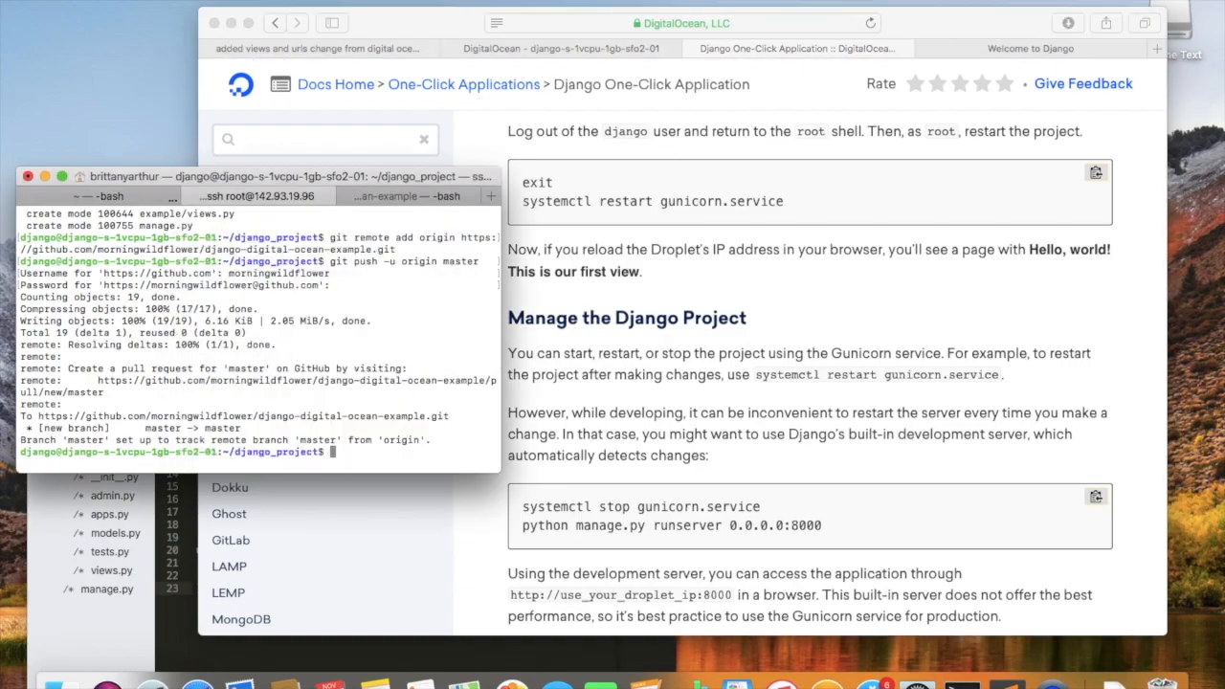
Step: Run git pull on the droplet, exit the django user, and reload the droplet's site
{"action": "type", "text": "git"}
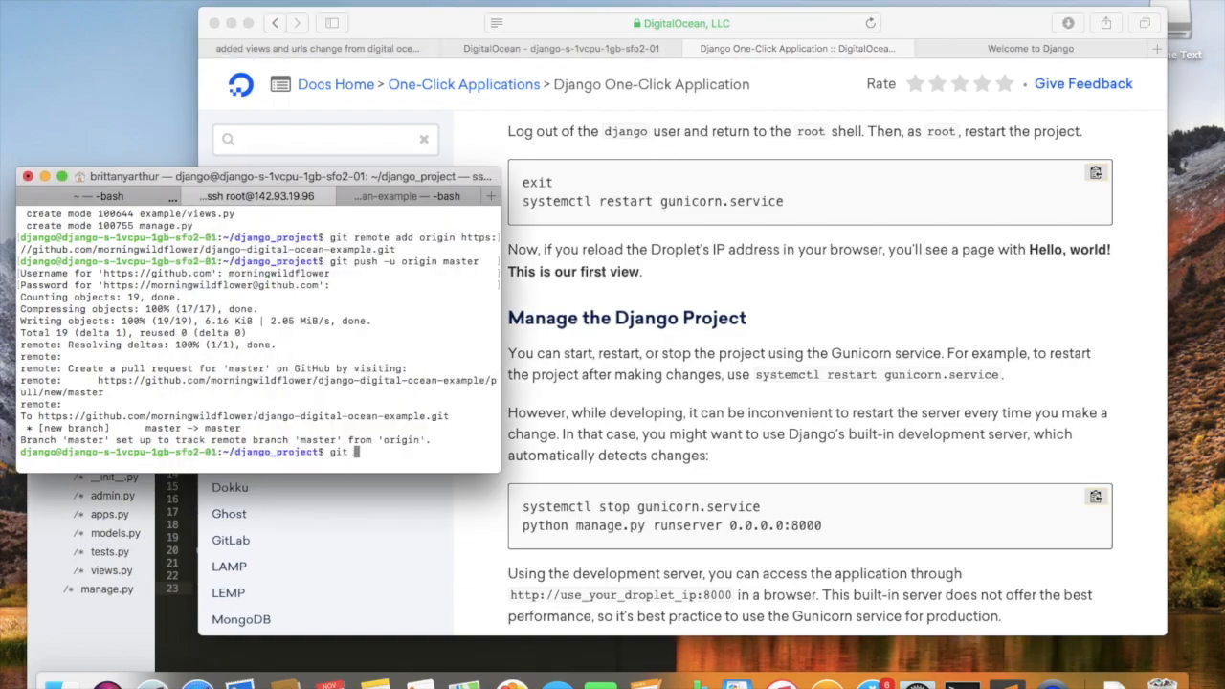
{"action": "type", "text": "git pull"}
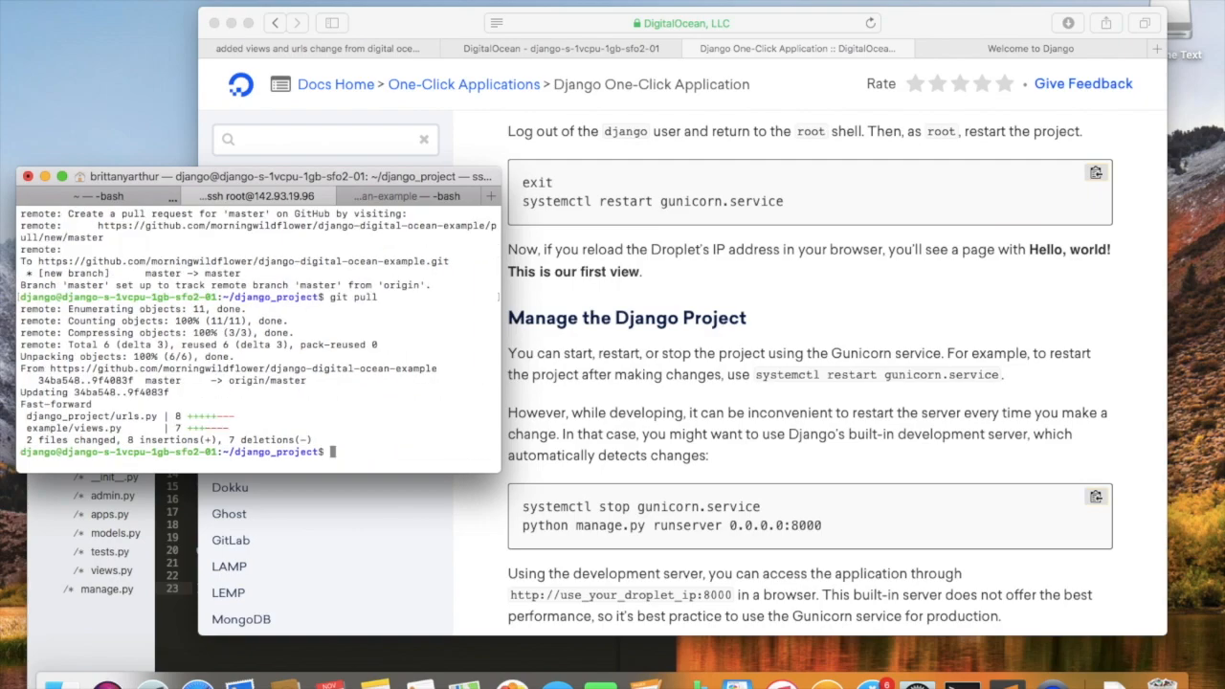
{"action": "type", "text": "exi"}
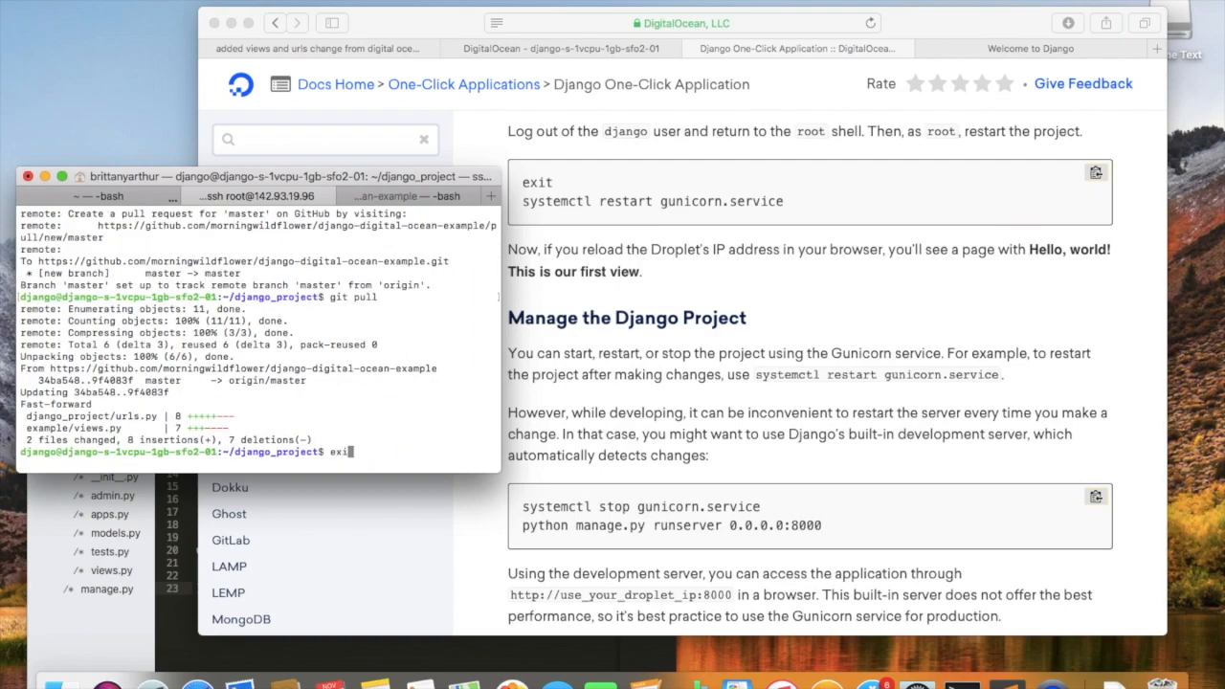
{"action": "key", "text": "Return"}
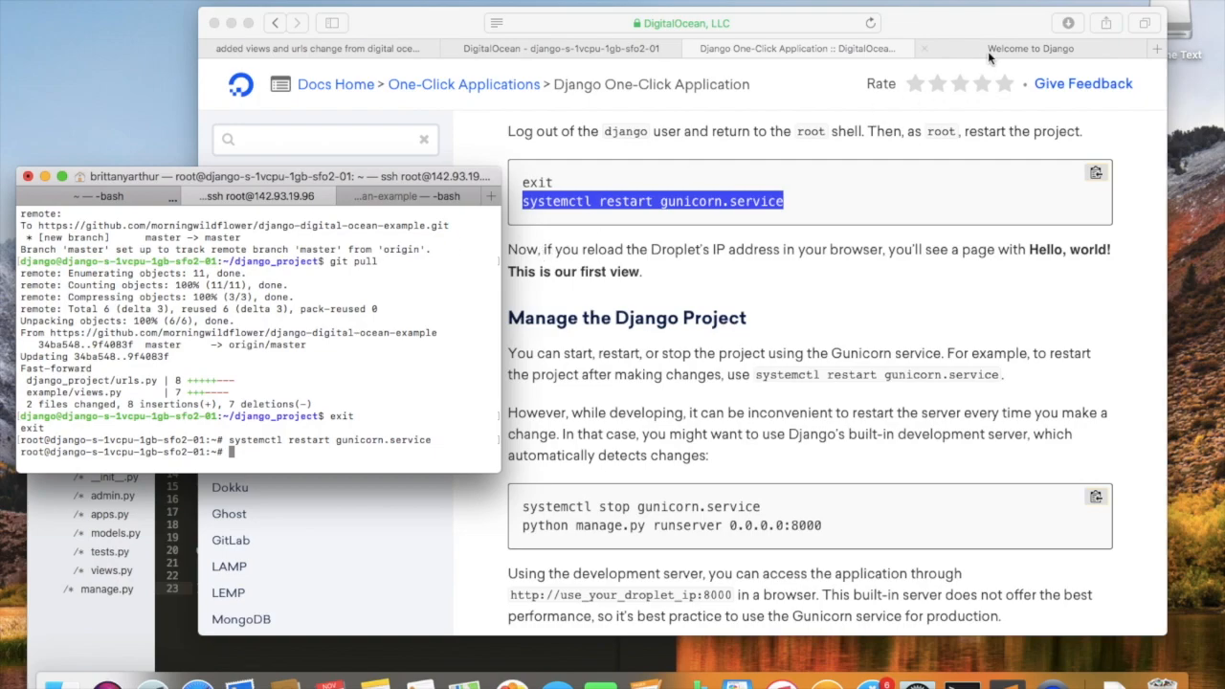
{"action": "left_click", "coordinate": [1031, 48]}
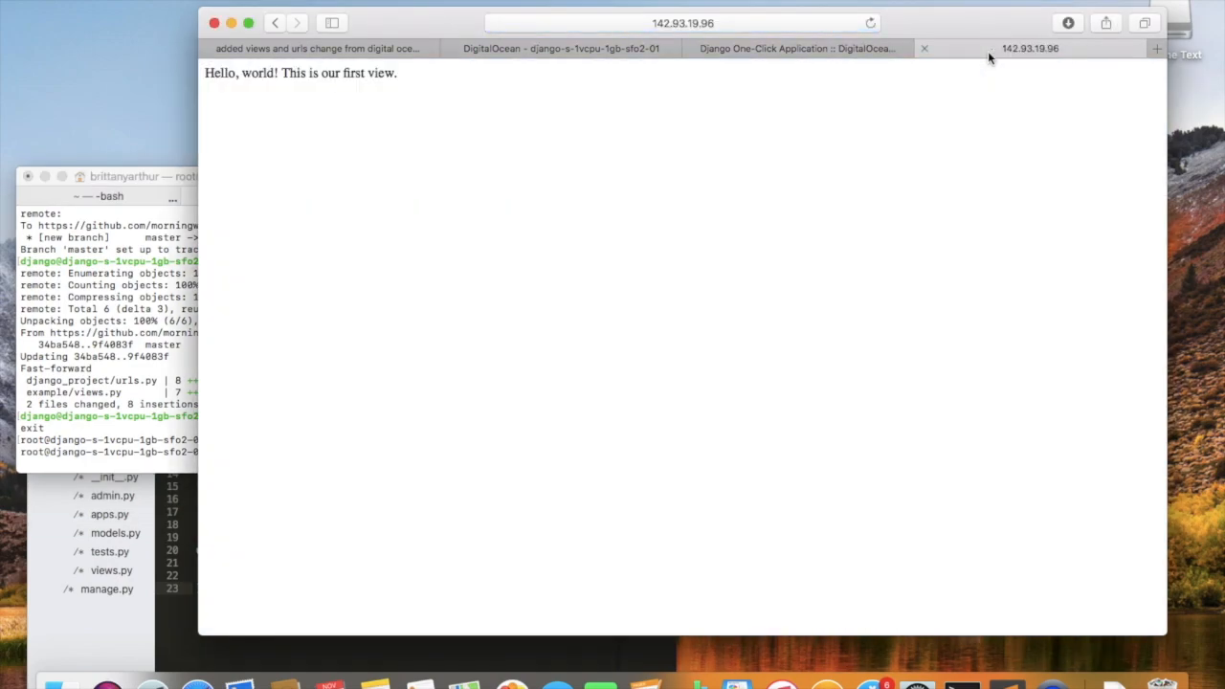